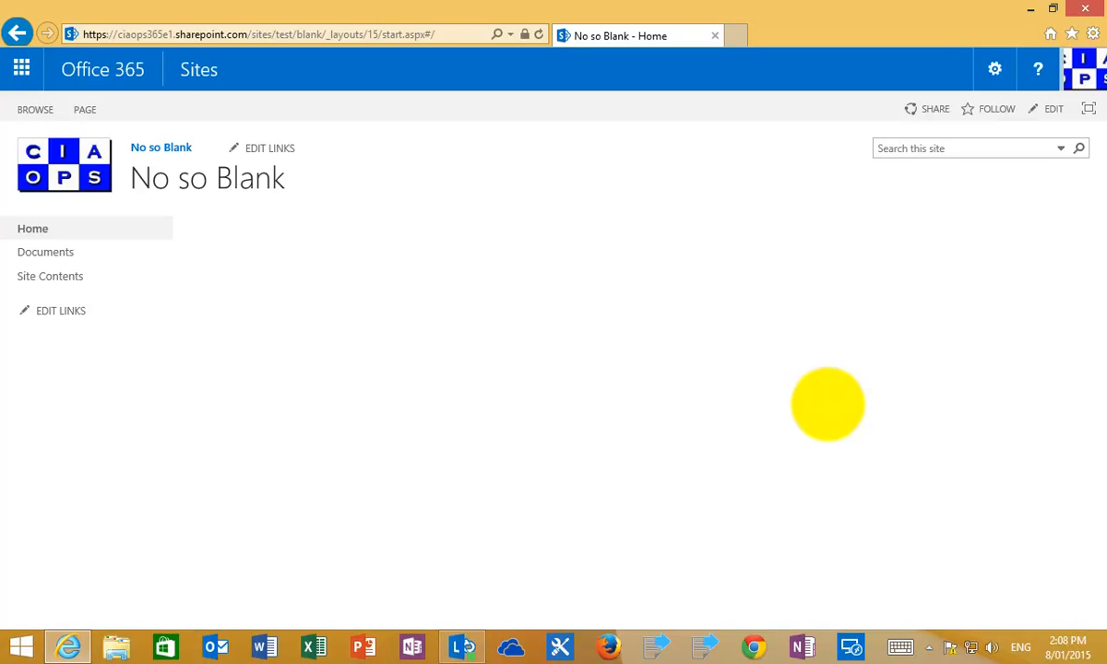
{"action": "mouse_move", "coordinate": [457, 398]}
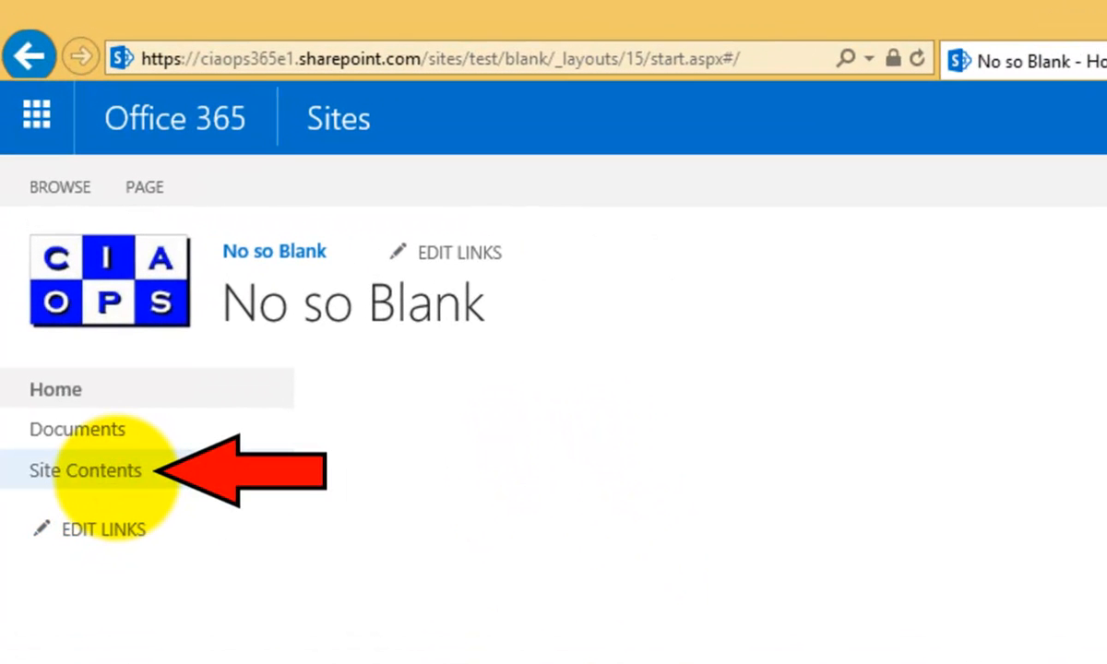
Open Site Contents for No so Blank, showing its three libraries and no subsites.
{"action": "left_click", "coordinate": [84, 471]}
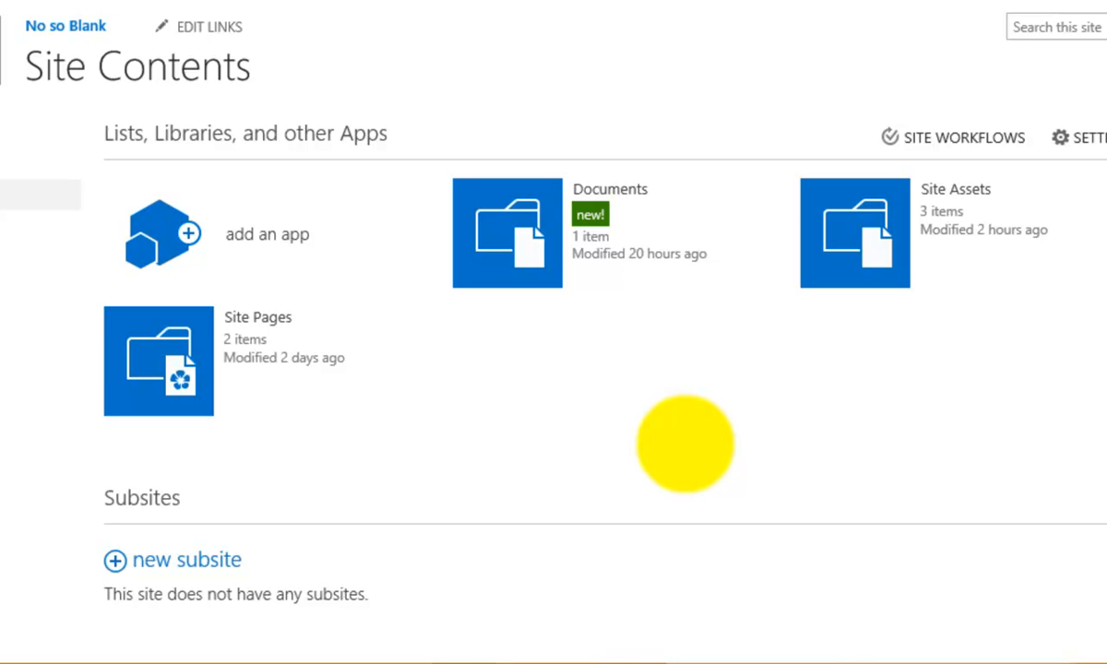
{"action": "mouse_move", "coordinate": [631, 492]}
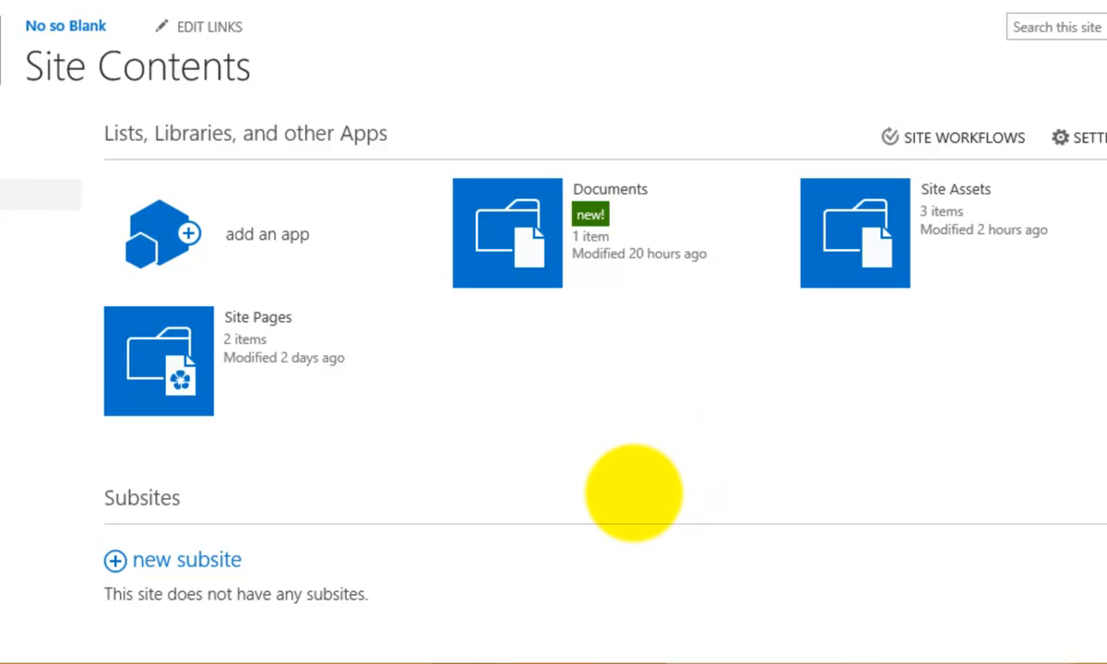
{"action": "mouse_move", "coordinate": [191, 133]}
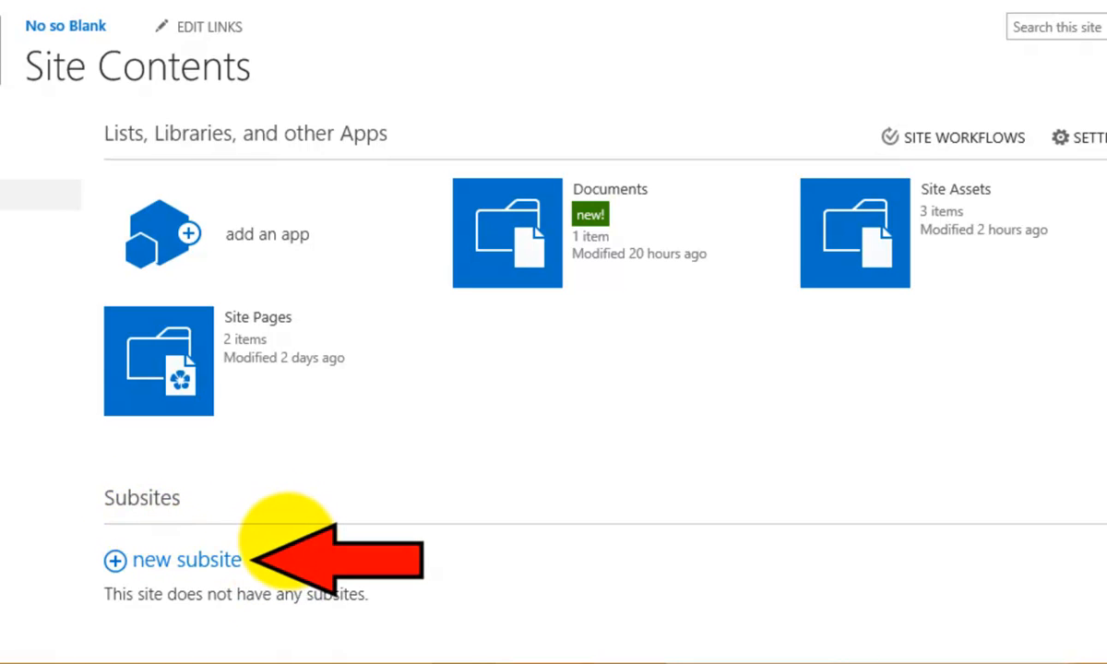
{"action": "mouse_move", "coordinate": [188, 559]}
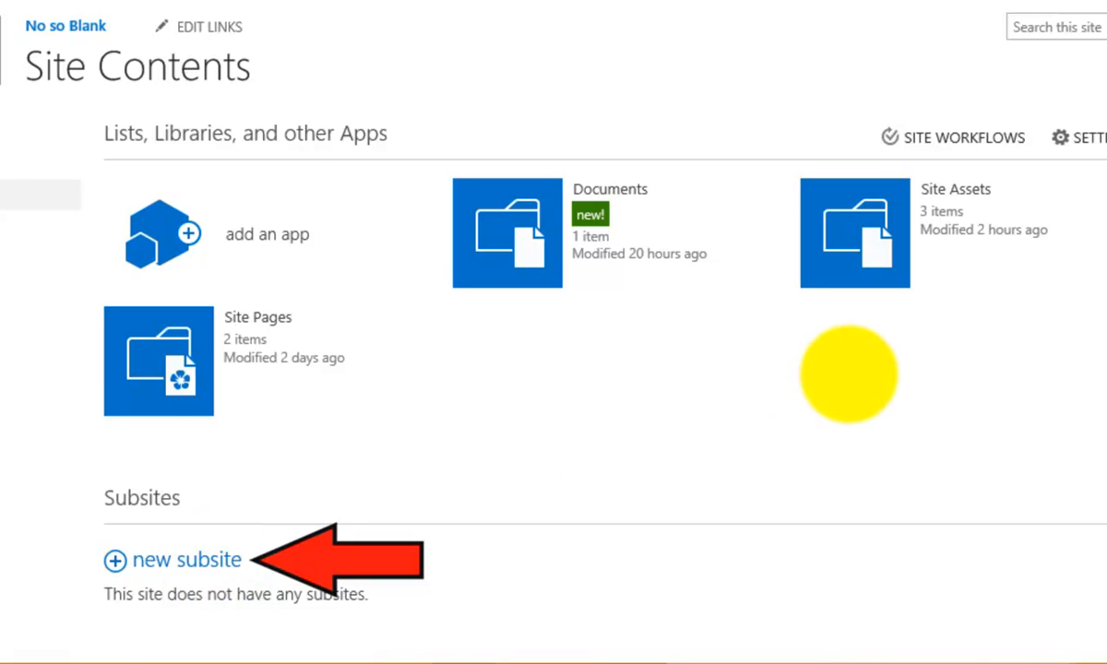
Fill the new subsite form with title 'Subsite 1' and URL name 'ss1'.
{"action": "left_click", "coordinate": [187, 560]}
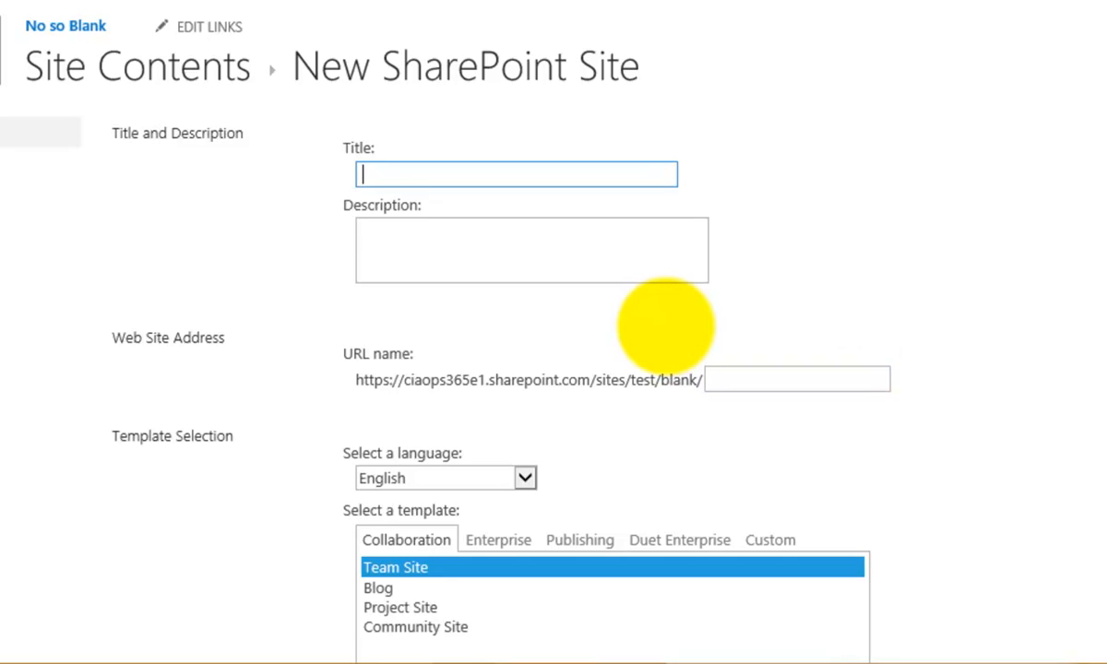
{"action": "type", "text": "Subsite 1"}
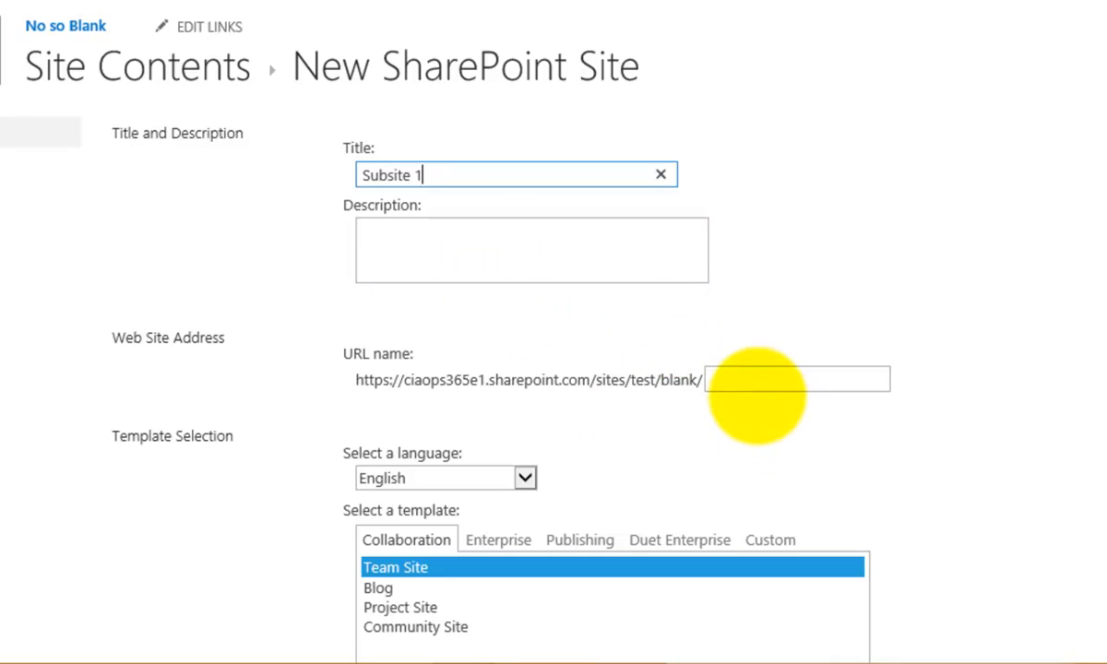
{"action": "type", "text": "s"}
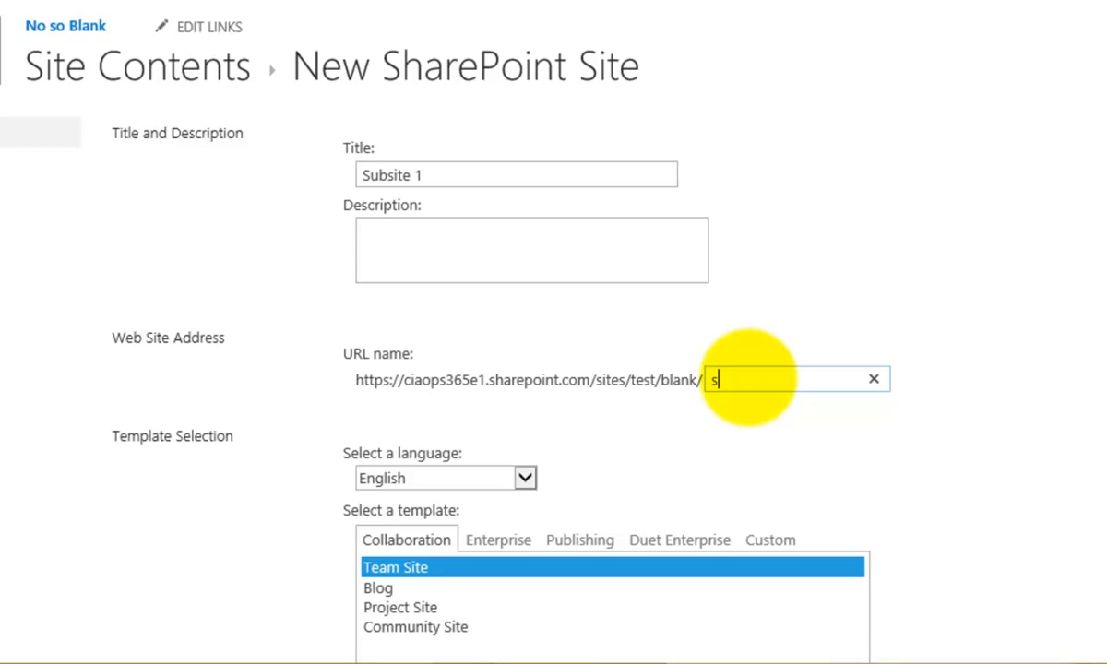
{"action": "type", "text": "s1"}
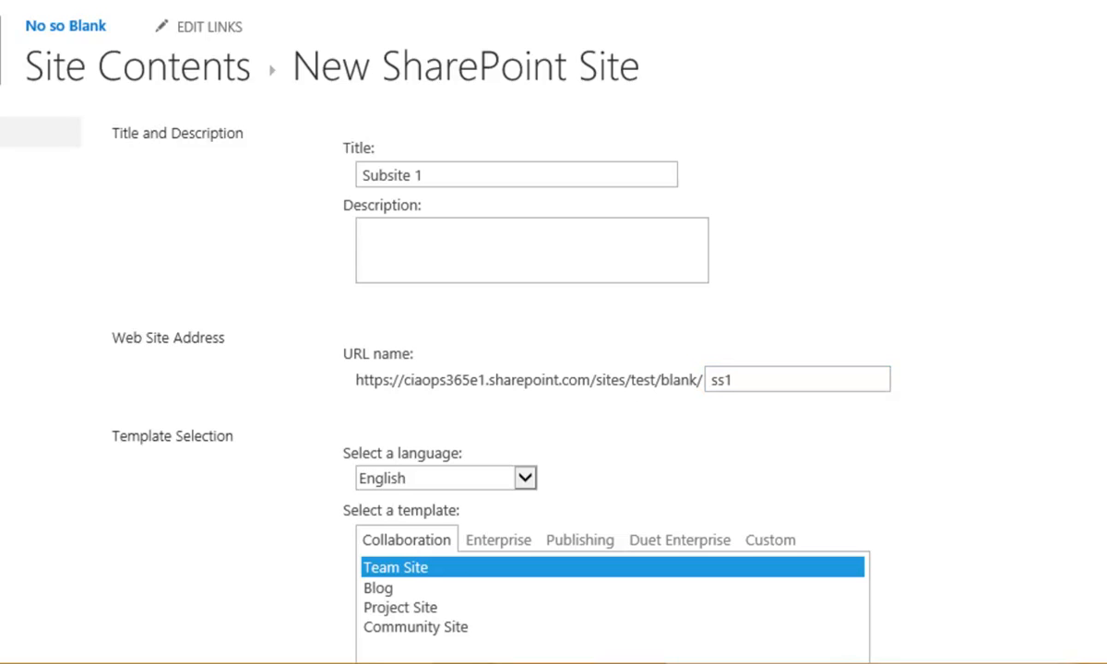
{"action": "scroll", "scroll_direction": "down", "scroll_amount": 3}
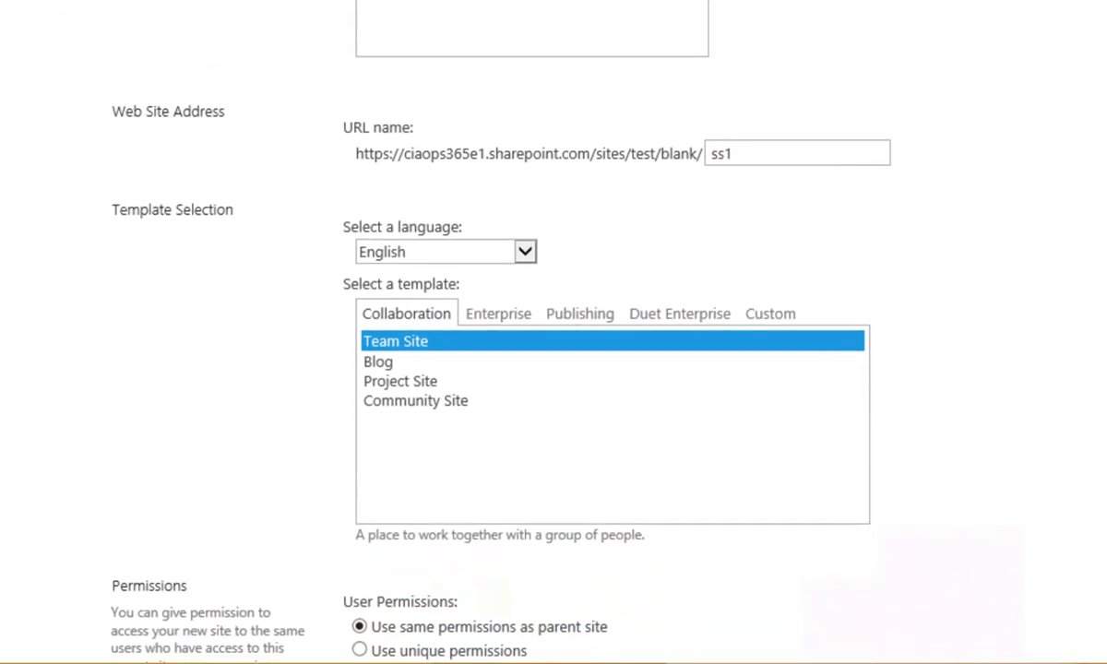
{"action": "scroll", "scroll_direction": "down", "scroll_amount": 3}
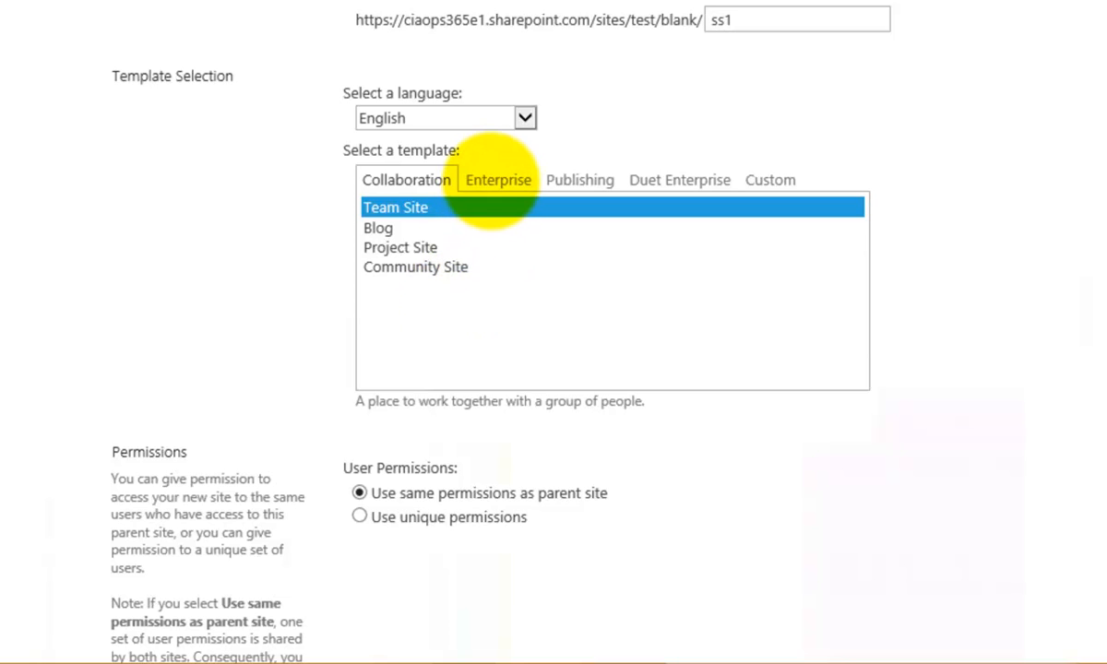
{"action": "left_click", "coordinate": [498, 179]}
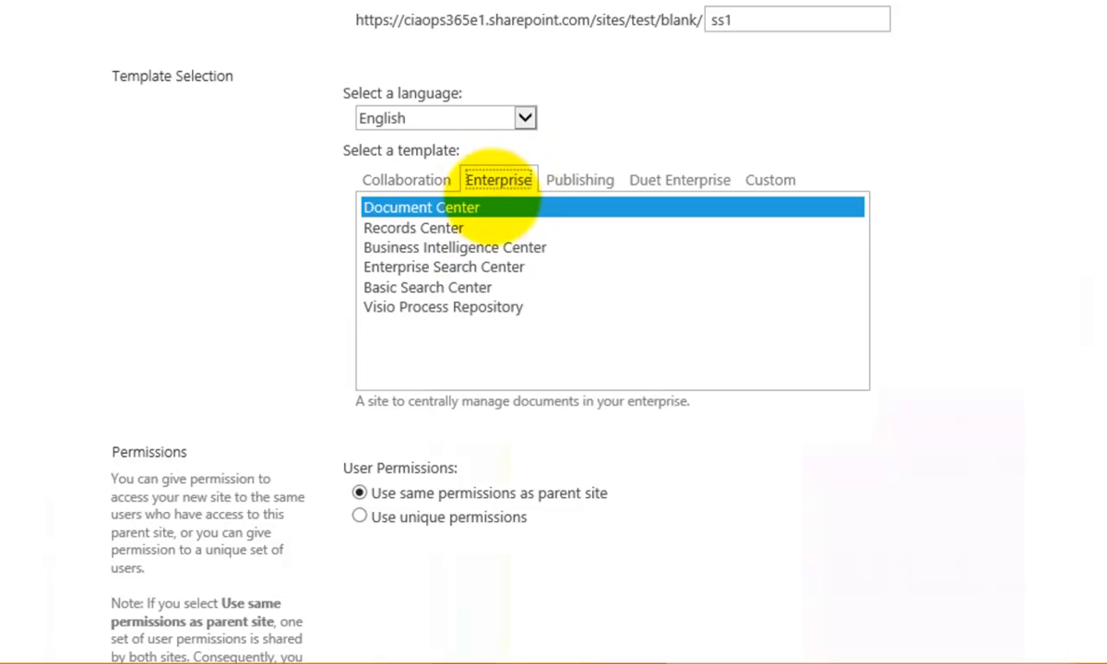
{"action": "left_click", "coordinate": [581, 180]}
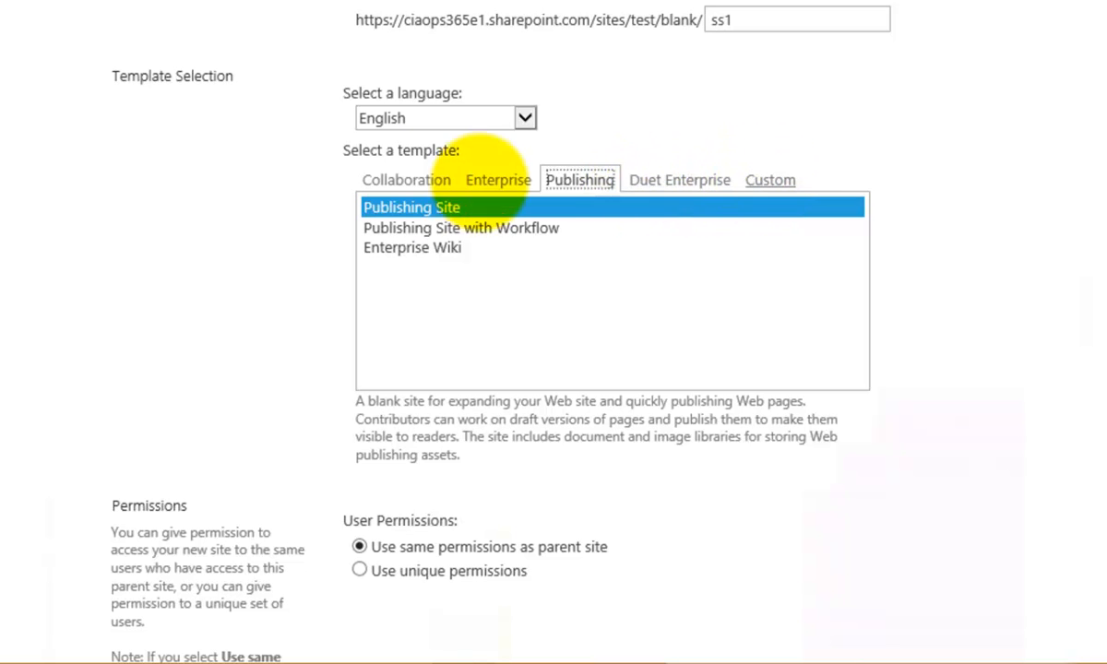
{"action": "left_click", "coordinate": [406, 179]}
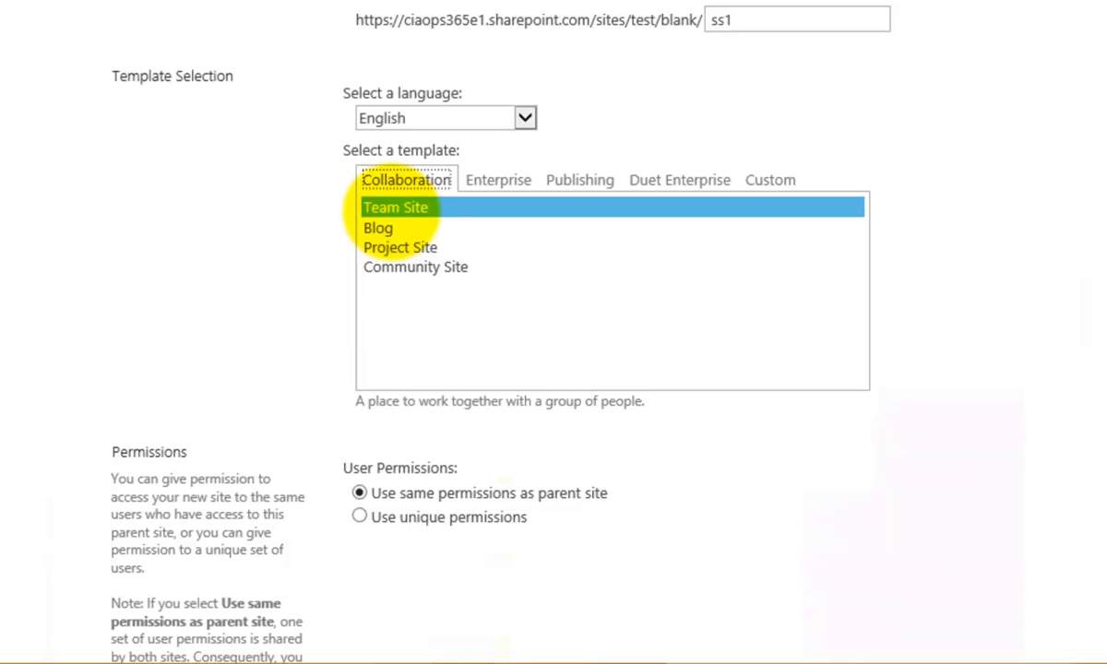
{"action": "mouse_move", "coordinate": [761, 194]}
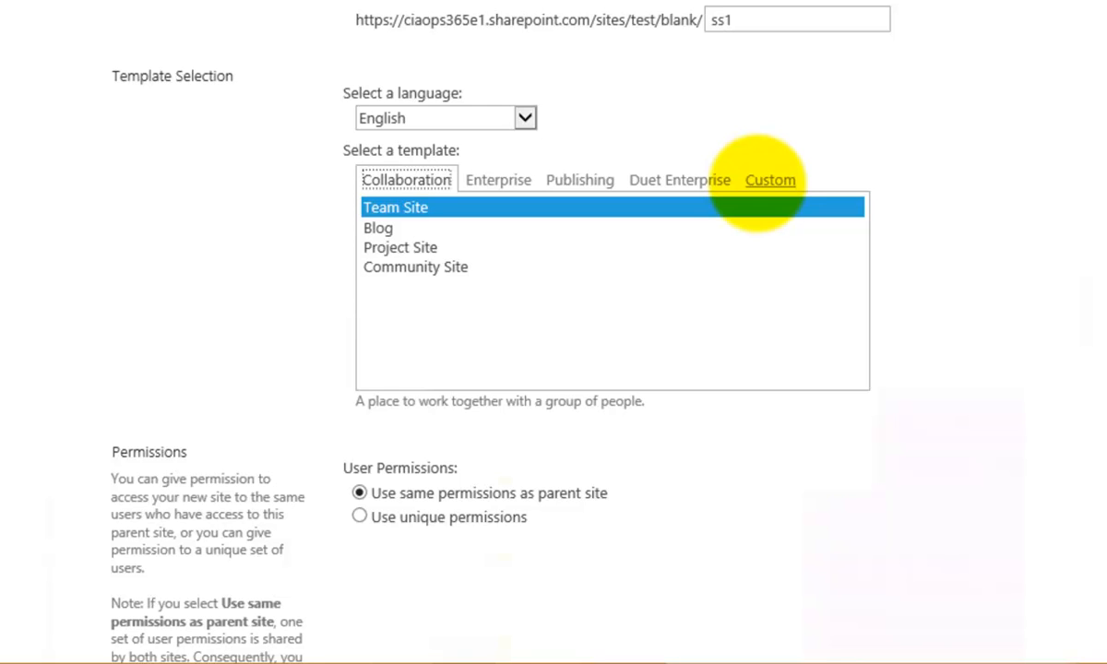
{"action": "mouse_move", "coordinate": [415, 339]}
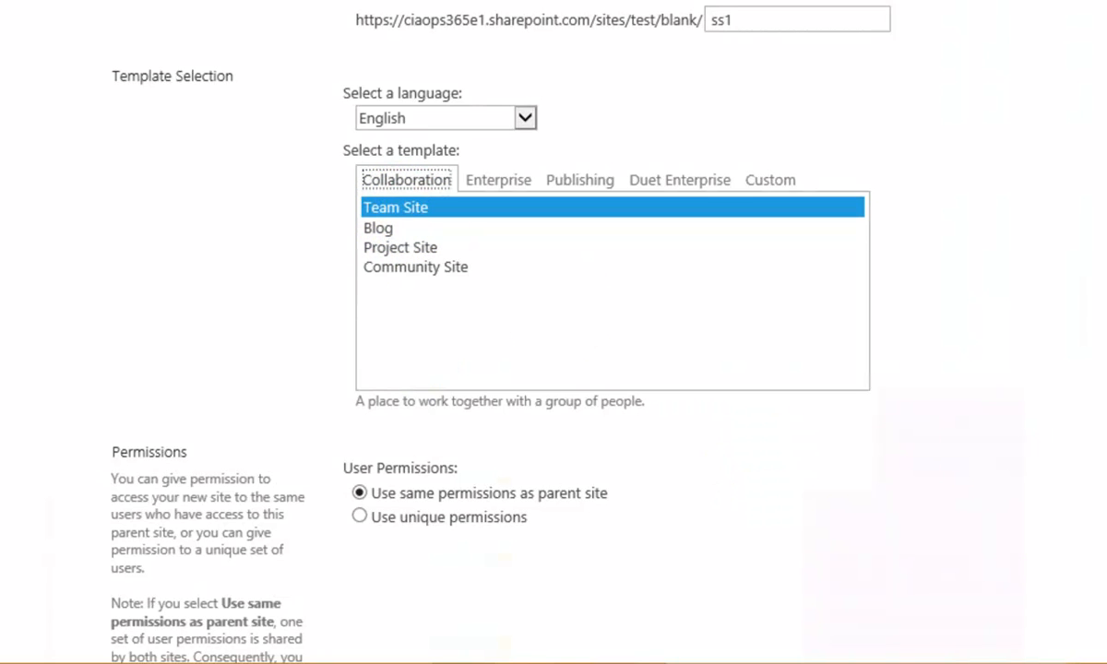
Set Subsite 1 to use the parent's top link bar (Yes) and create it.
{"action": "scroll", "scroll_direction": "down", "scroll_amount": 3}
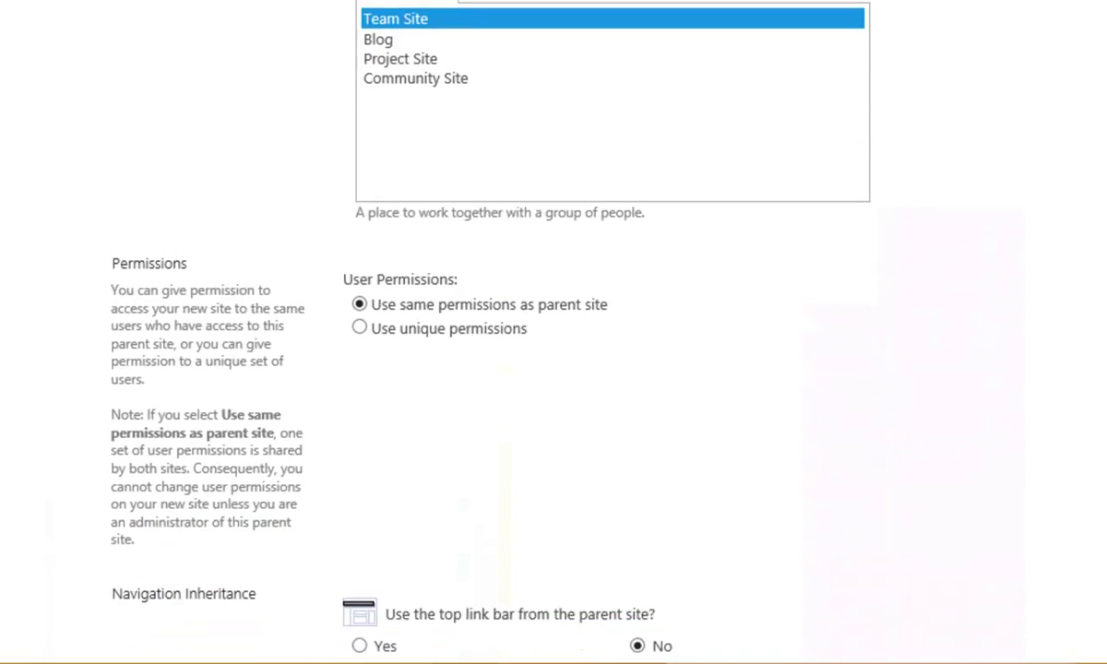
{"action": "scroll", "scroll_direction": "down", "scroll_amount": 3}
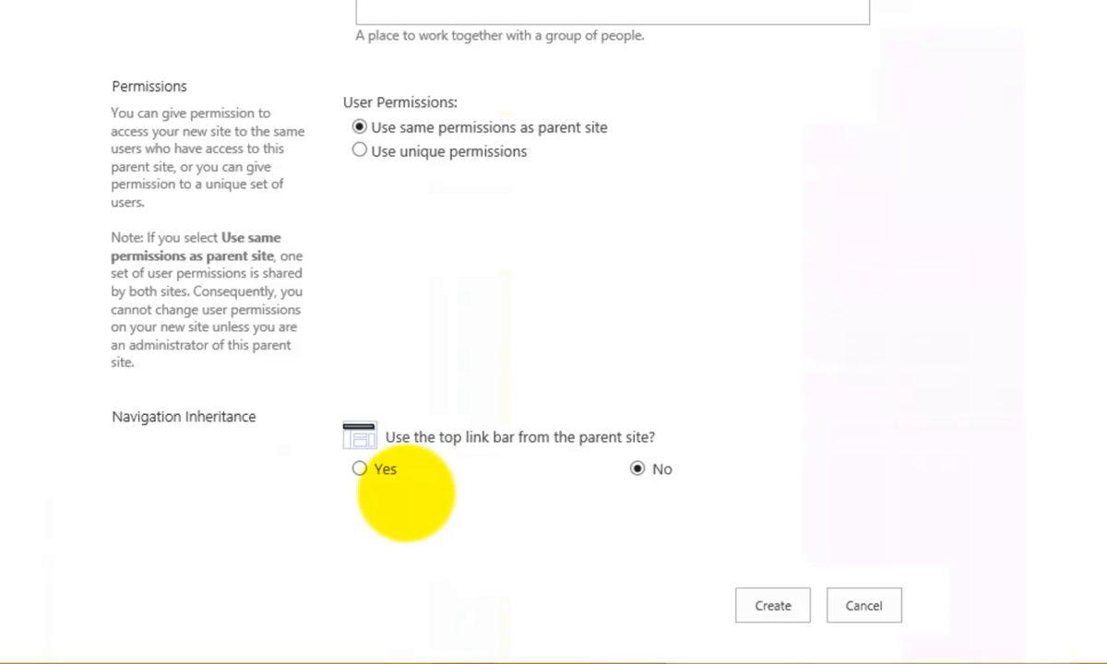
{"action": "left_click", "coordinate": [359, 469]}
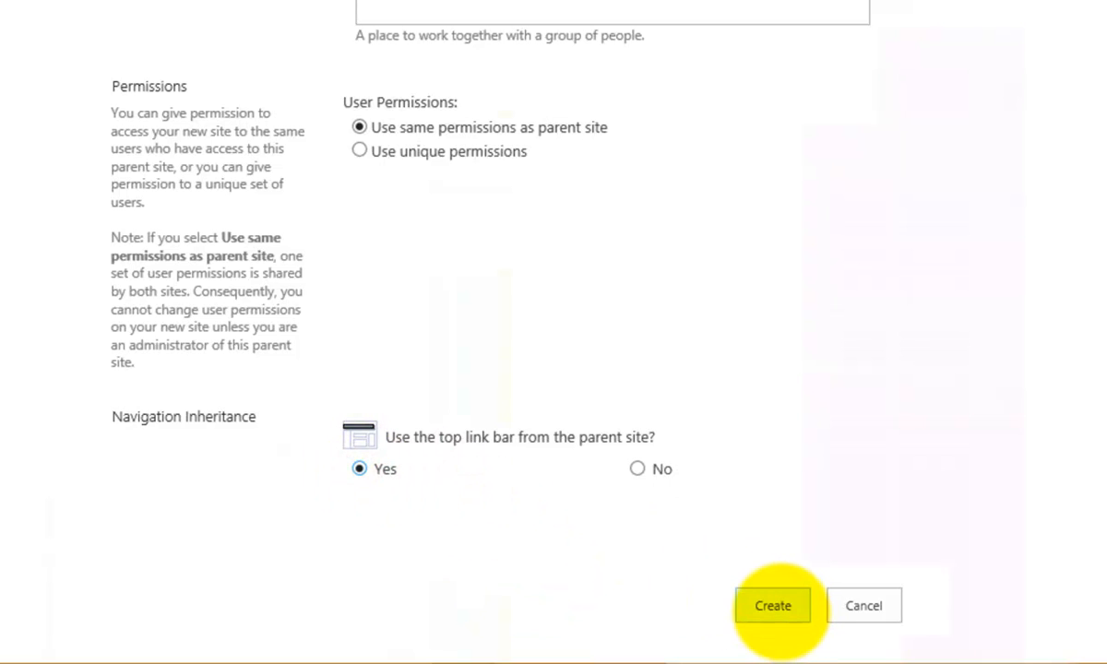
{"action": "left_click", "coordinate": [774, 606]}
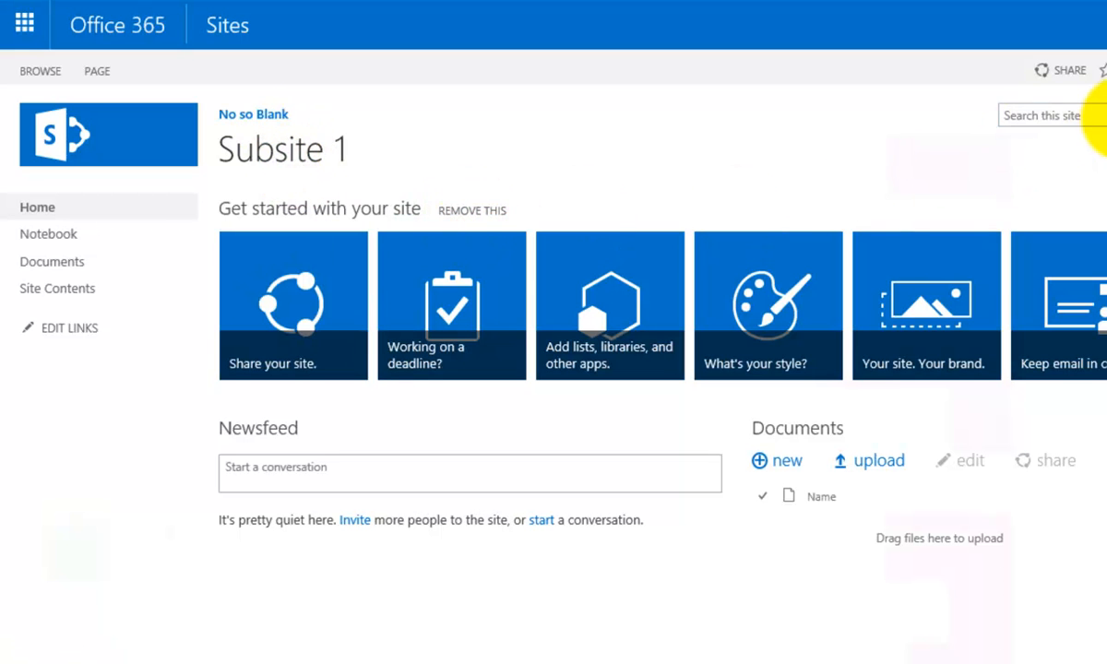
Apply an orange colour theme to Subsite 1 through the settings menu's look options.
{"action": "left_click", "coordinate": [992, 67]}
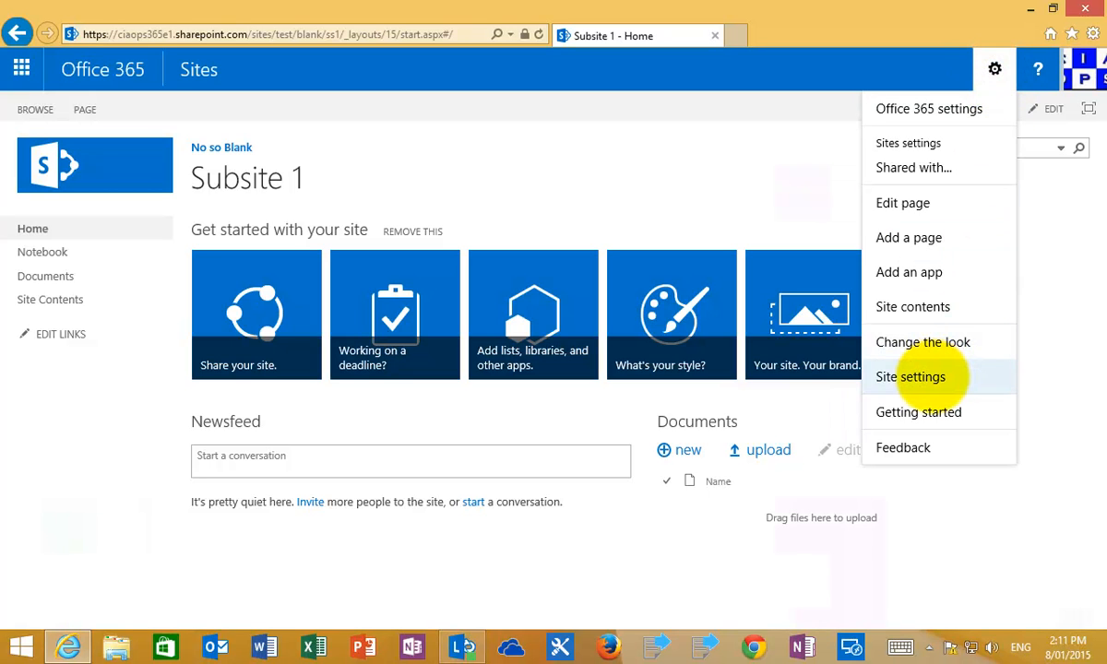
{"action": "mouse_move", "coordinate": [924, 341]}
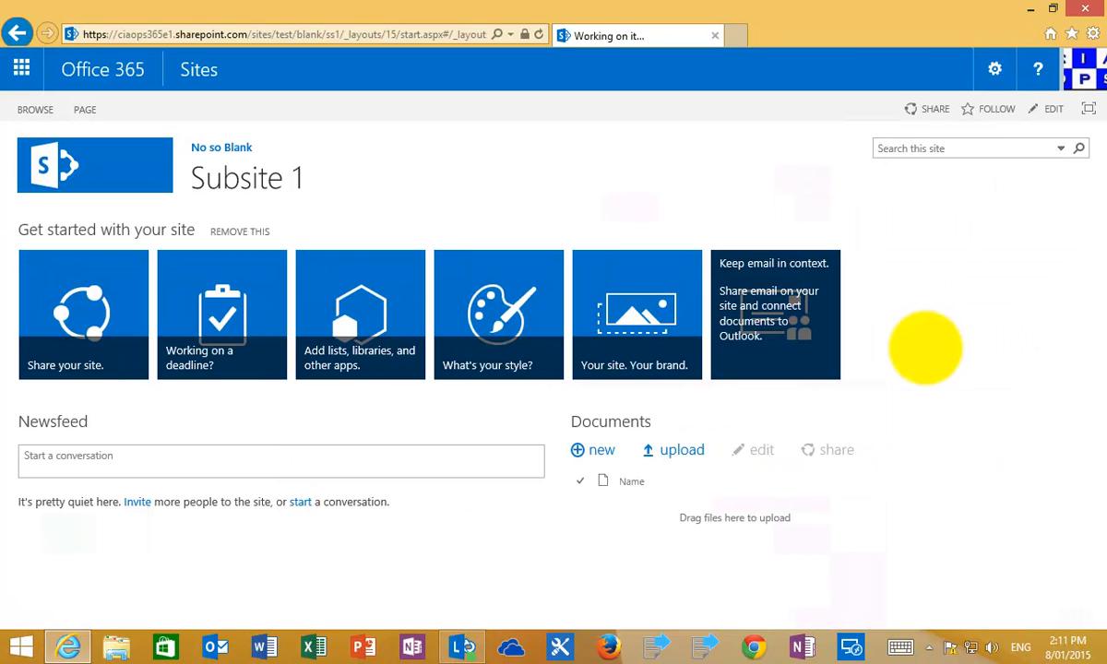
{"action": "left_click", "coordinate": [499, 314]}
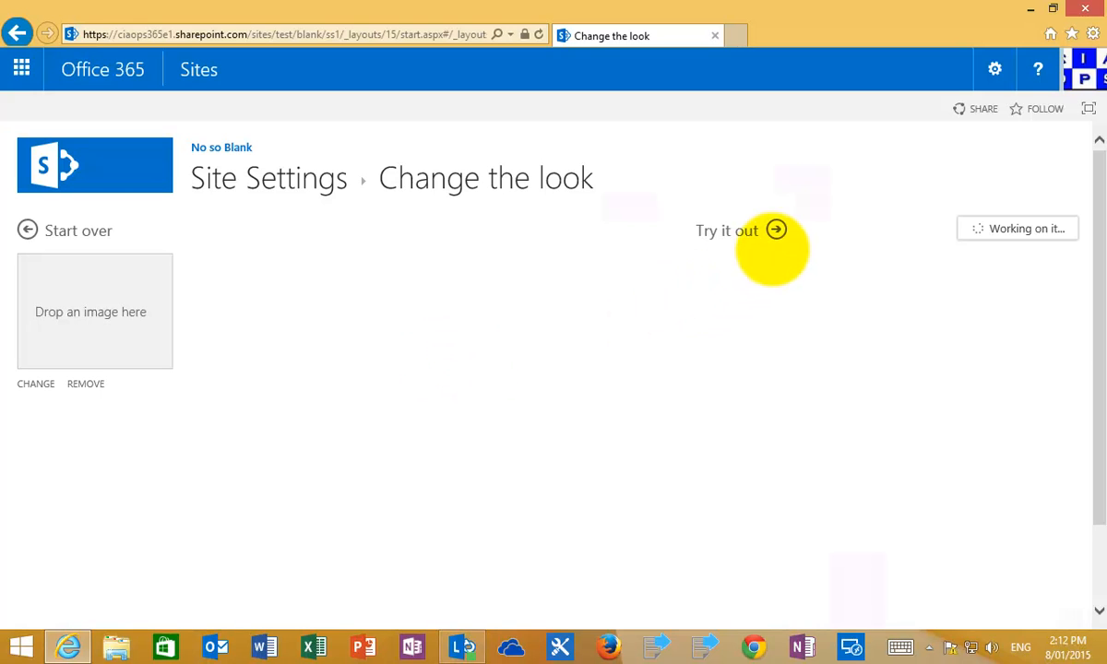
{"action": "left_click", "coordinate": [775, 229]}
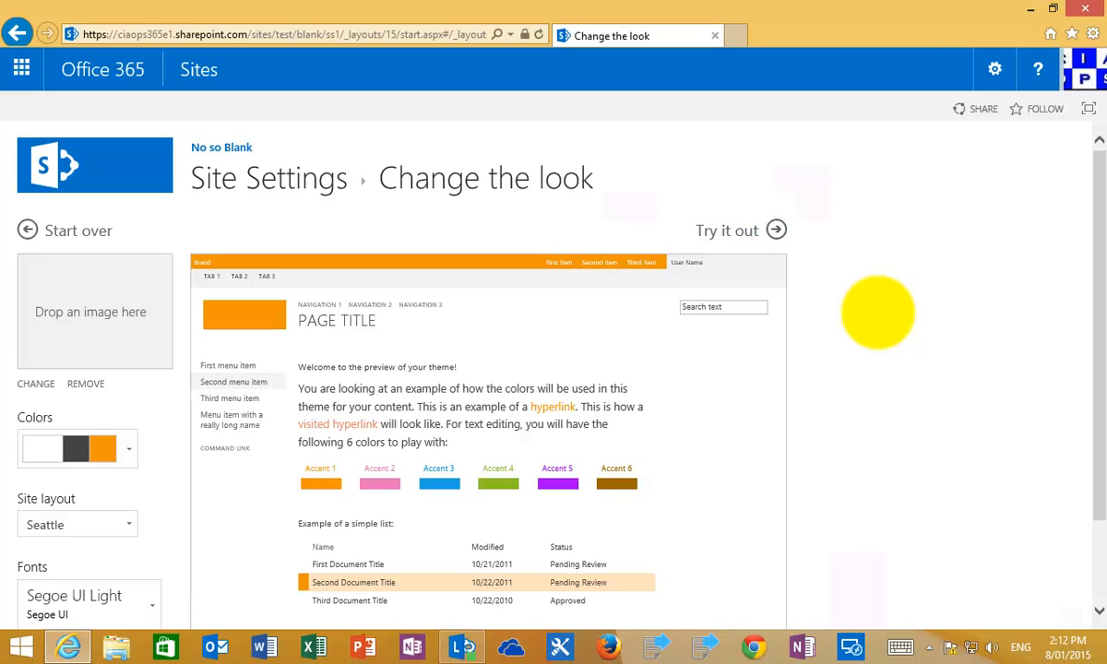
{"action": "left_click", "coordinate": [741, 230]}
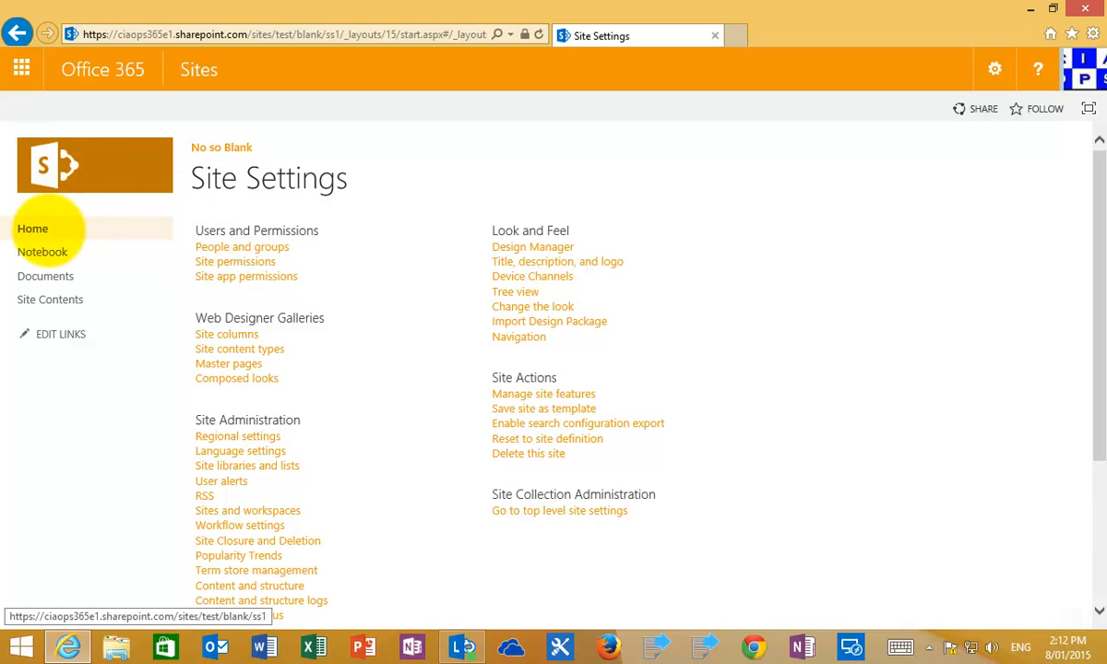
Open Subsite 1's home page, then follow the 'No so Blank' breadcrumb to the parent.
{"action": "left_click", "coordinate": [33, 228]}
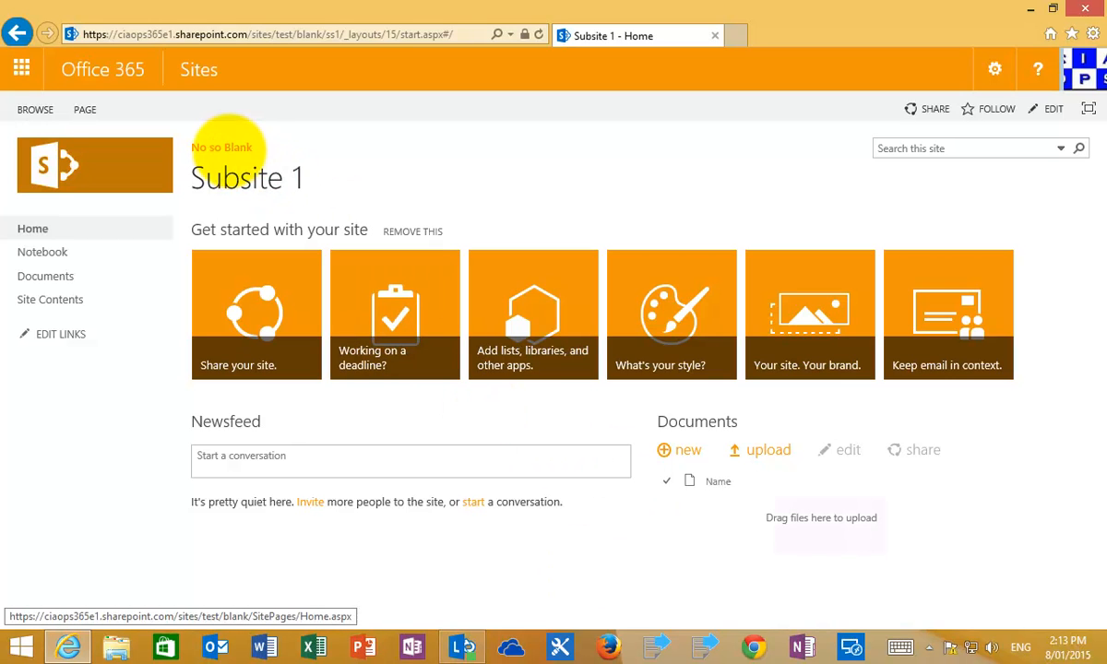
{"action": "left_click", "coordinate": [222, 148]}
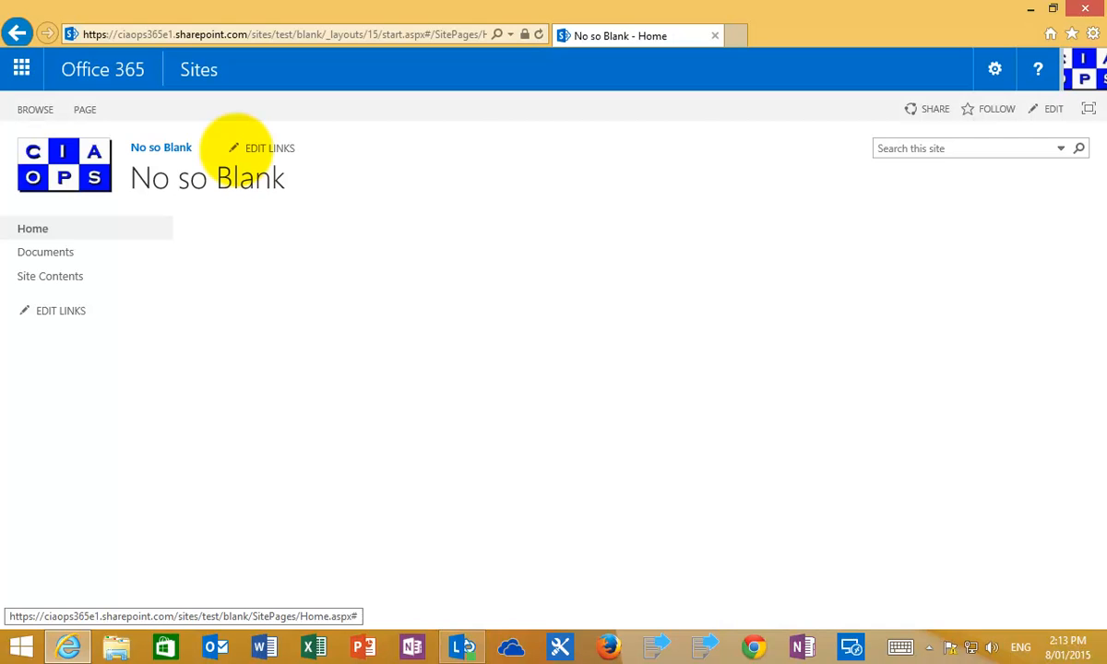
{"action": "mouse_move", "coordinate": [85, 347]}
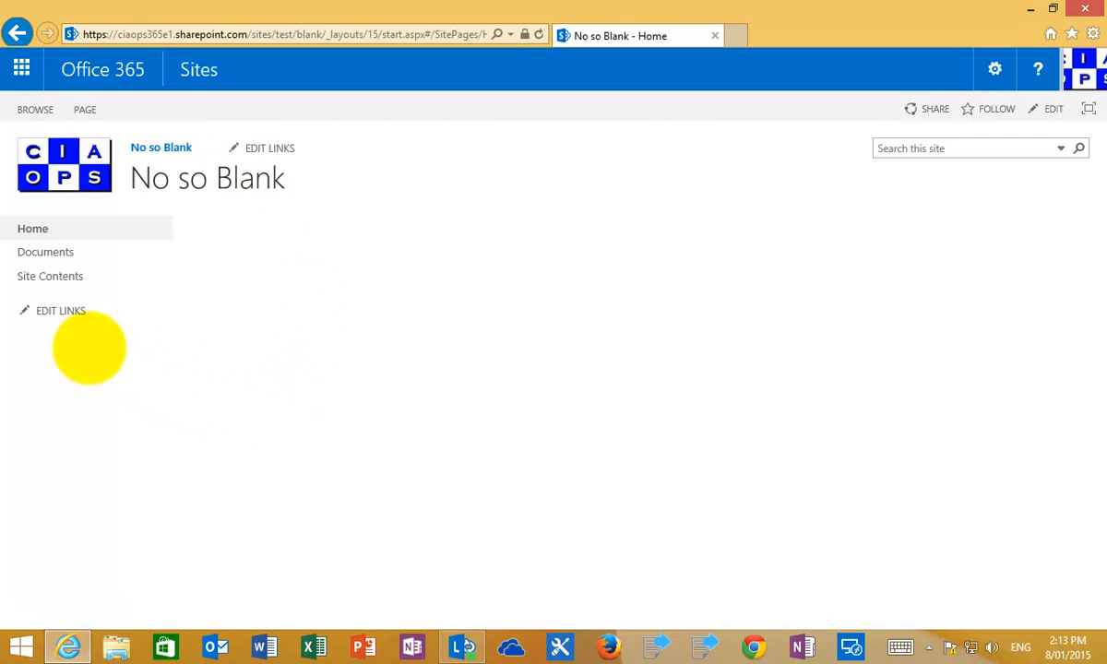
From Site Contents, start a new subsite titled 'Subsite 2' with URL 'ss2'.
{"action": "left_click", "coordinate": [49, 276]}
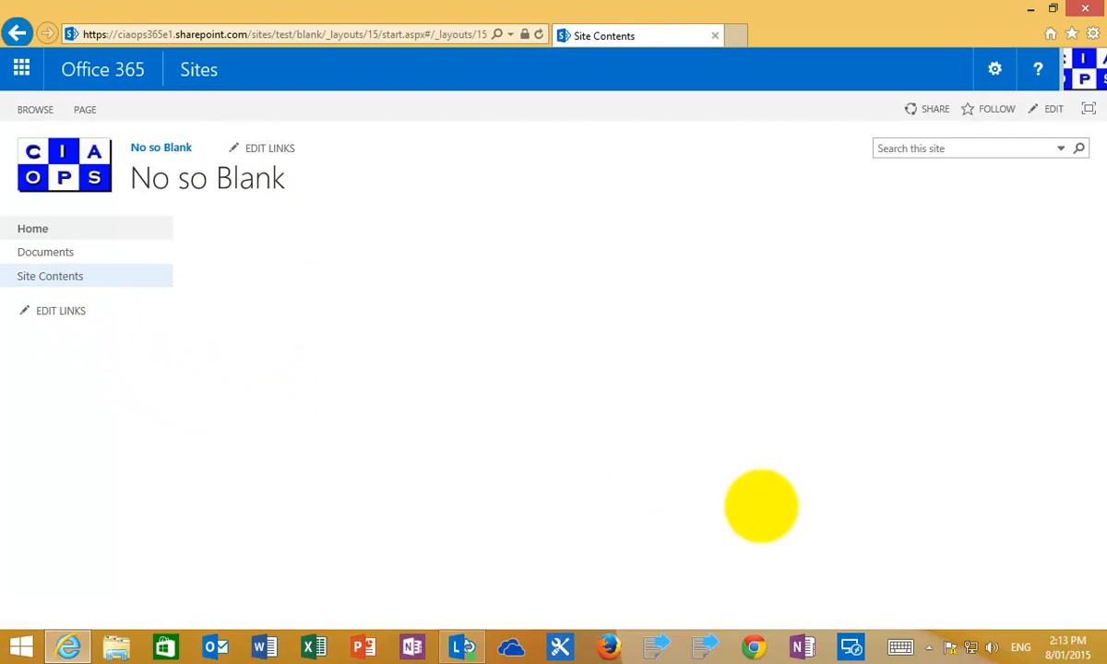
{"action": "left_click", "coordinate": [49, 276]}
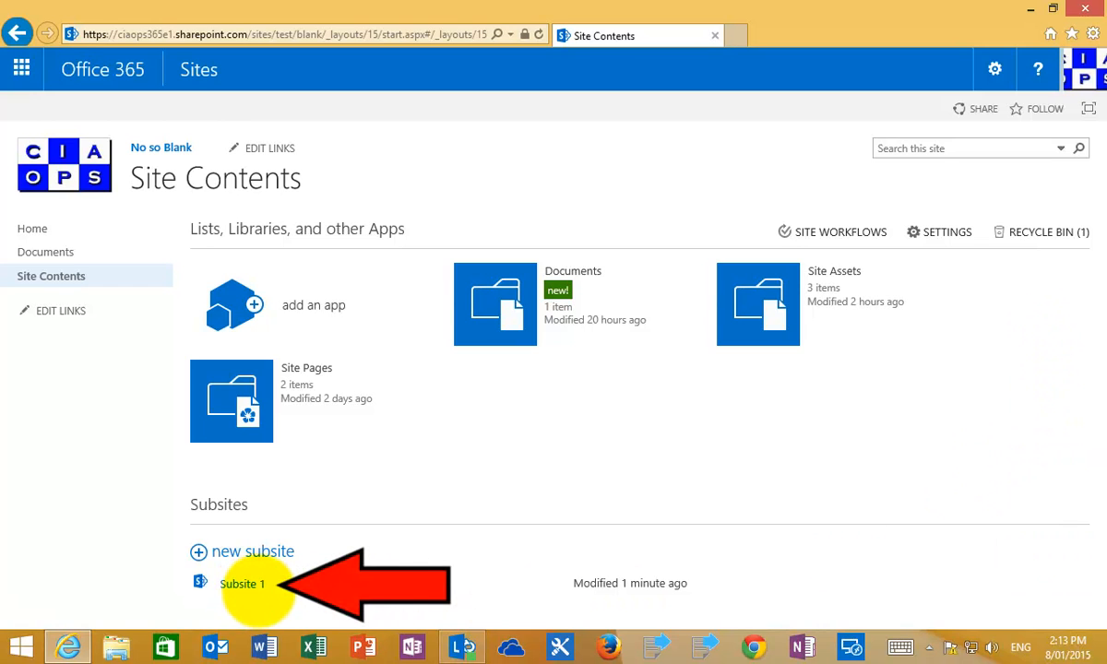
{"action": "mouse_move", "coordinate": [242, 576]}
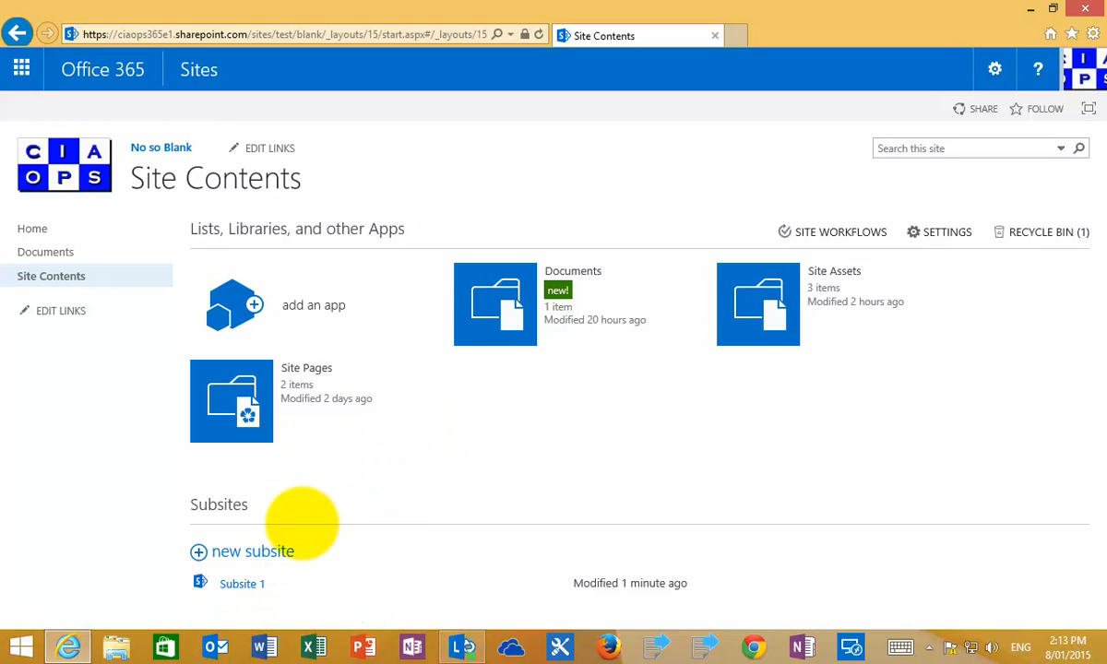
{"action": "mouse_move", "coordinate": [268, 552]}
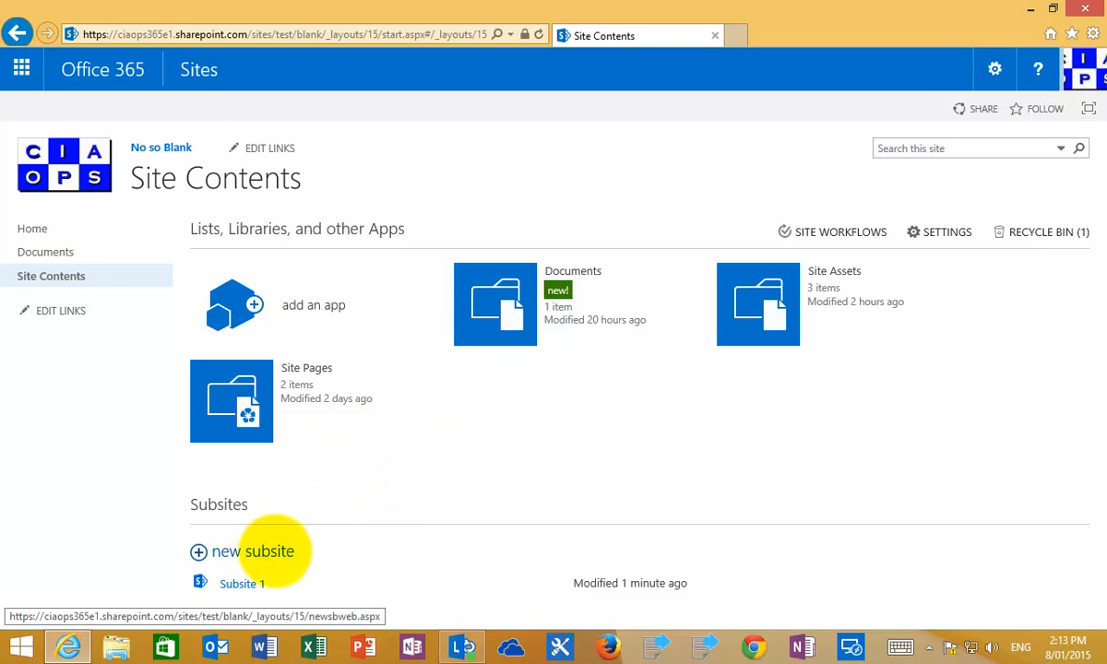
{"action": "left_click", "coordinate": [258, 551]}
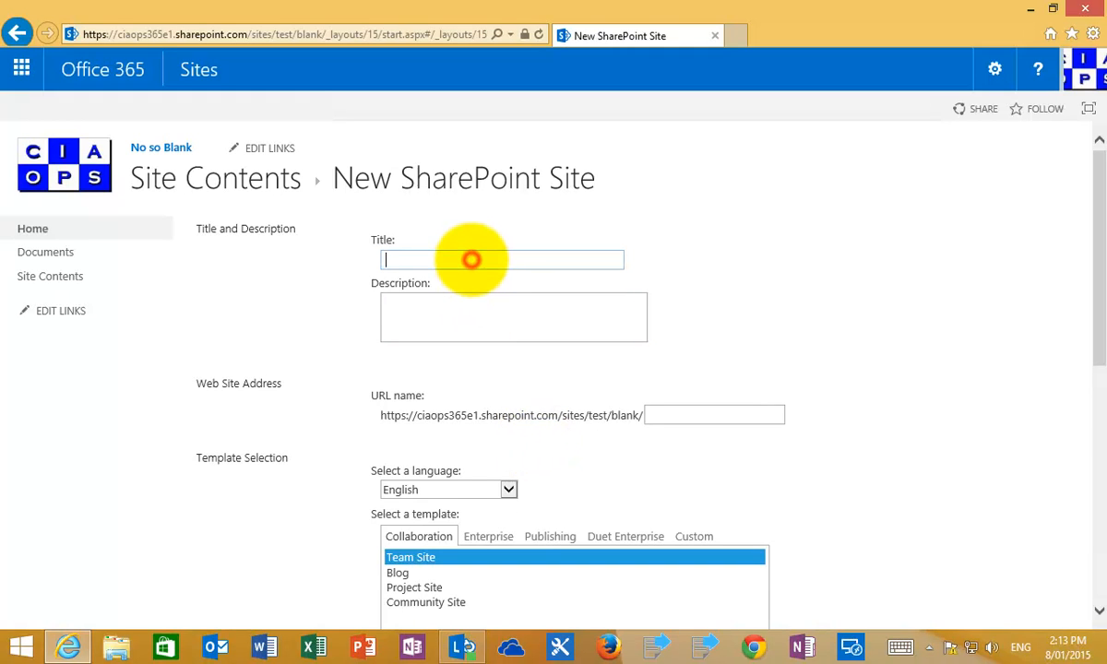
{"action": "type", "text": "Subsite 2"}
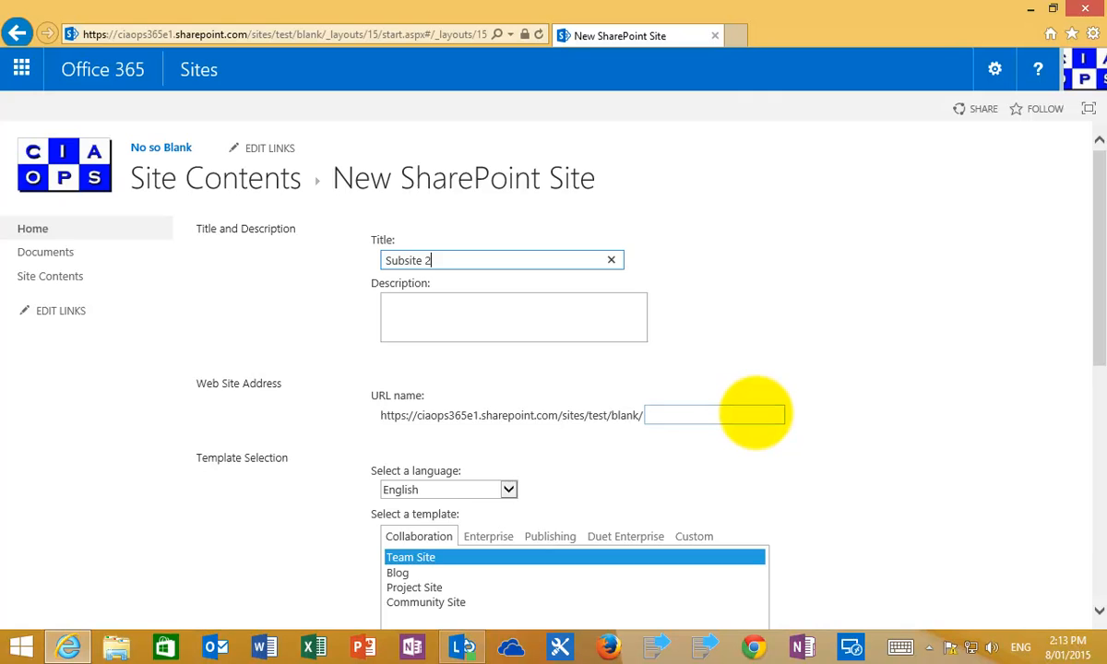
{"action": "type", "text": "ss2"}
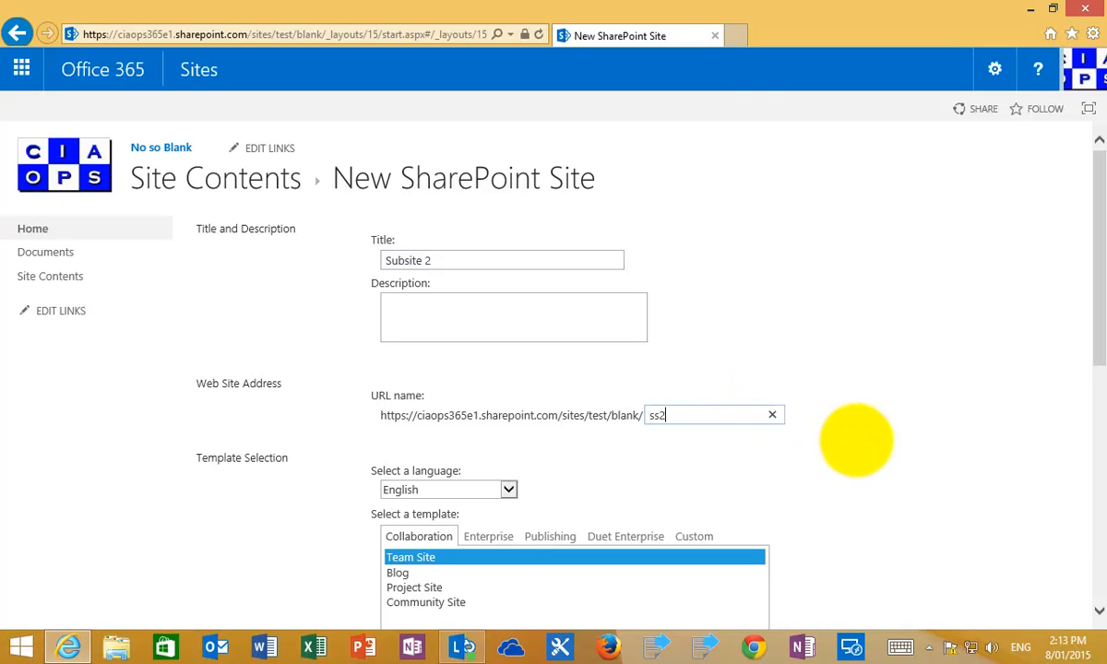
Choose unique permissions and the parent's top link bar, then create Subsite 2.
{"action": "scroll", "scroll_direction": "down", "scroll_amount": 3}
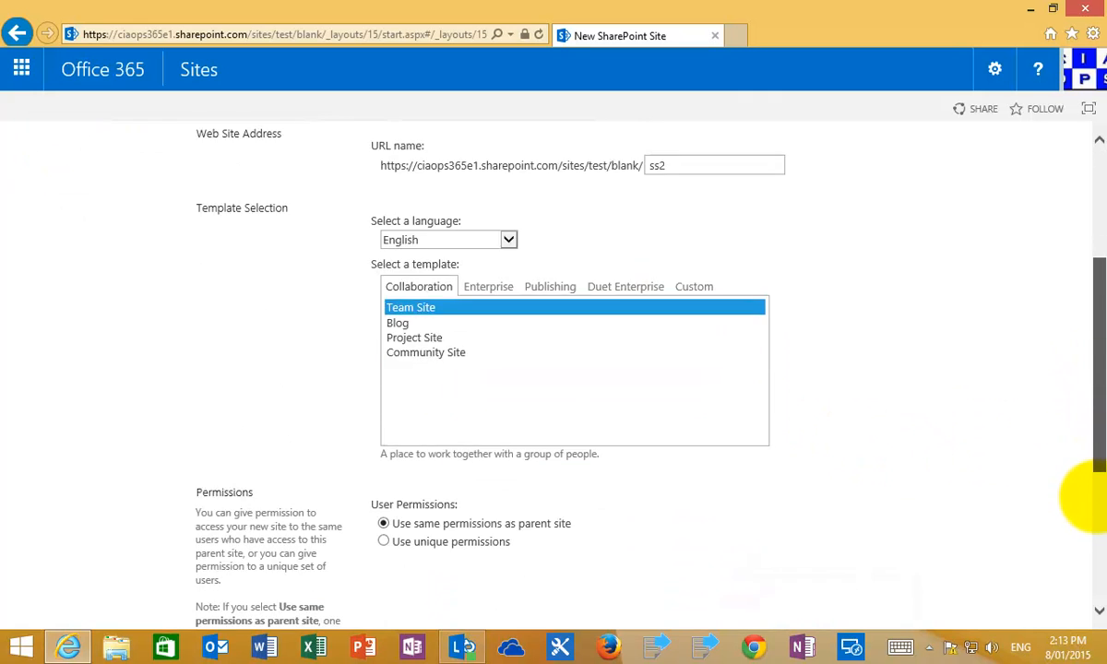
{"action": "scroll", "scroll_direction": "down", "scroll_amount": 3}
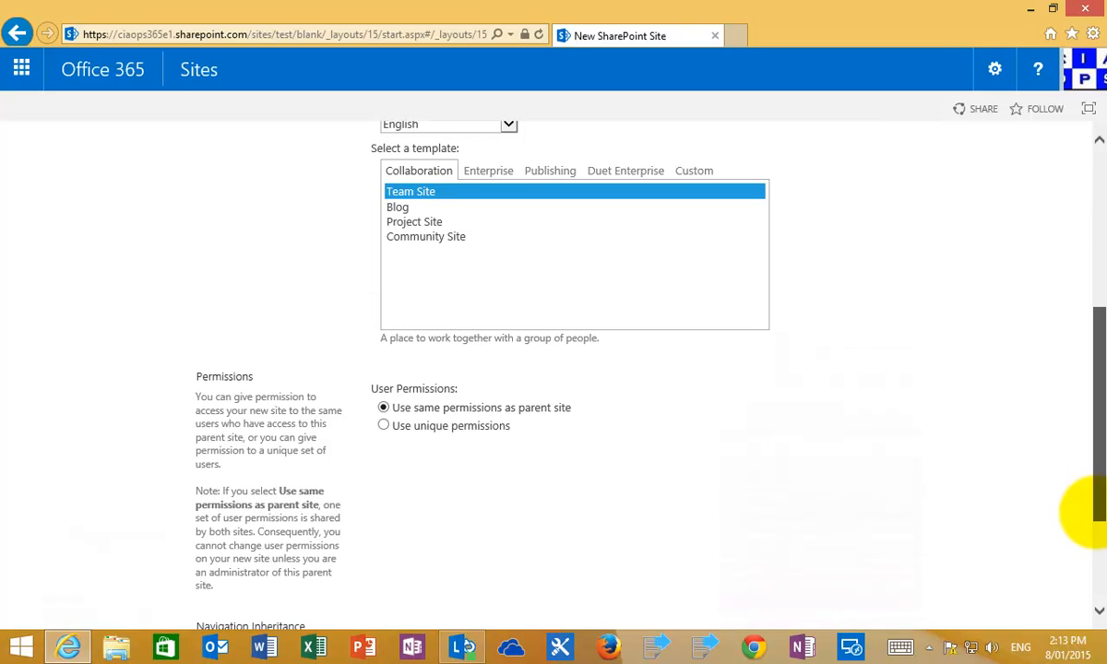
{"action": "scroll", "scroll_direction": "down", "scroll_amount": 3}
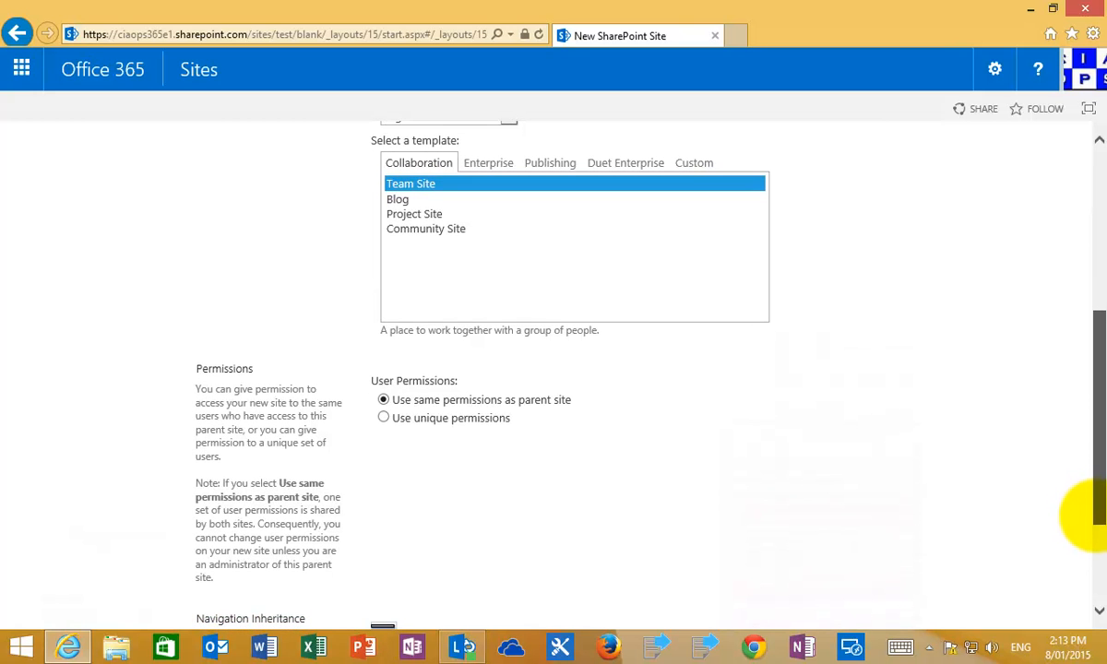
{"action": "scroll", "scroll_direction": "down", "scroll_amount": 3}
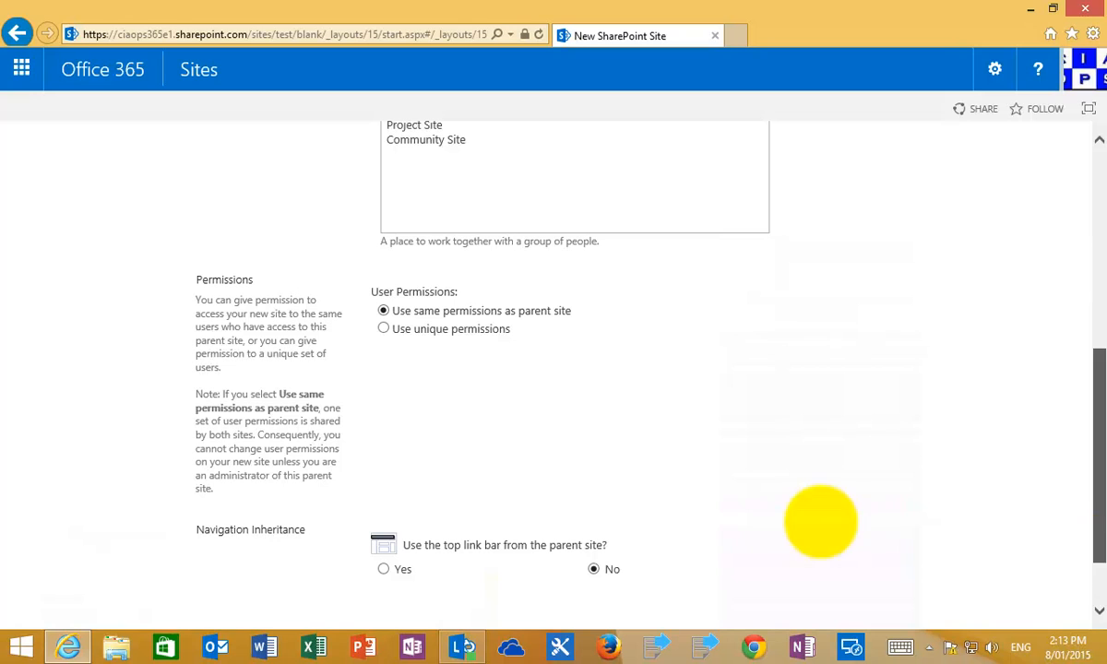
{"action": "left_click", "coordinate": [384, 329]}
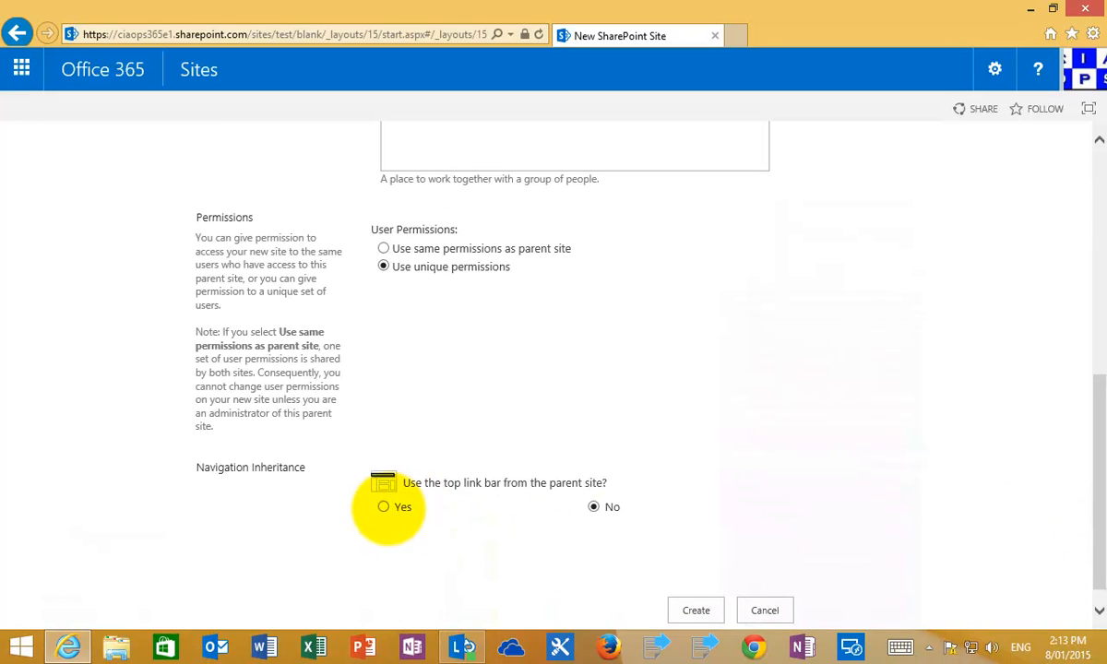
{"action": "left_click", "coordinate": [383, 506]}
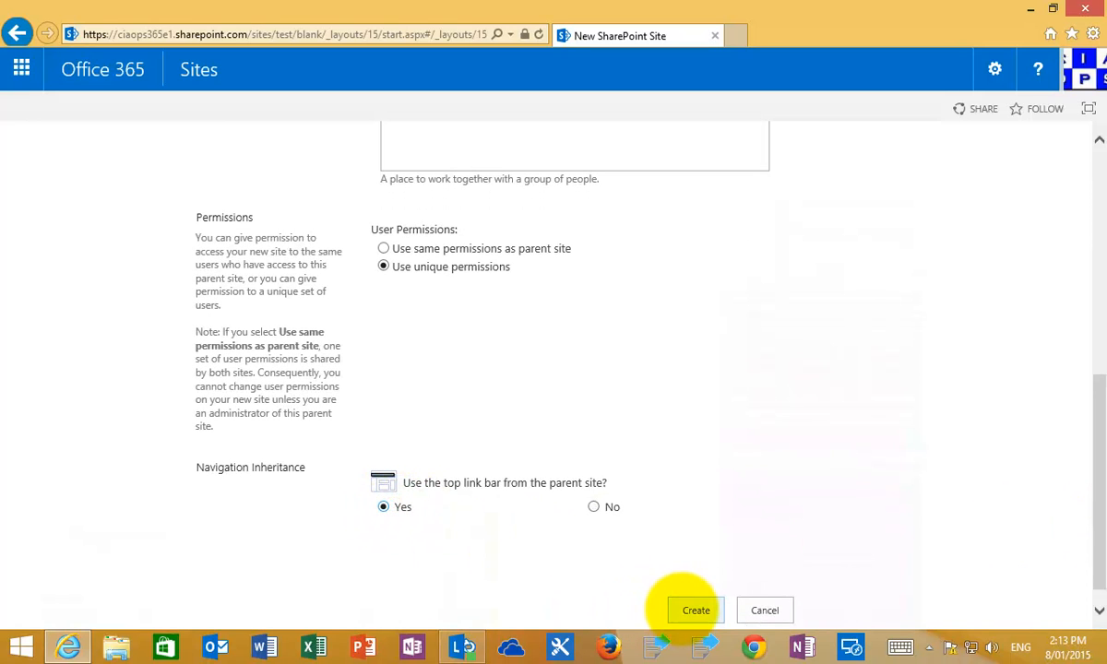
{"action": "left_click", "coordinate": [695, 610]}
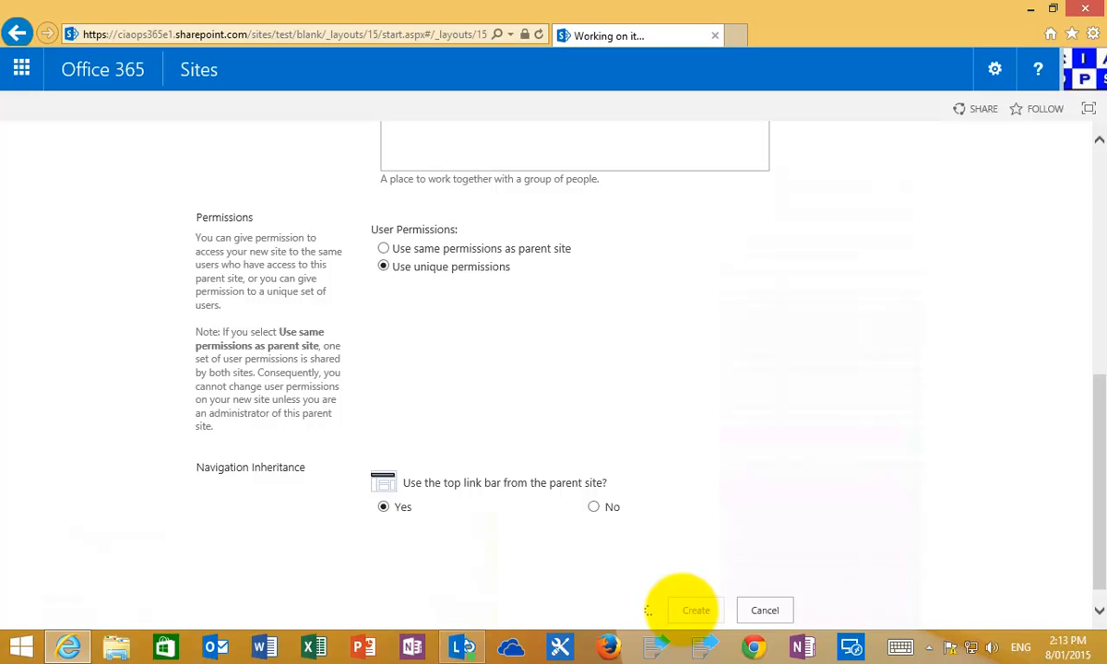
Set up new Visitors, Members and Owners groups for Subsite 2, keeping default names and members.
{"action": "left_click", "coordinate": [695, 610]}
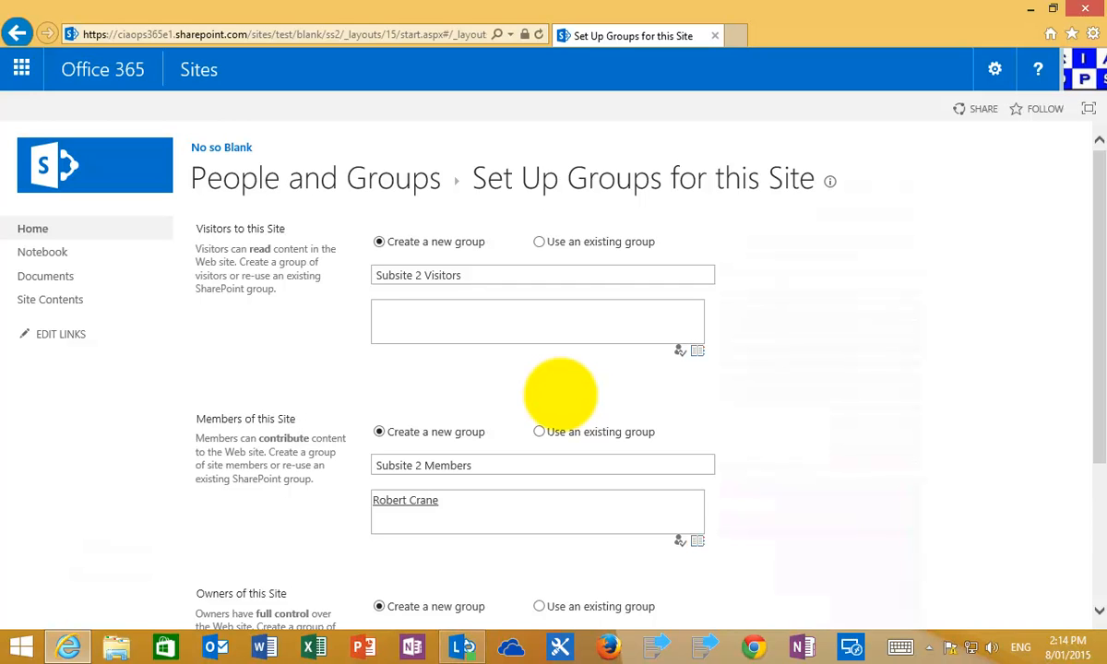
{"action": "mouse_move", "coordinate": [1094, 429]}
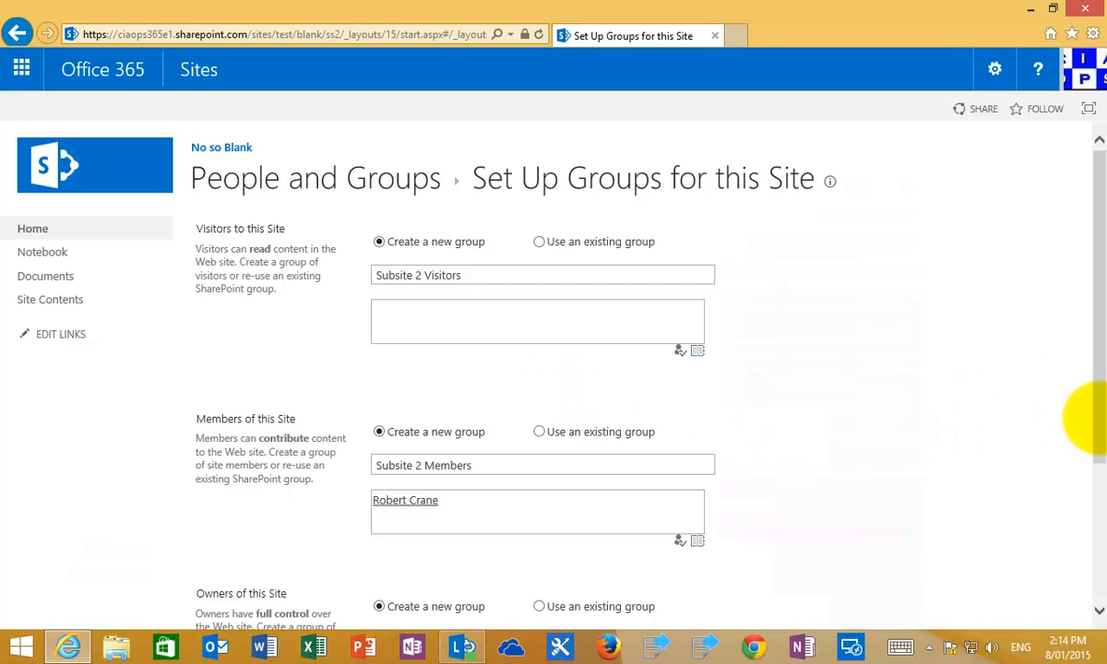
{"action": "scroll", "scroll_direction": "down", "scroll_amount": 3}
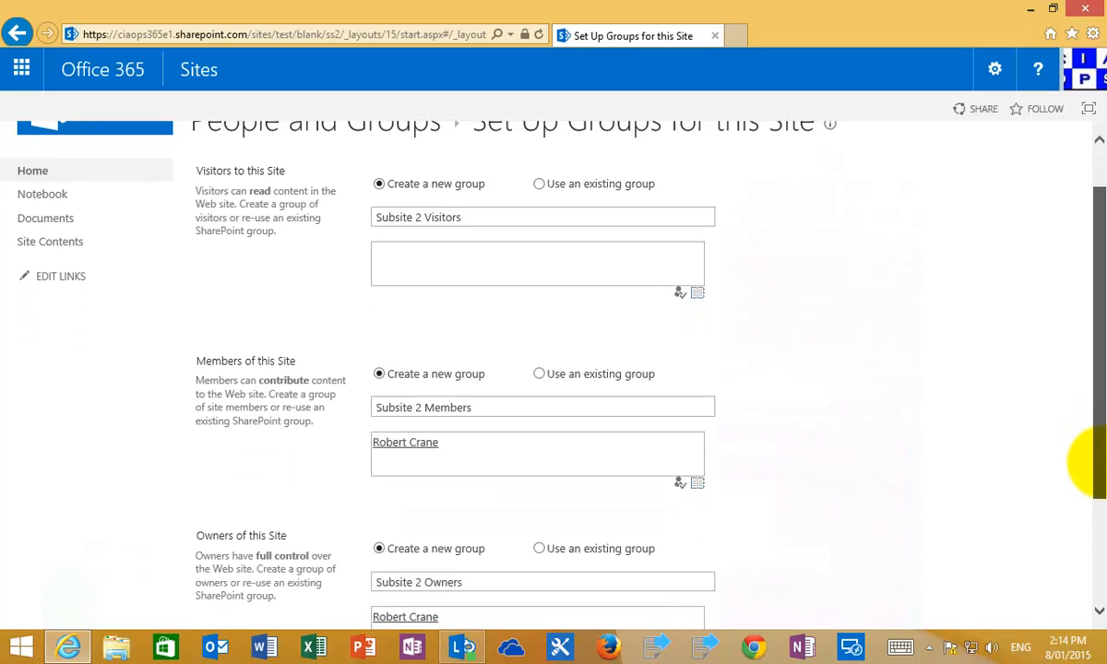
{"action": "scroll", "scroll_direction": "down", "scroll_amount": 3}
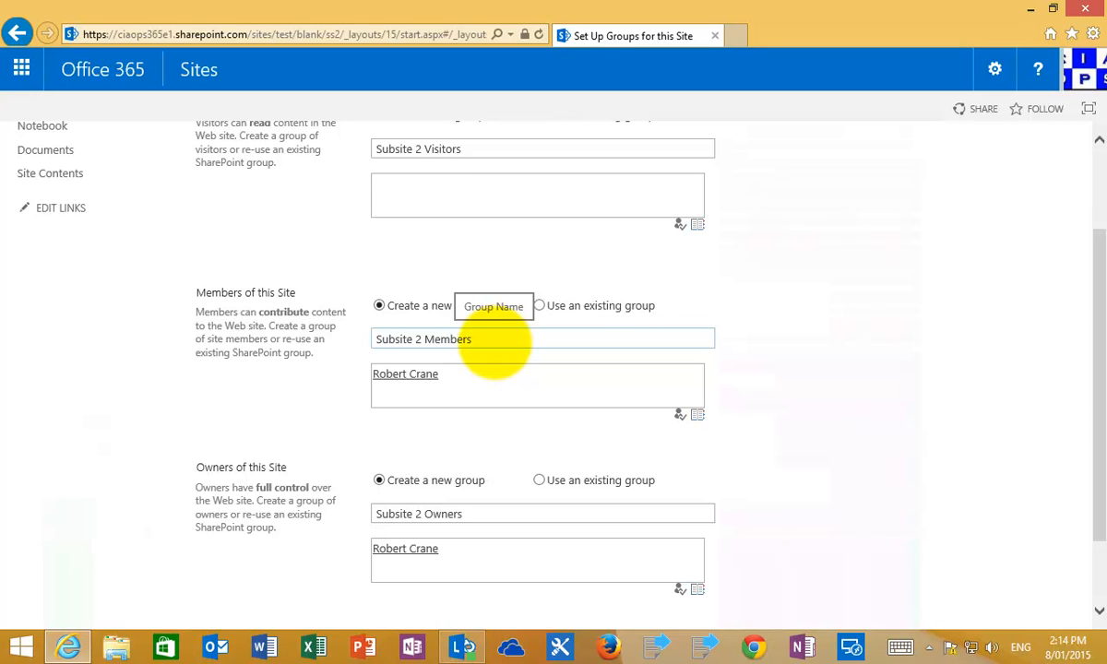
{"action": "mouse_move", "coordinate": [469, 561]}
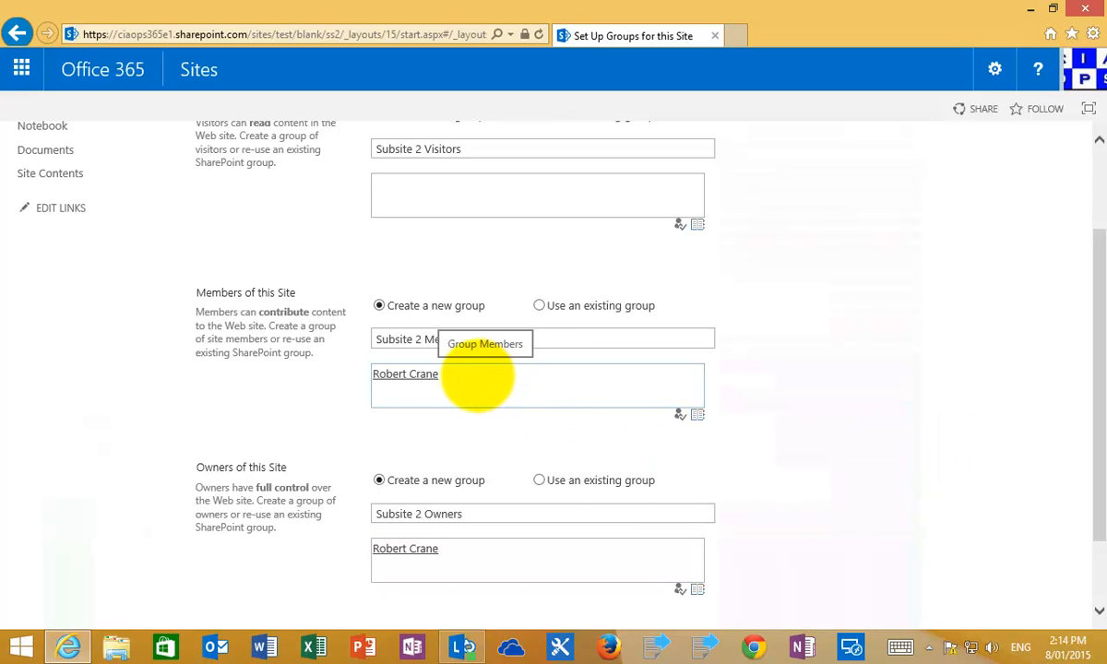
{"action": "mouse_move", "coordinate": [489, 526]}
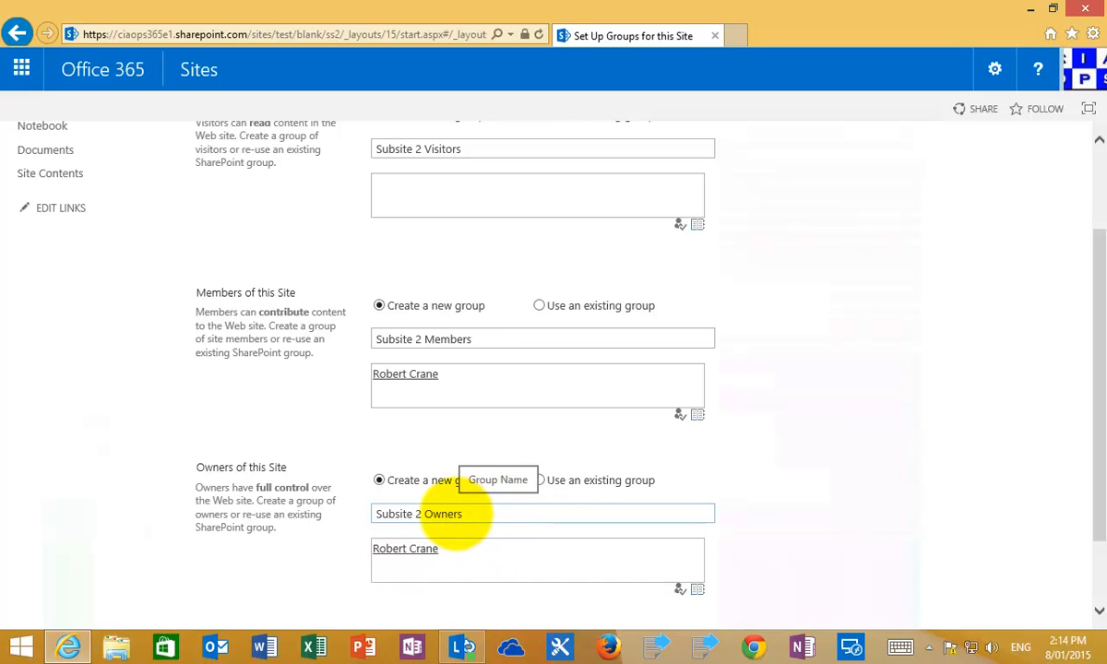
{"action": "mouse_move", "coordinate": [1083, 480]}
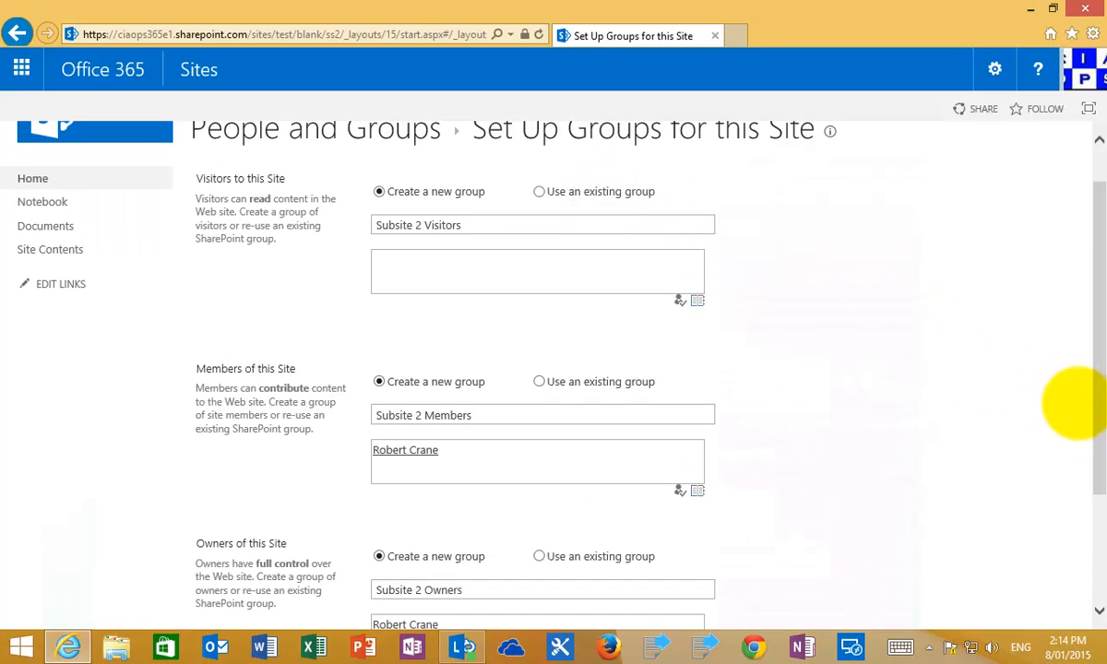
{"action": "scroll", "scroll_direction": "down", "scroll_amount": 3}
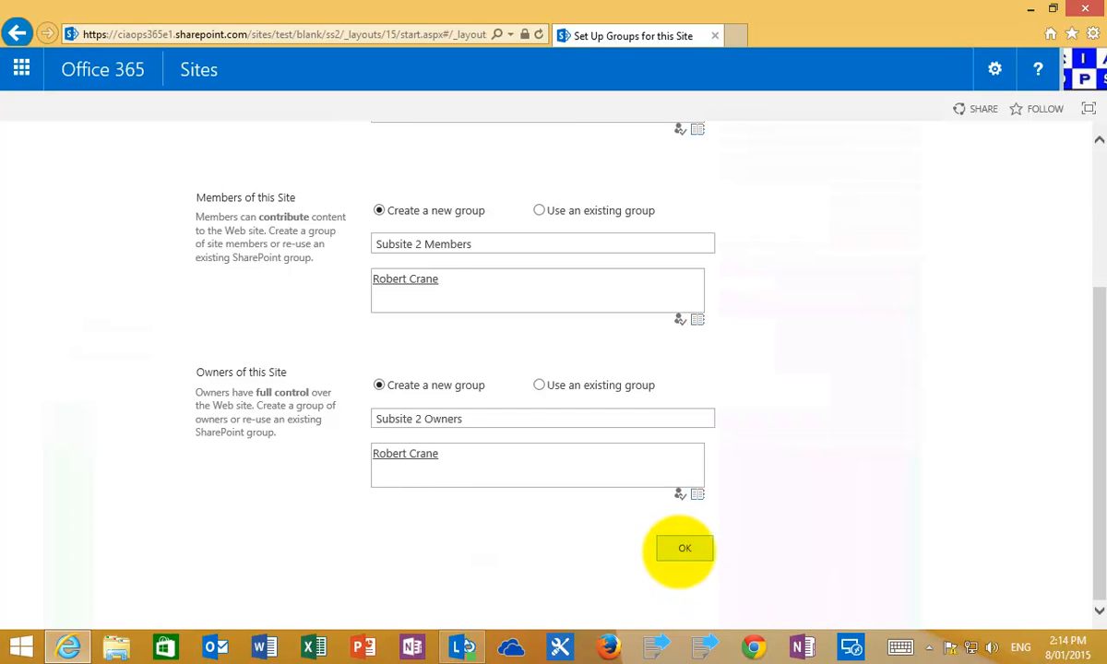
Confirm the groups and view Subsite 2's permissions: Members Edit, Owners Full Control, Visitors Read.
{"action": "left_click", "coordinate": [683, 548]}
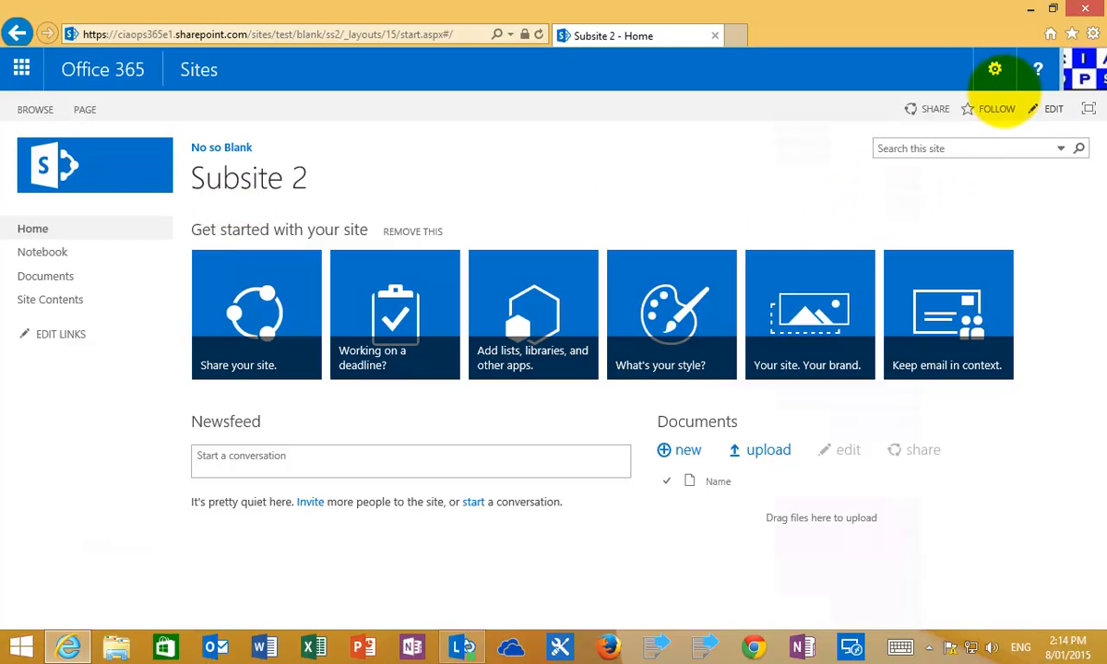
{"action": "left_click", "coordinate": [997, 67]}
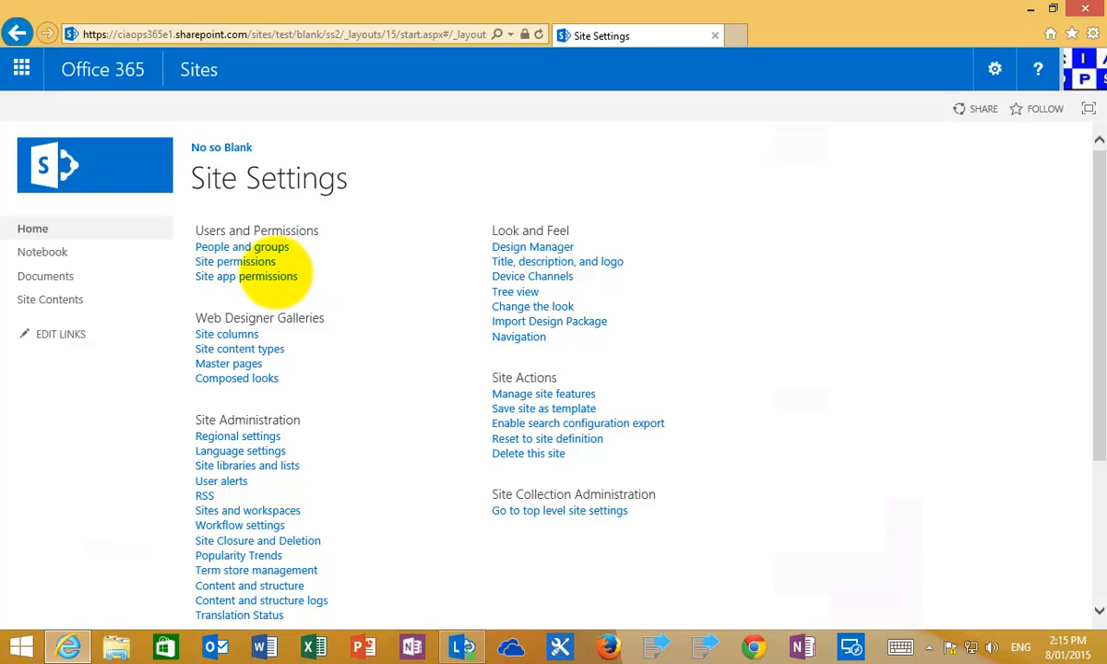
{"action": "left_click", "coordinate": [234, 261]}
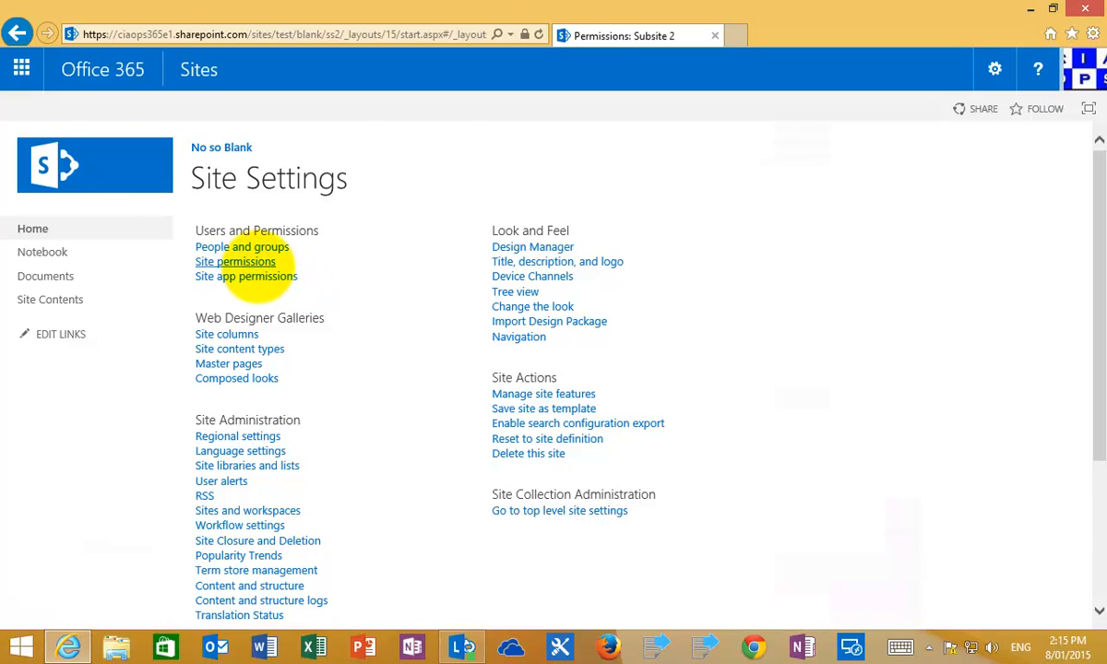
{"action": "left_click", "coordinate": [235, 261]}
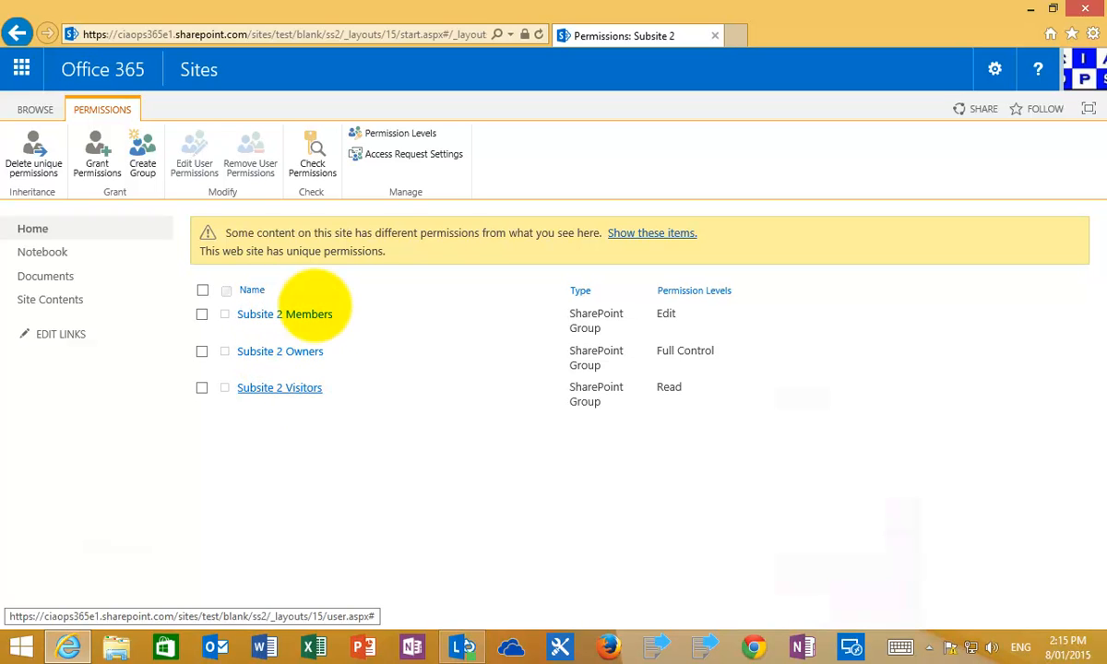
{"action": "mouse_move", "coordinate": [279, 351]}
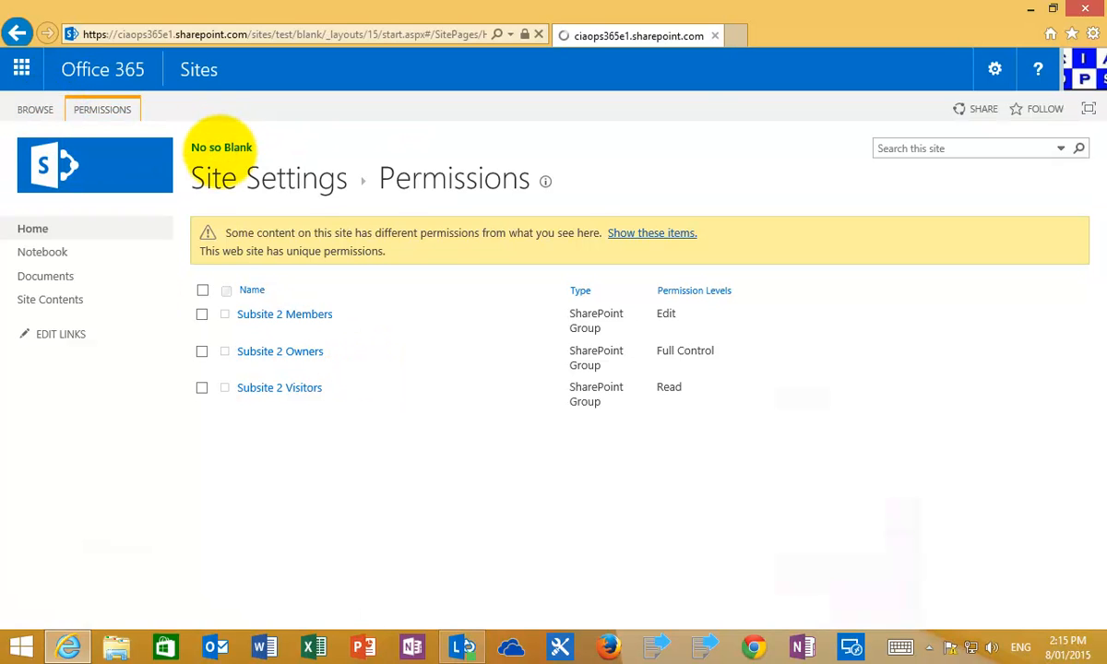
Return to No so Blank and open Subsite 1 from Site Contents.
{"action": "left_click", "coordinate": [221, 148]}
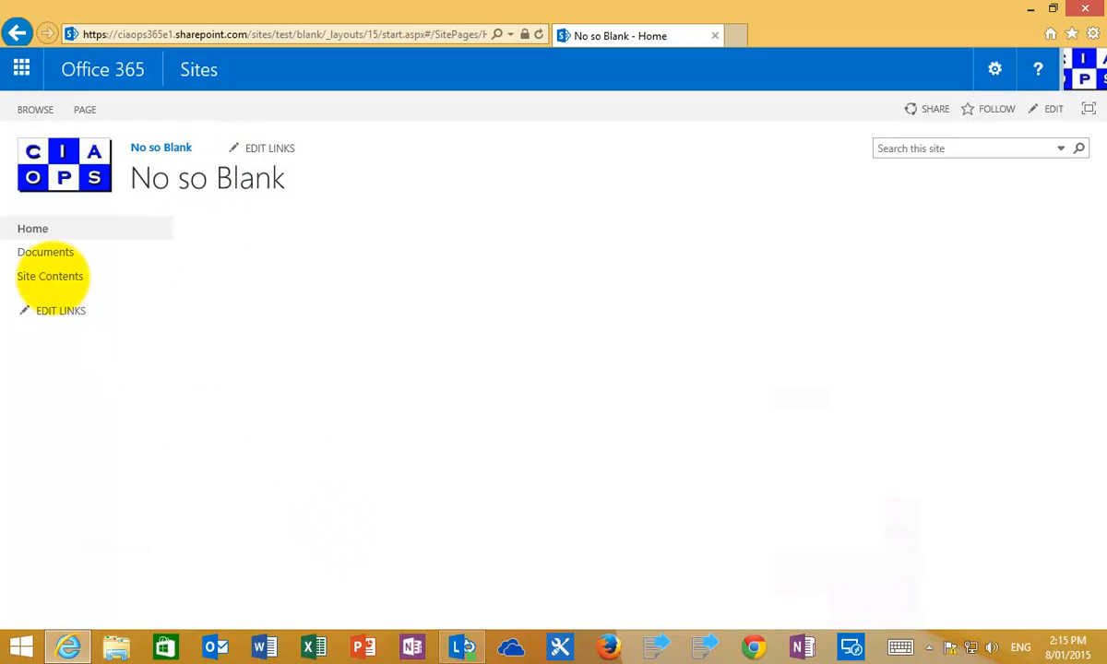
{"action": "left_click", "coordinate": [50, 276]}
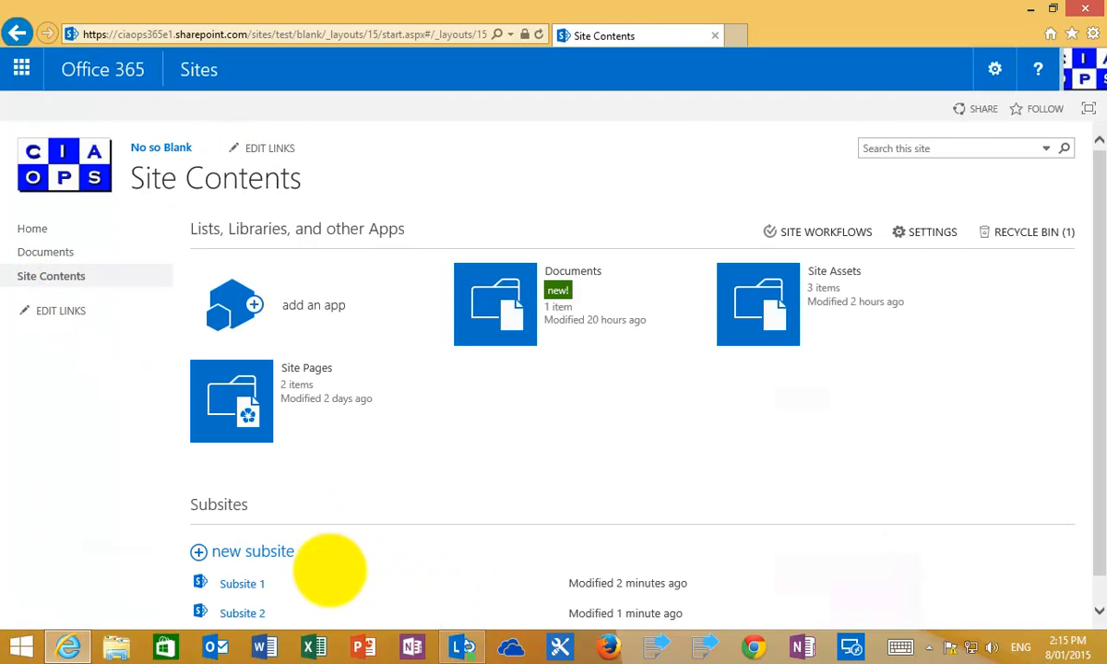
{"action": "mouse_move", "coordinate": [243, 584]}
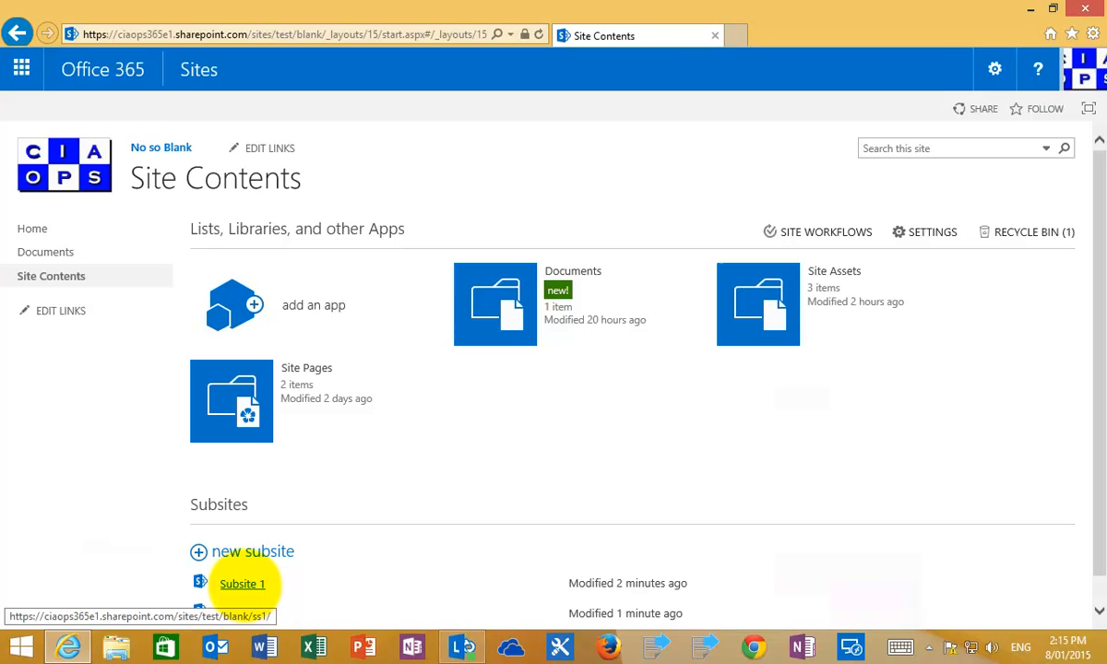
{"action": "left_click", "coordinate": [242, 584]}
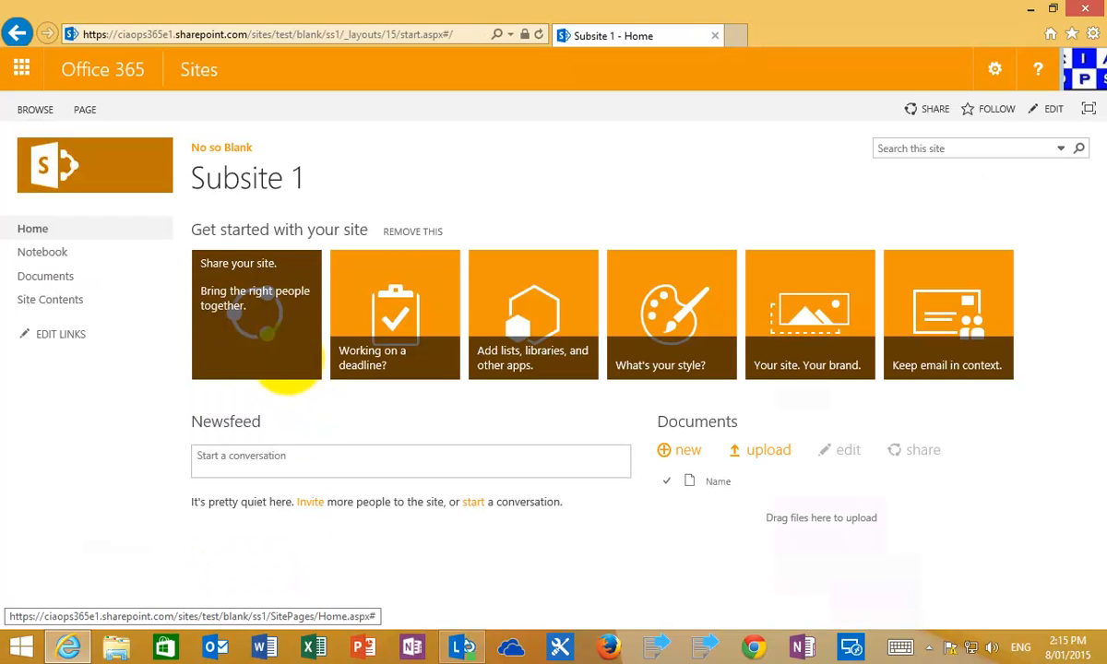
View Subsite 1's permissions, inherited from the parent's Test Members, Owners and Visitors groups.
{"action": "left_click", "coordinate": [995, 69]}
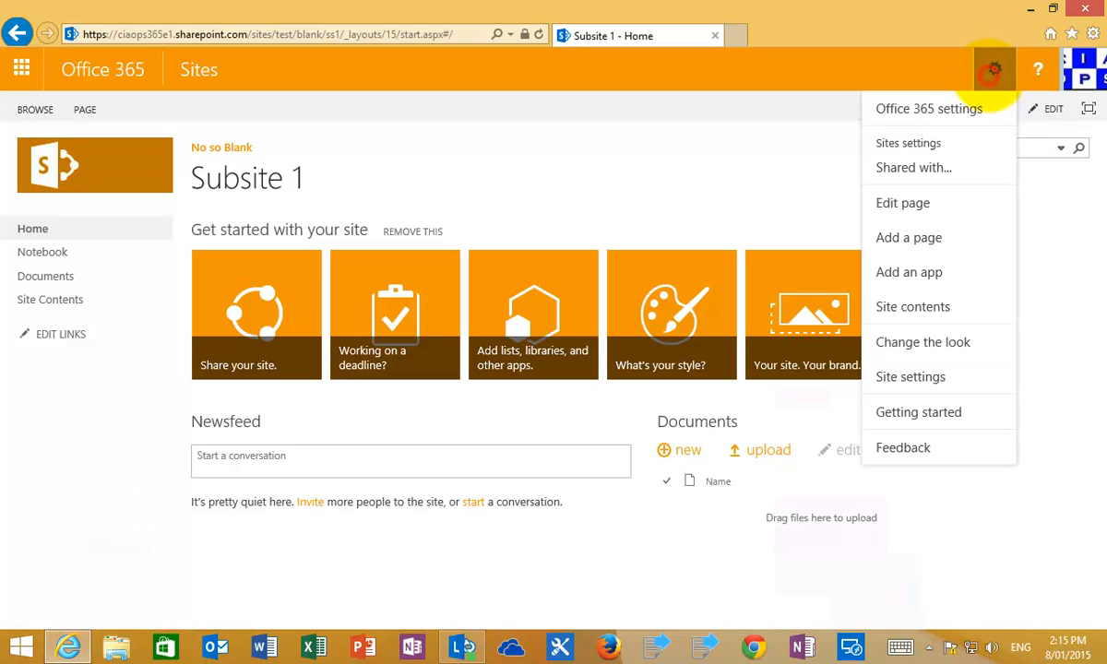
{"action": "mouse_move", "coordinate": [911, 376]}
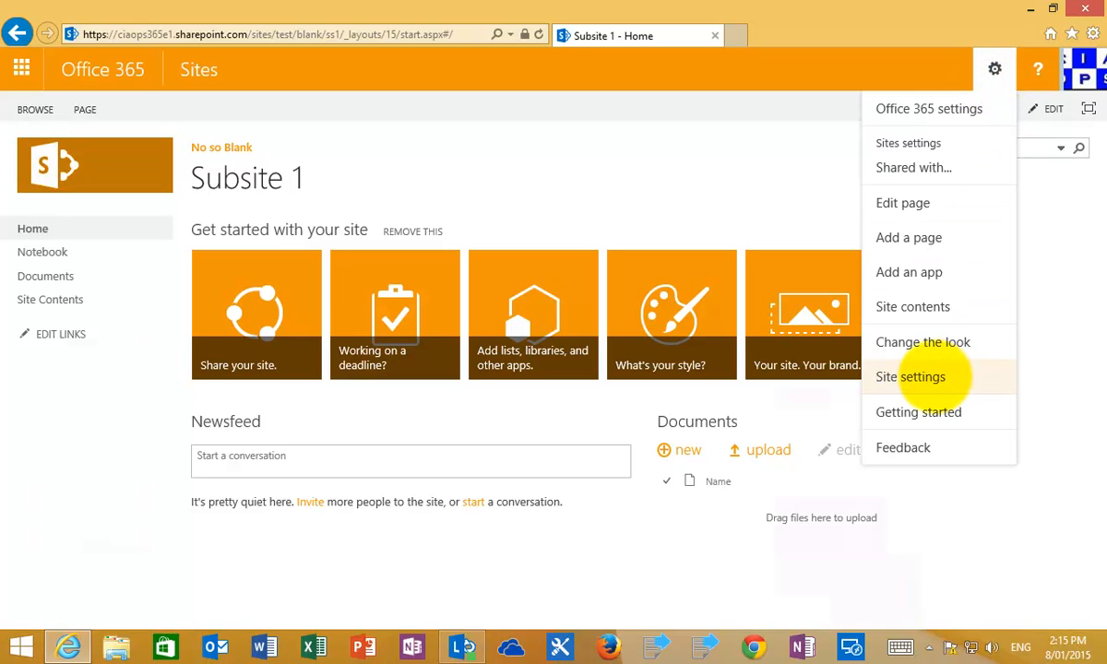
{"action": "left_click", "coordinate": [911, 377]}
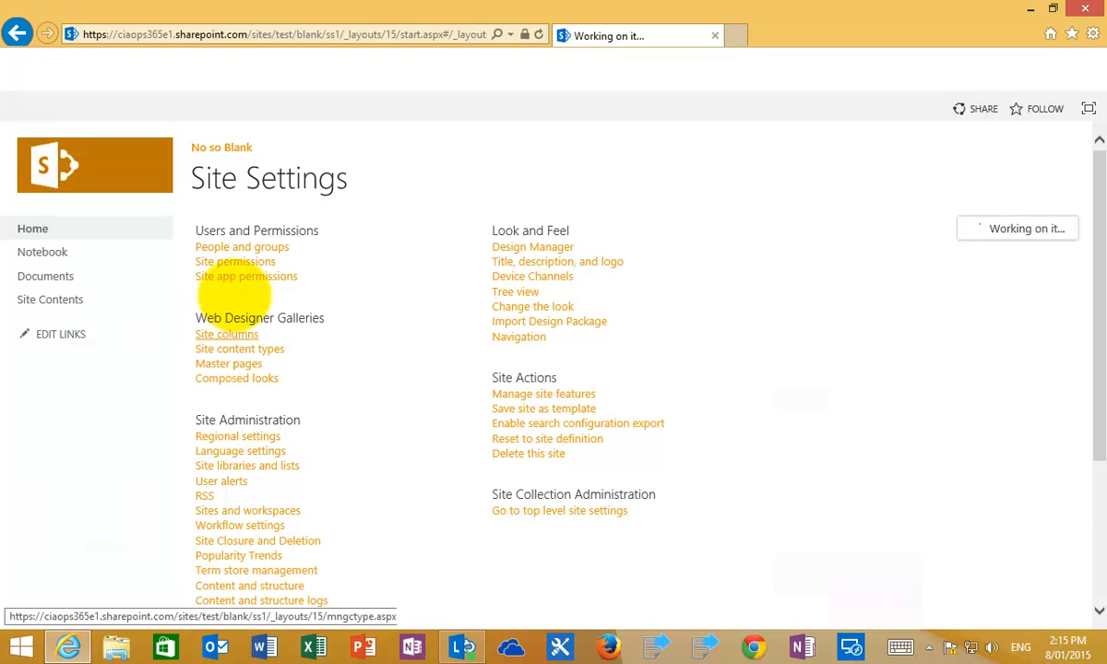
{"action": "left_click", "coordinate": [234, 261]}
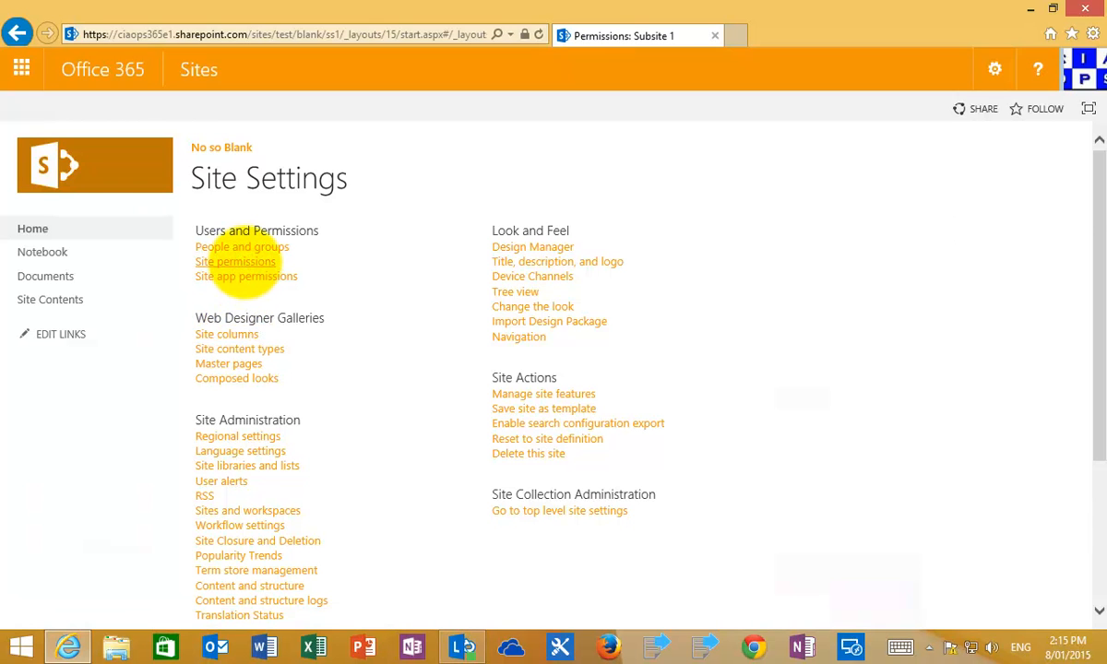
{"action": "left_click", "coordinate": [235, 262]}
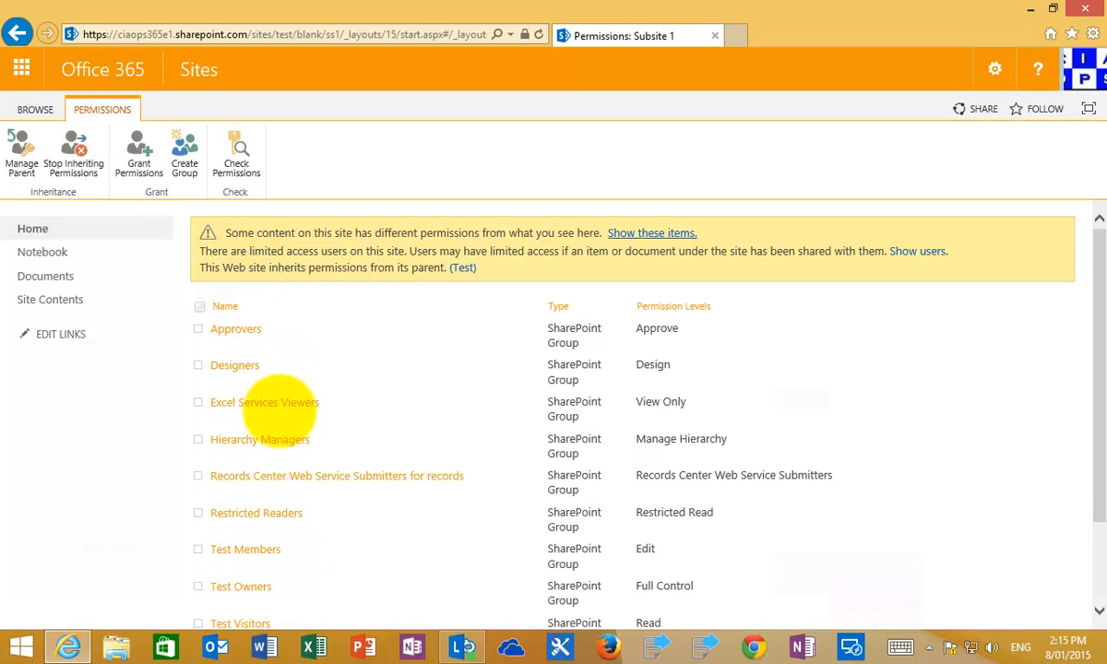
{"action": "mouse_move", "coordinate": [300, 572]}
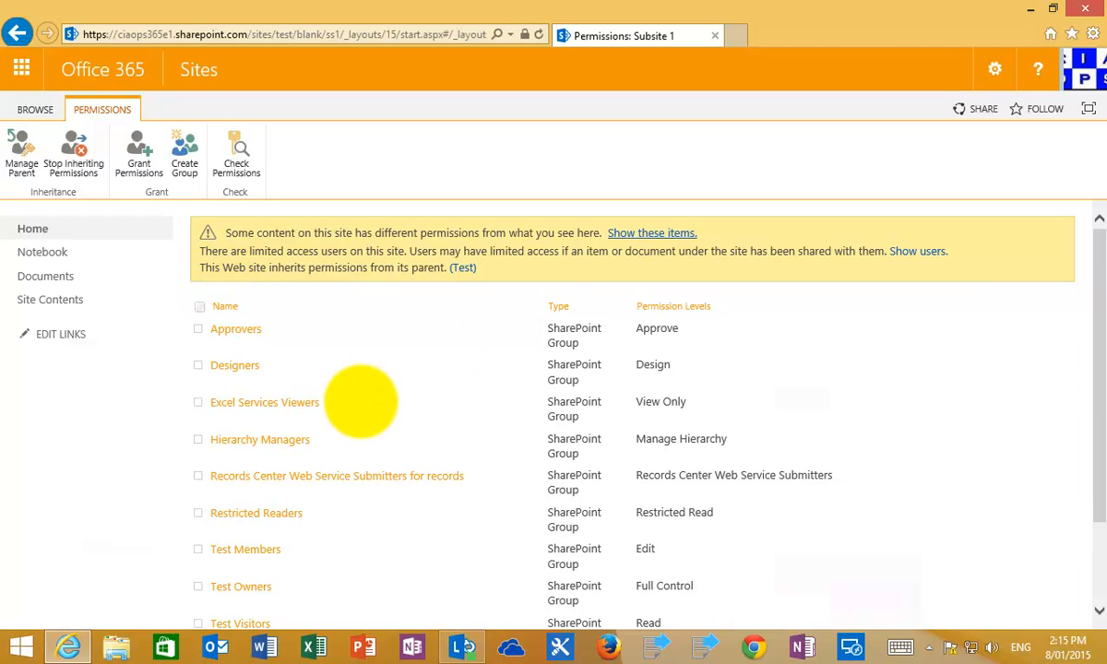
{"action": "mouse_move", "coordinate": [21, 155]}
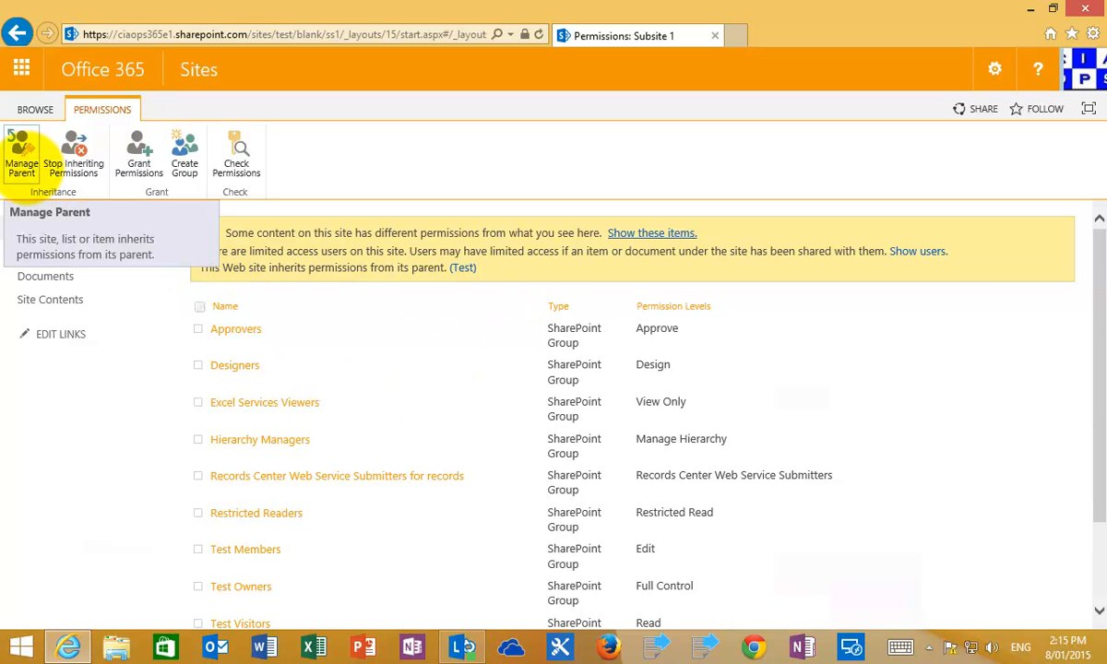
{"action": "mouse_move", "coordinate": [73, 153]}
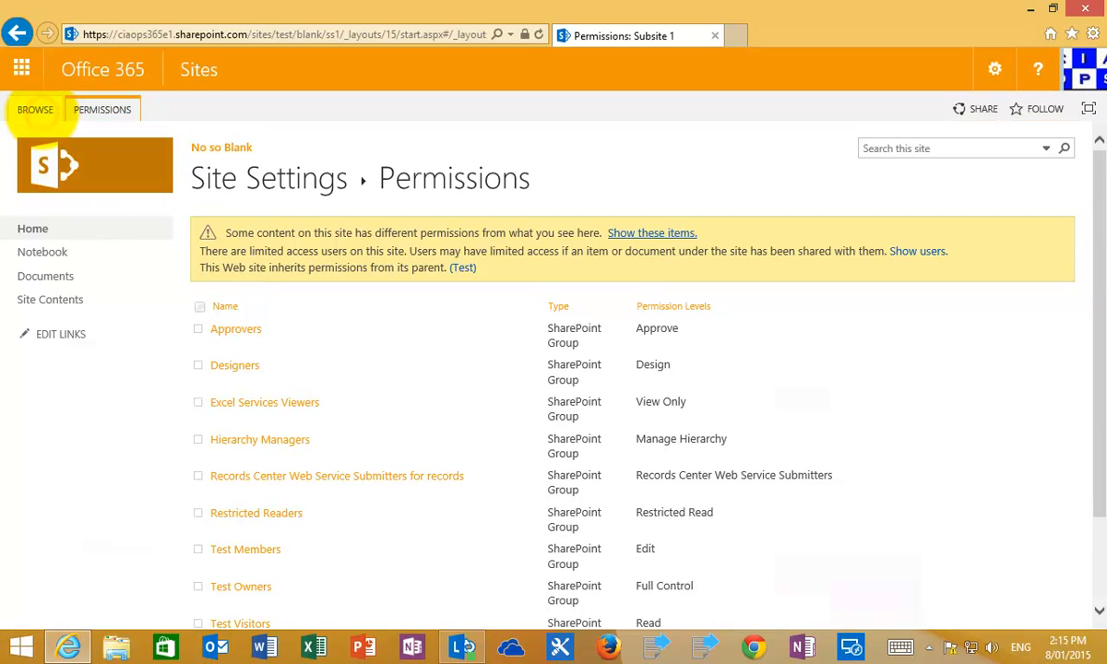
{"action": "mouse_move", "coordinate": [222, 146]}
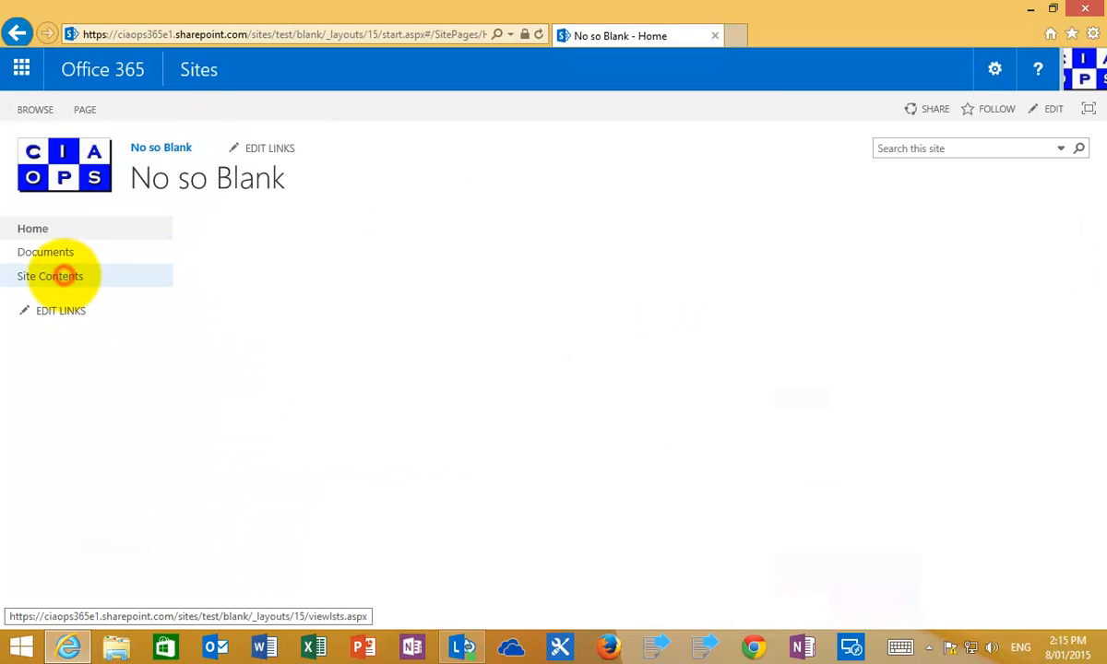
From Site Contents, start a new subsite titled 'Subsite 3' with URL 'ss3'.
{"action": "left_click", "coordinate": [49, 276]}
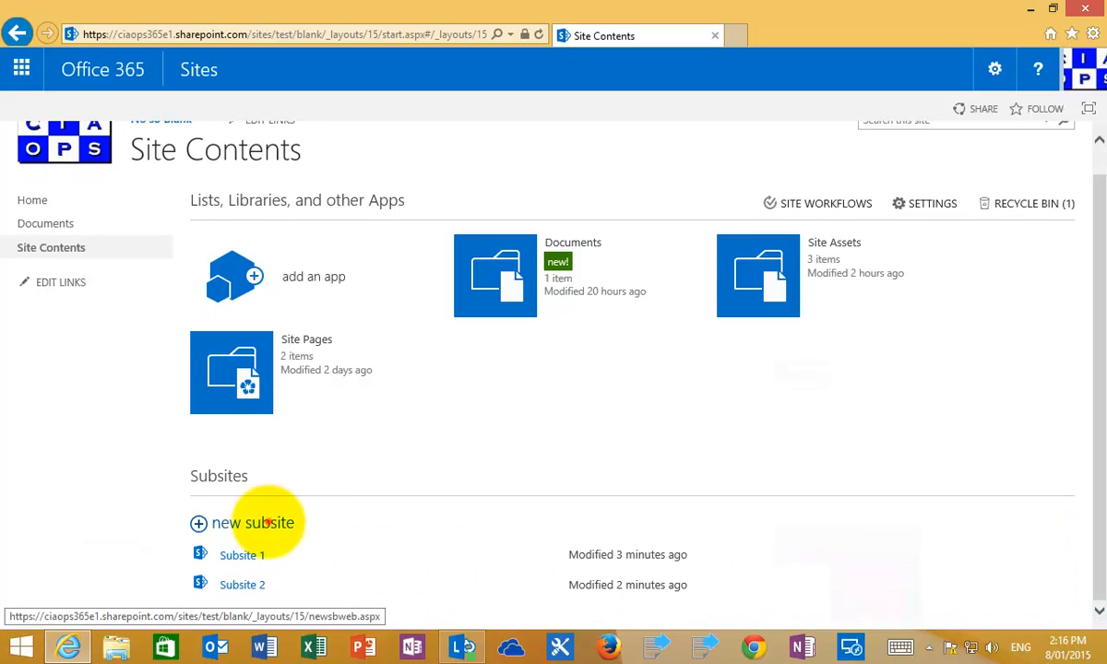
{"action": "left_click", "coordinate": [253, 522]}
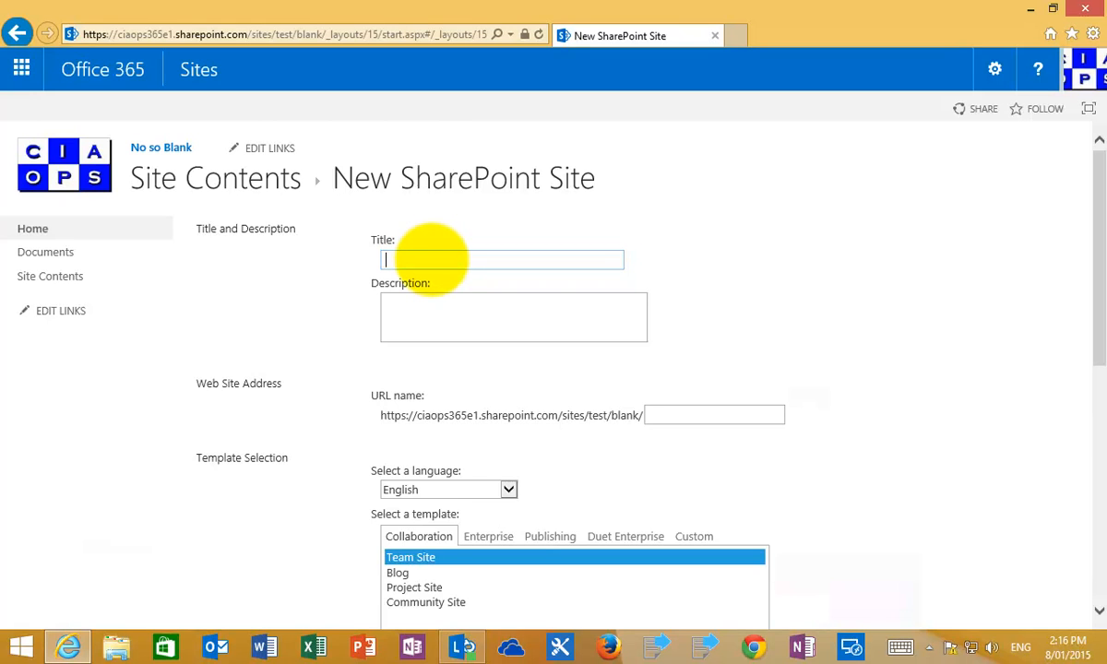
{"action": "type", "text": "Subsite"}
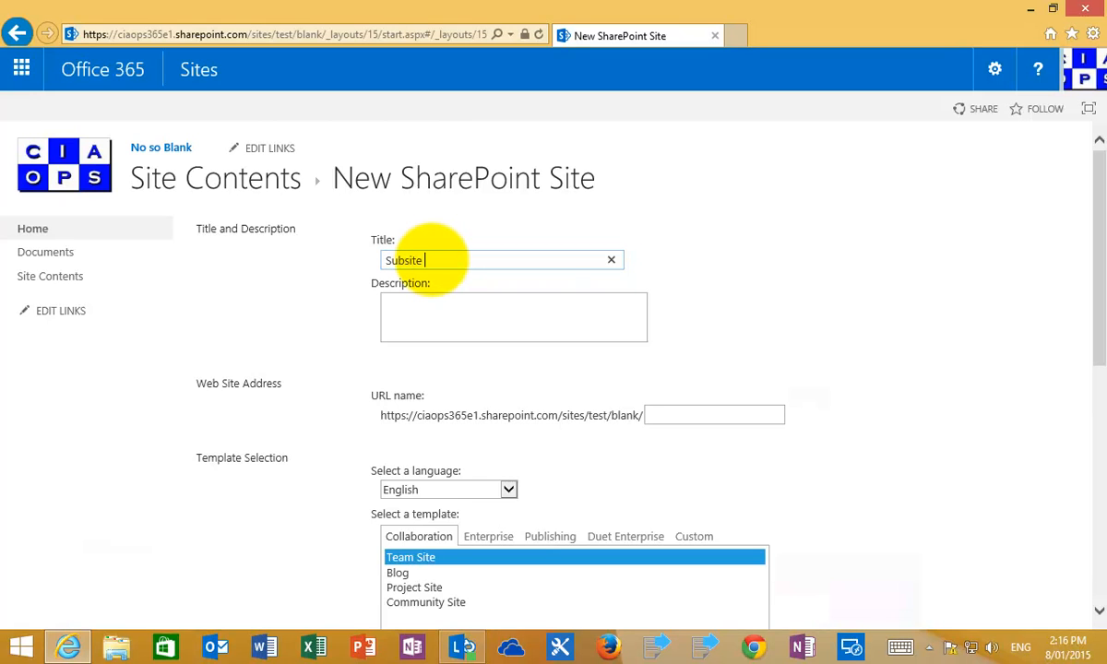
{"action": "left_click", "coordinate": [715, 414]}
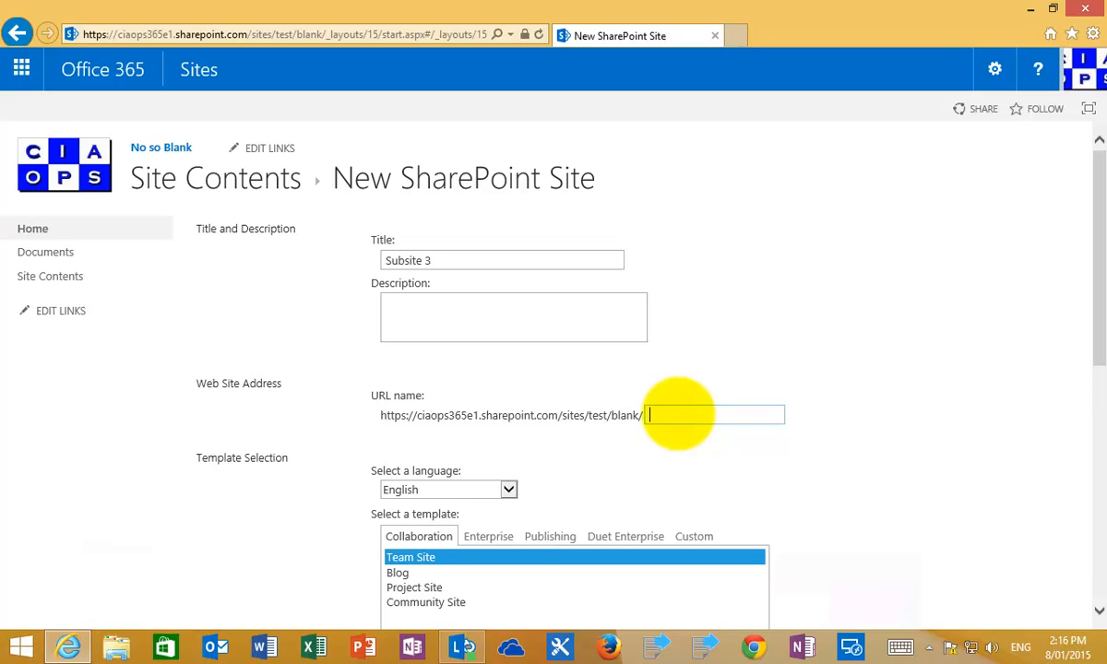
{"action": "type", "text": "ss3"}
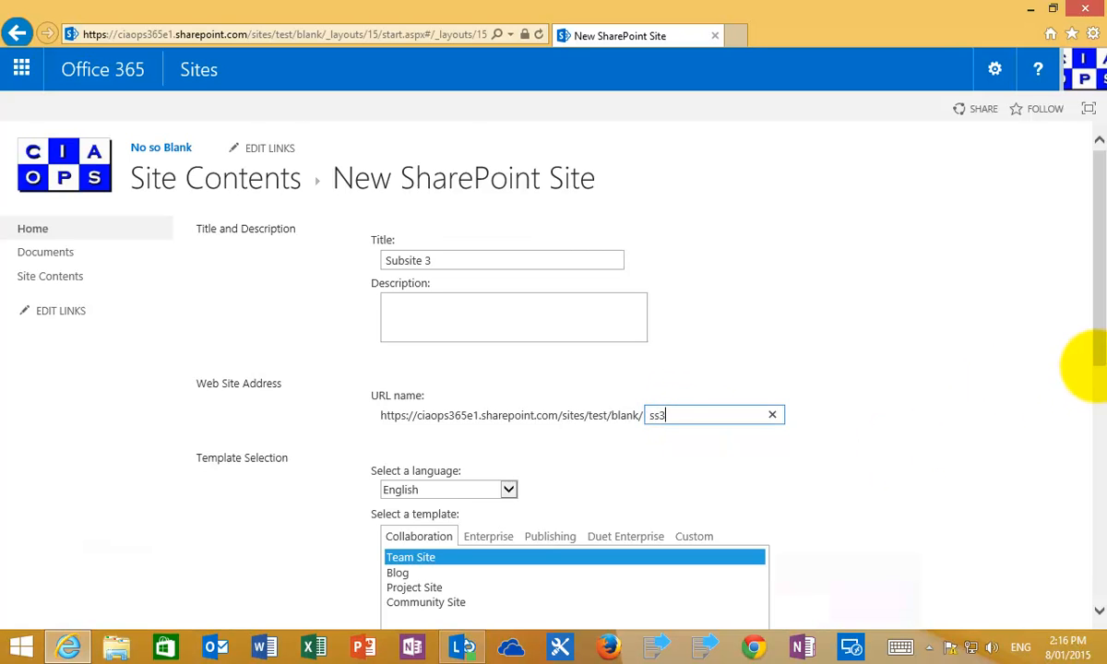
Choose the Community Site template, reuse the parent's top link bar, and create Subsite 3.
{"action": "scroll", "scroll_direction": "down", "scroll_amount": 3}
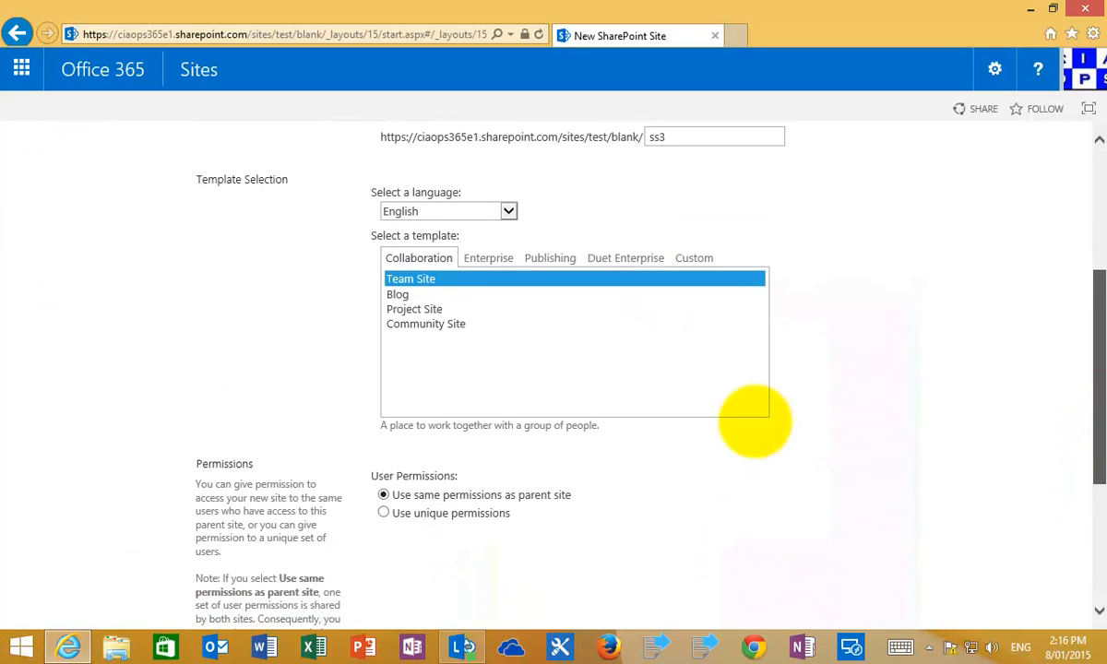
{"action": "left_click", "coordinate": [426, 324]}
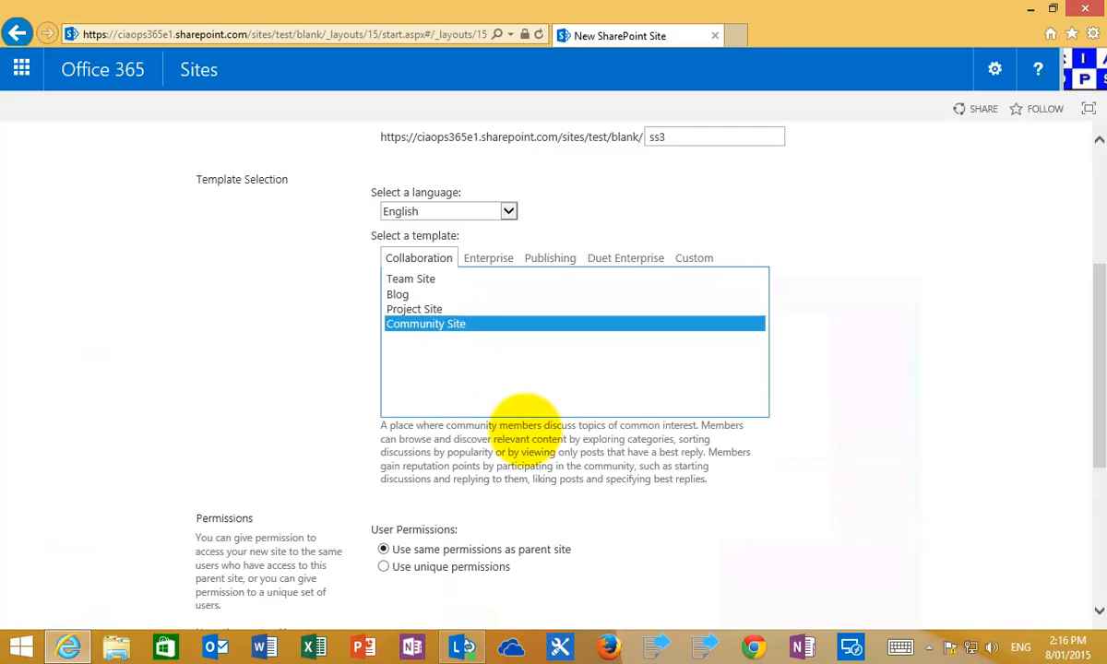
{"action": "mouse_move", "coordinate": [1095, 462]}
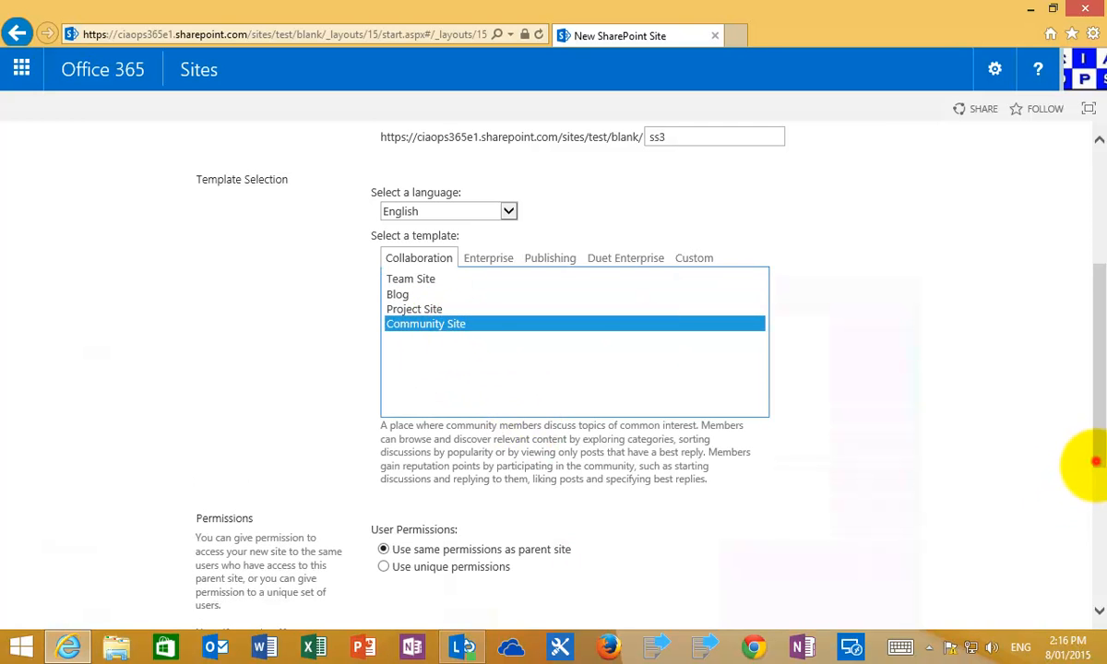
{"action": "scroll", "scroll_direction": "down", "scroll_amount": 3}
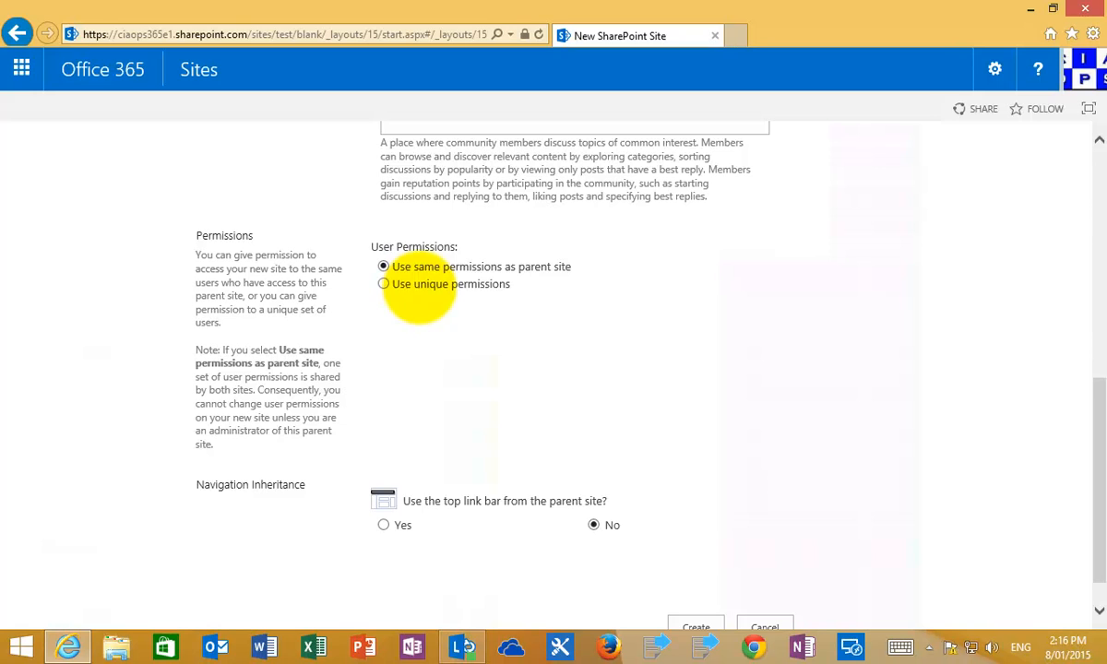
{"action": "left_click", "coordinate": [383, 525]}
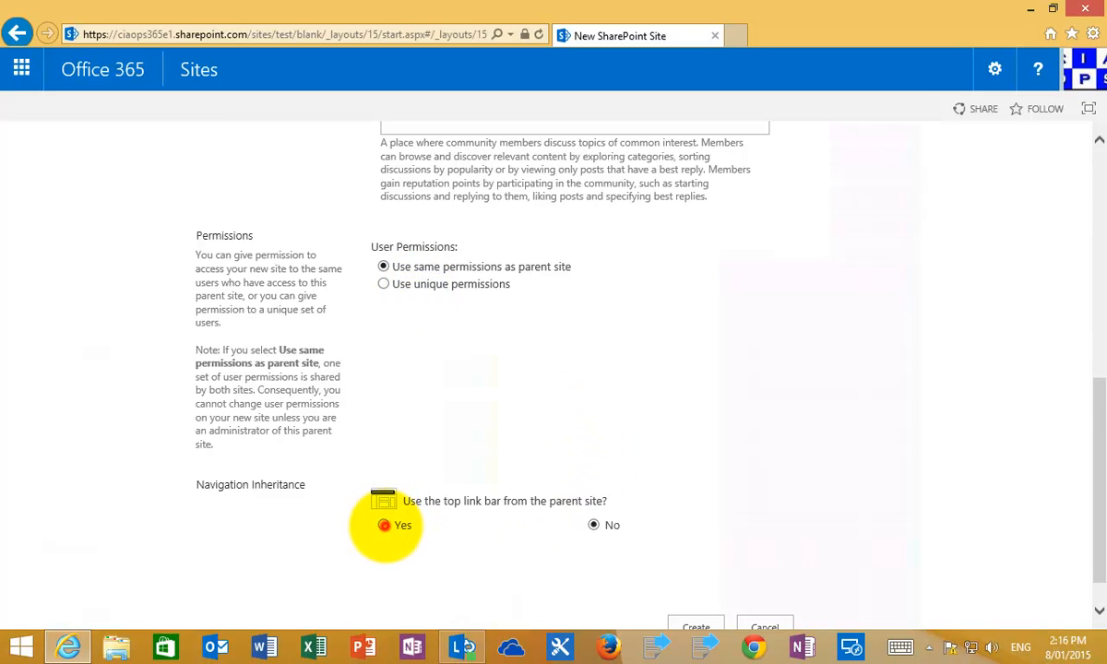
{"action": "scroll", "scroll_direction": "down", "scroll_amount": 3}
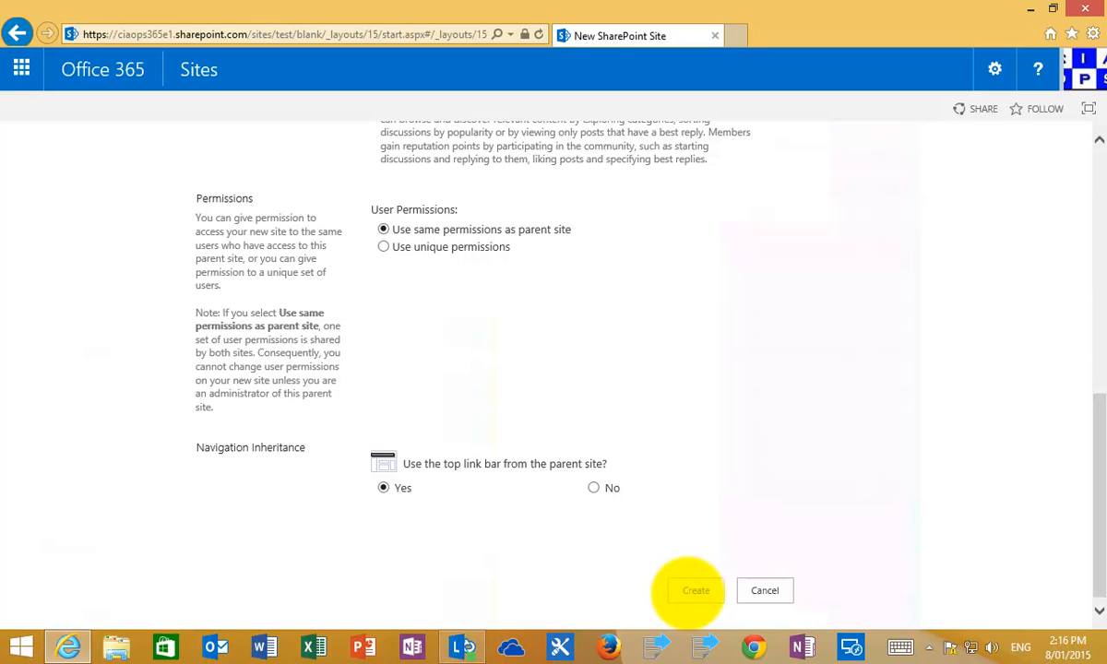
{"action": "left_click", "coordinate": [696, 591]}
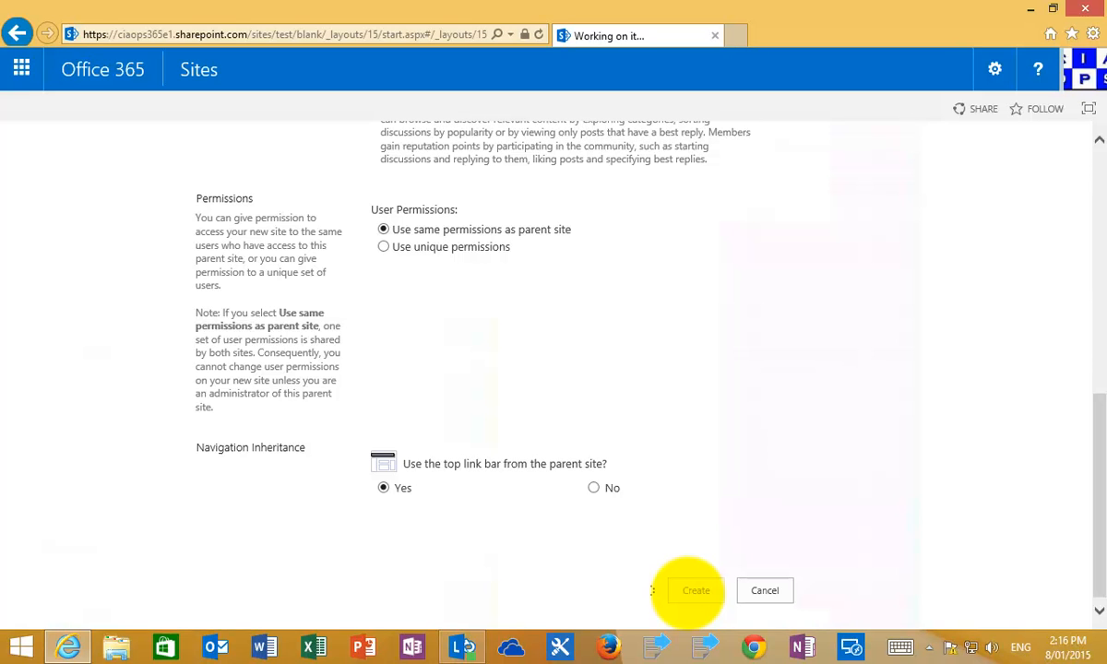
Go back to the No so Blank home page once Subsite 3 is submitted.
{"action": "left_click", "coordinate": [695, 591]}
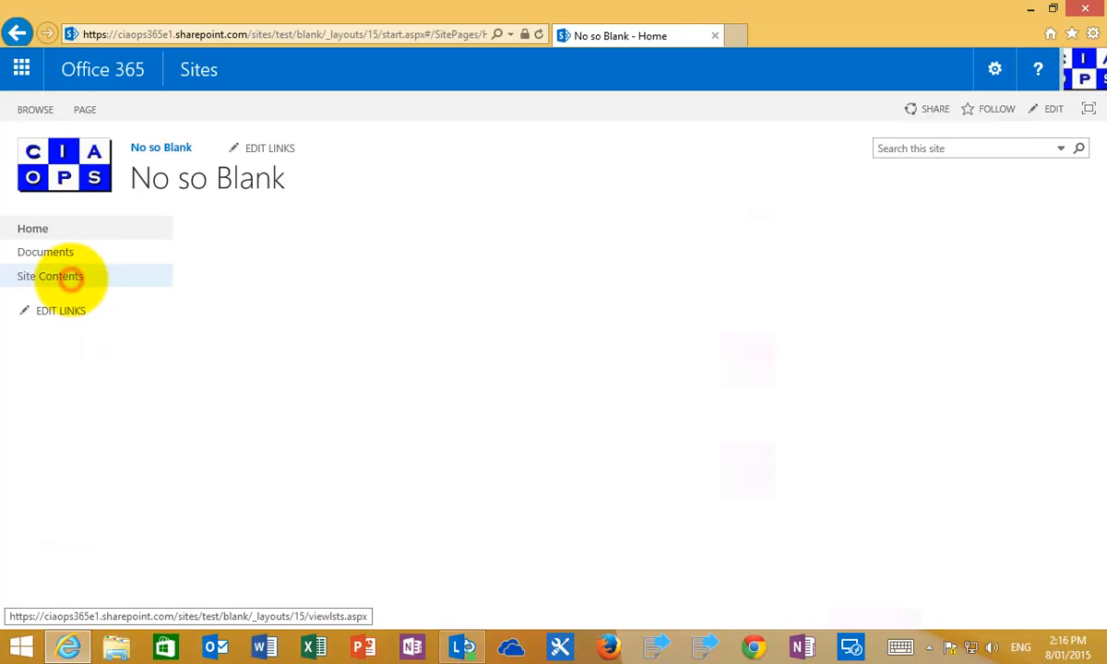
From the parent's Site Contents, open Subsites 1, 2 and 3 in new tabs.
{"action": "left_click", "coordinate": [50, 276]}
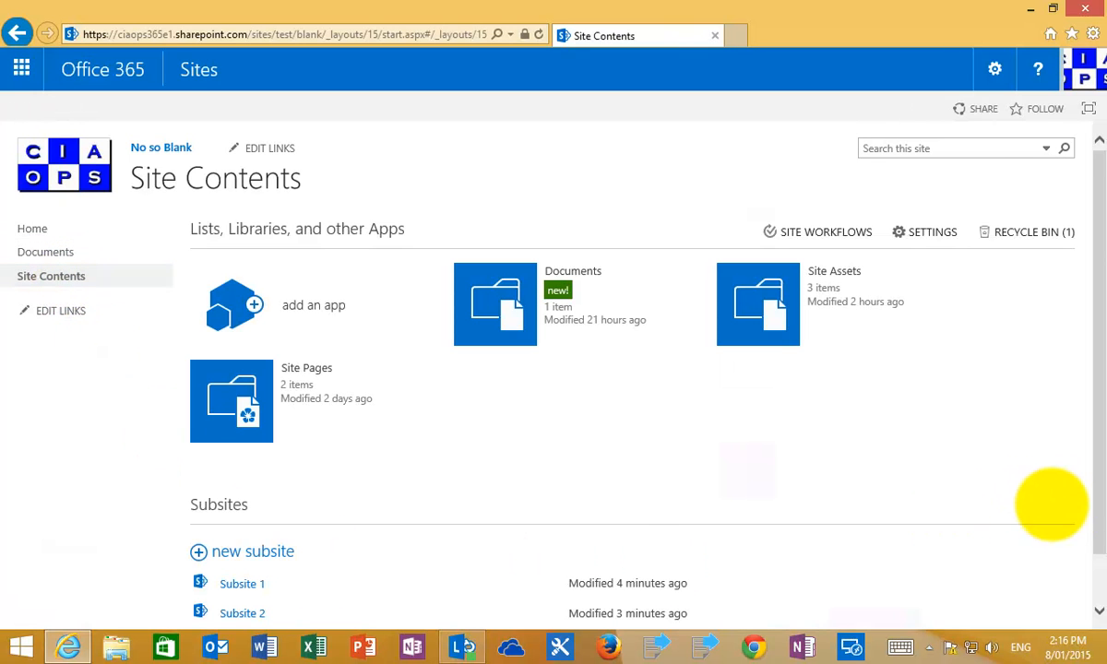
{"action": "scroll", "scroll_direction": "down", "scroll_amount": 3}
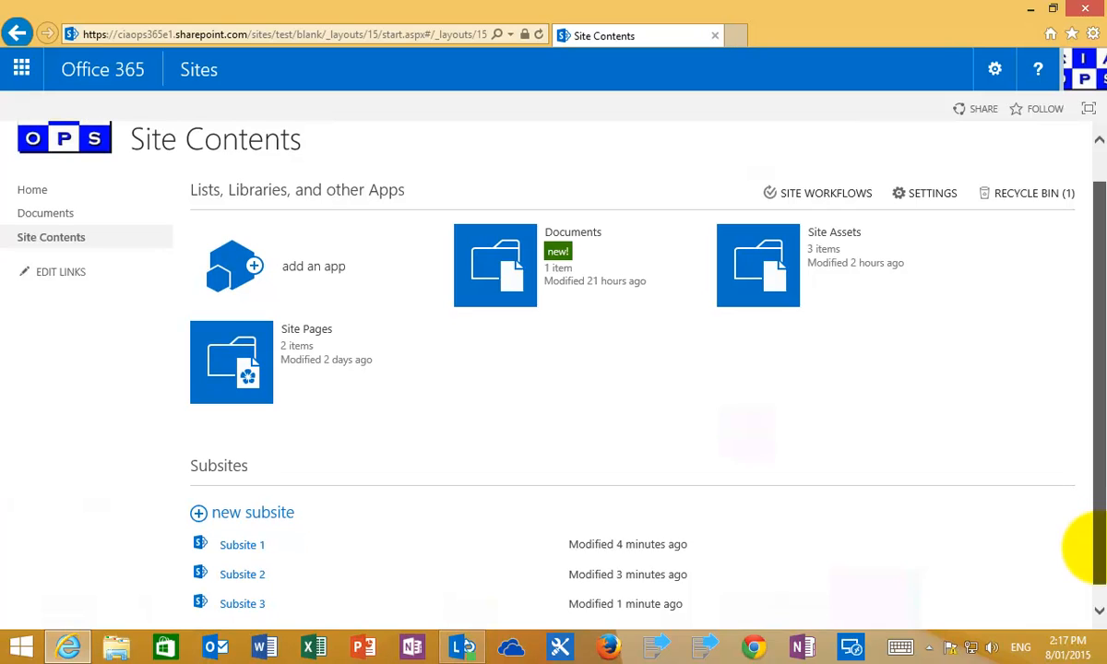
{"action": "mouse_move", "coordinate": [243, 527]}
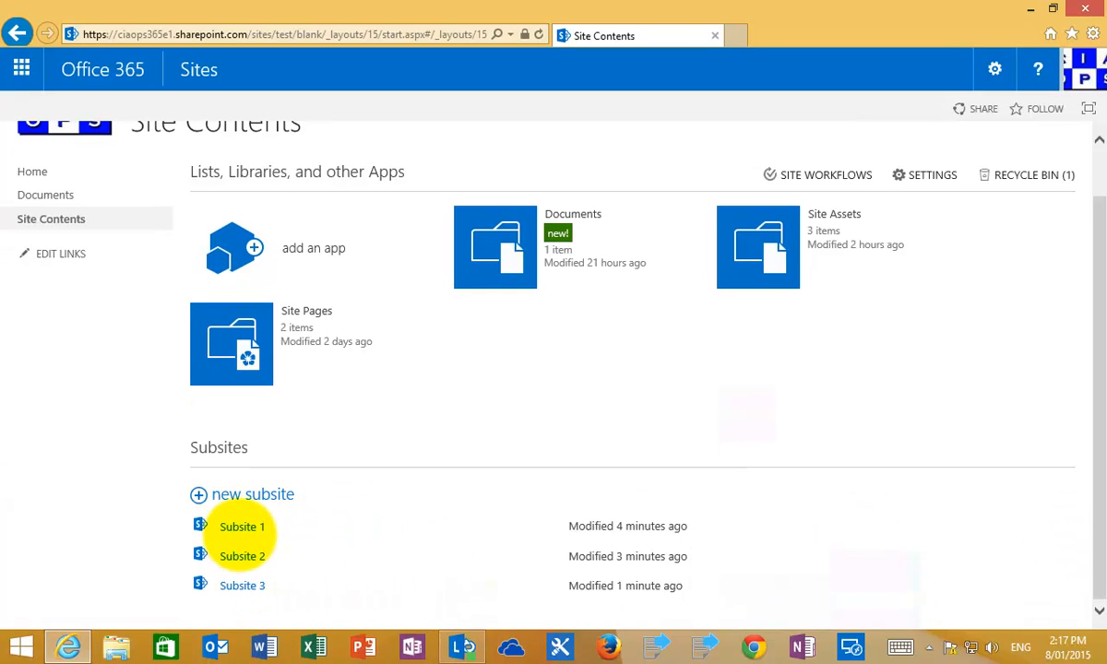
{"action": "mouse_move", "coordinate": [242, 527]}
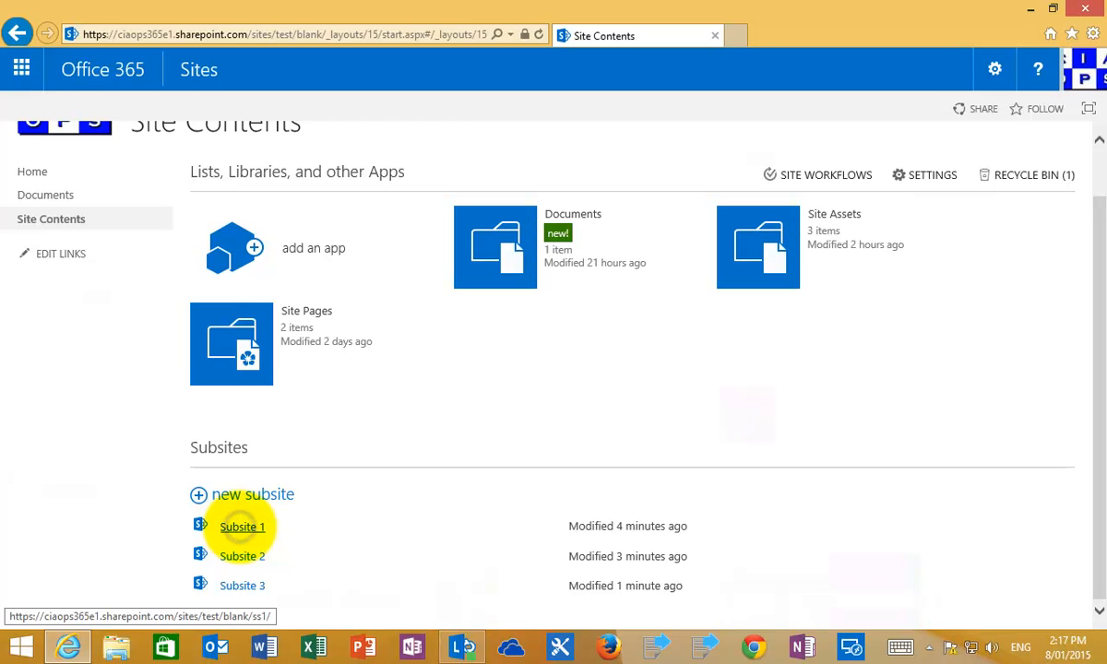
{"action": "right_click", "coordinate": [242, 527]}
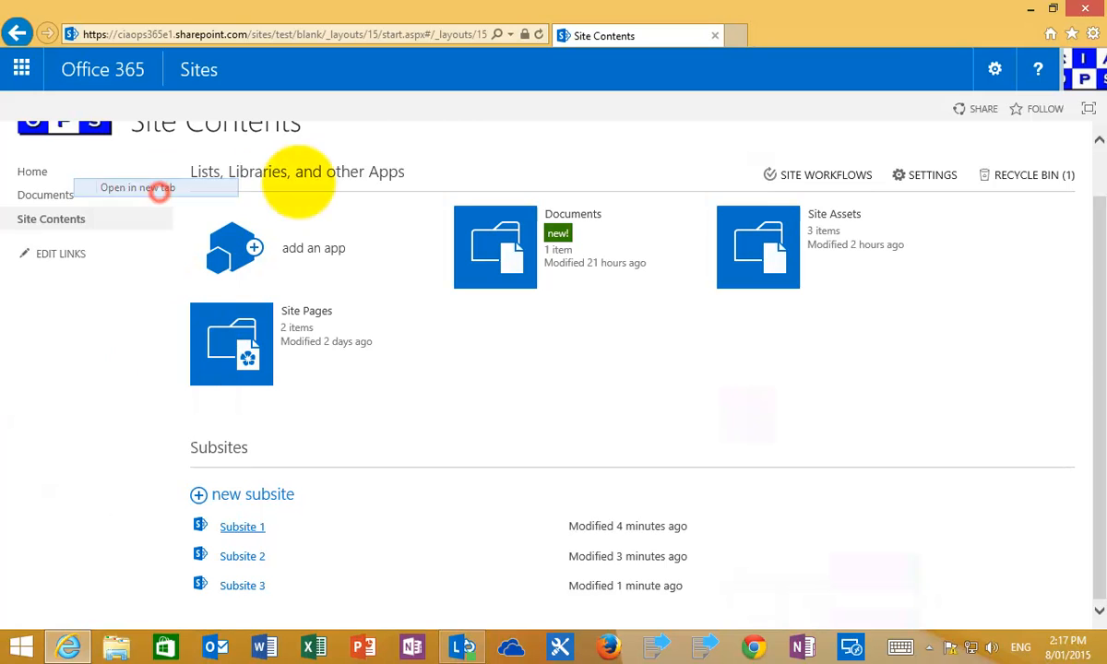
{"action": "left_click", "coordinate": [242, 527]}
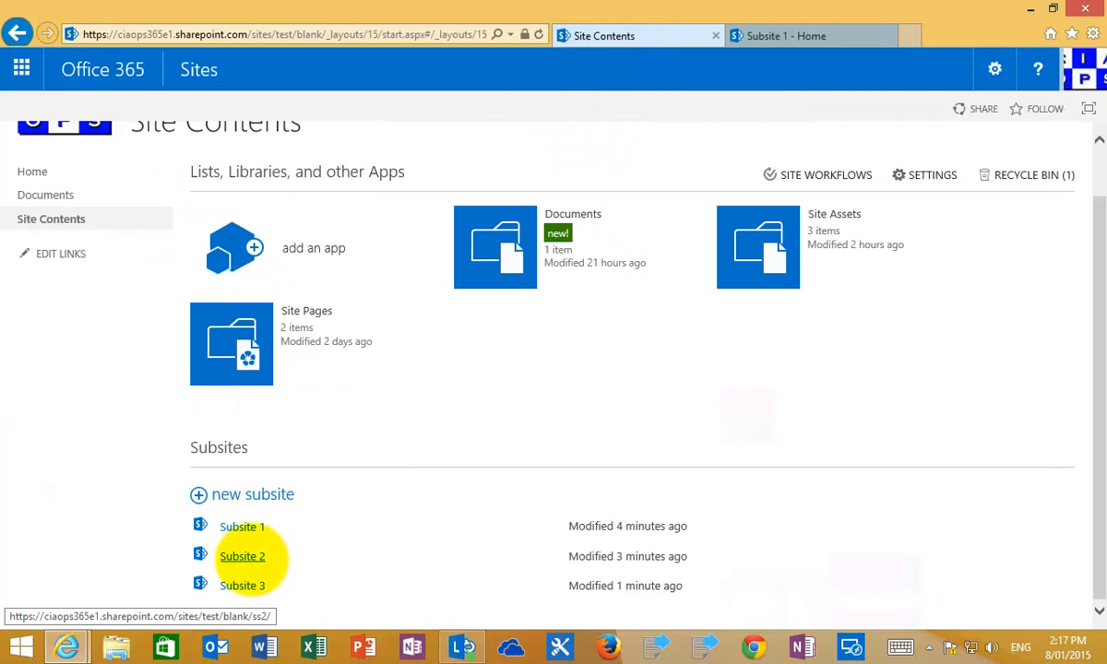
{"action": "right_click", "coordinate": [243, 557]}
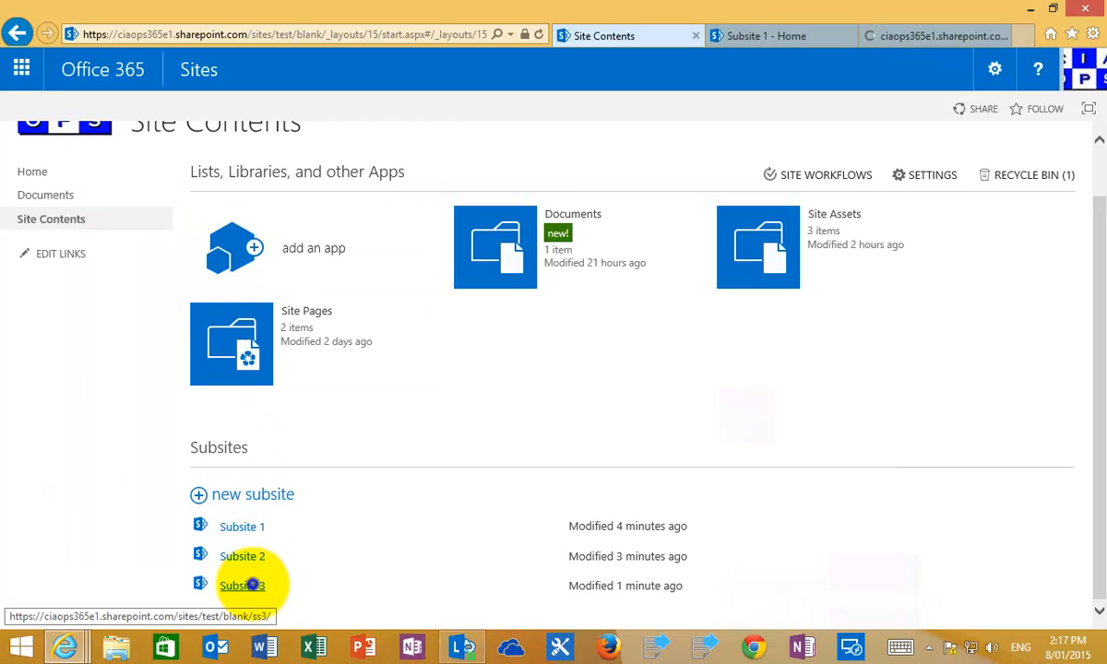
{"action": "right_click", "coordinate": [242, 586]}
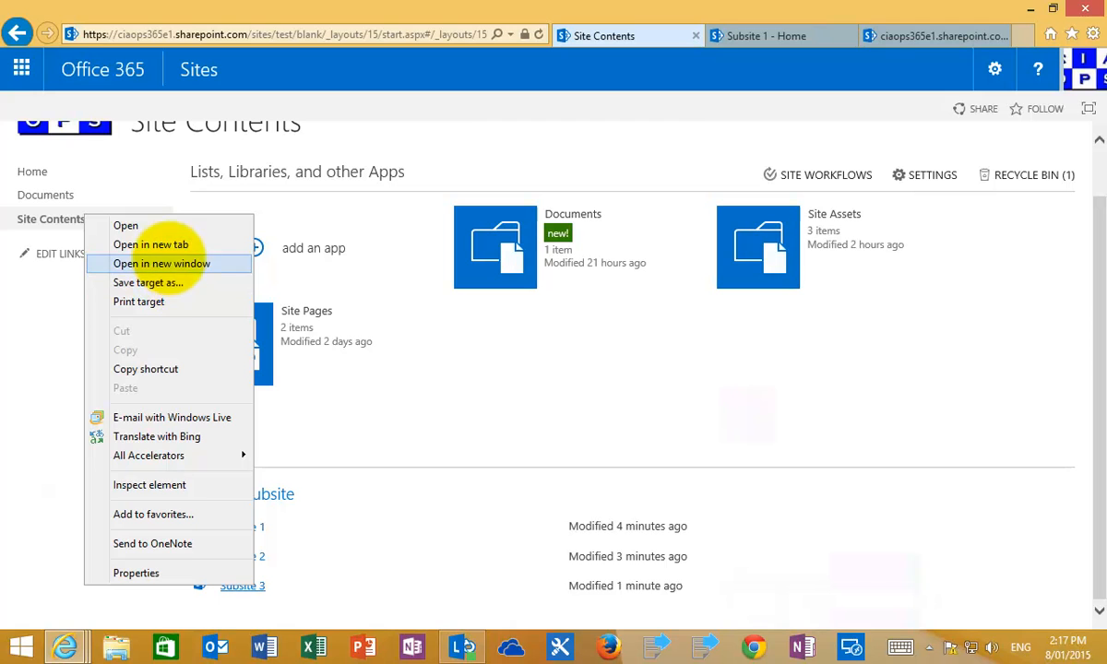
{"action": "left_click", "coordinate": [150, 244]}
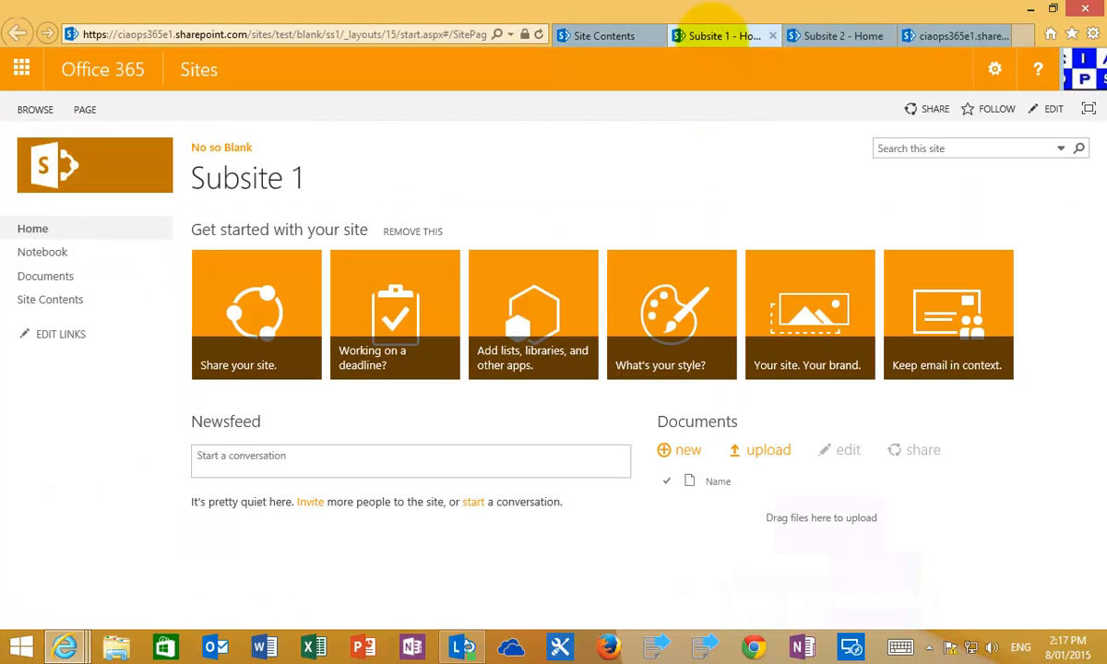
Switch between the orange Subsite 1, blue Subsite 2 and community Subsite 3 tabs, ending on Subsite 3.
{"action": "left_click", "coordinate": [835, 36]}
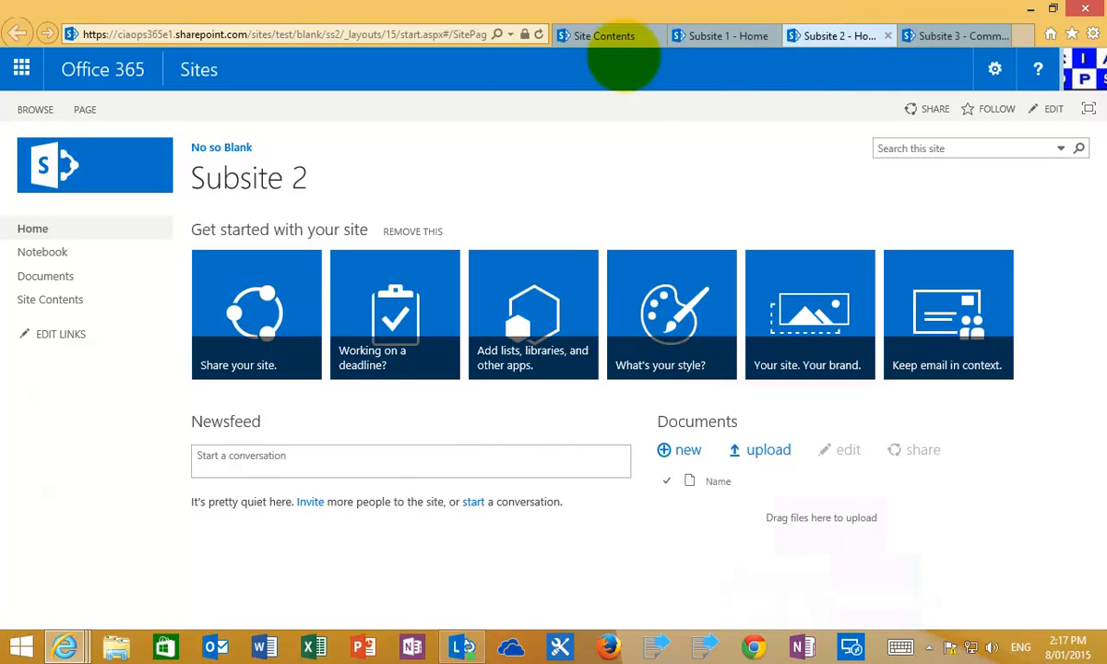
{"action": "left_click", "coordinate": [955, 36]}
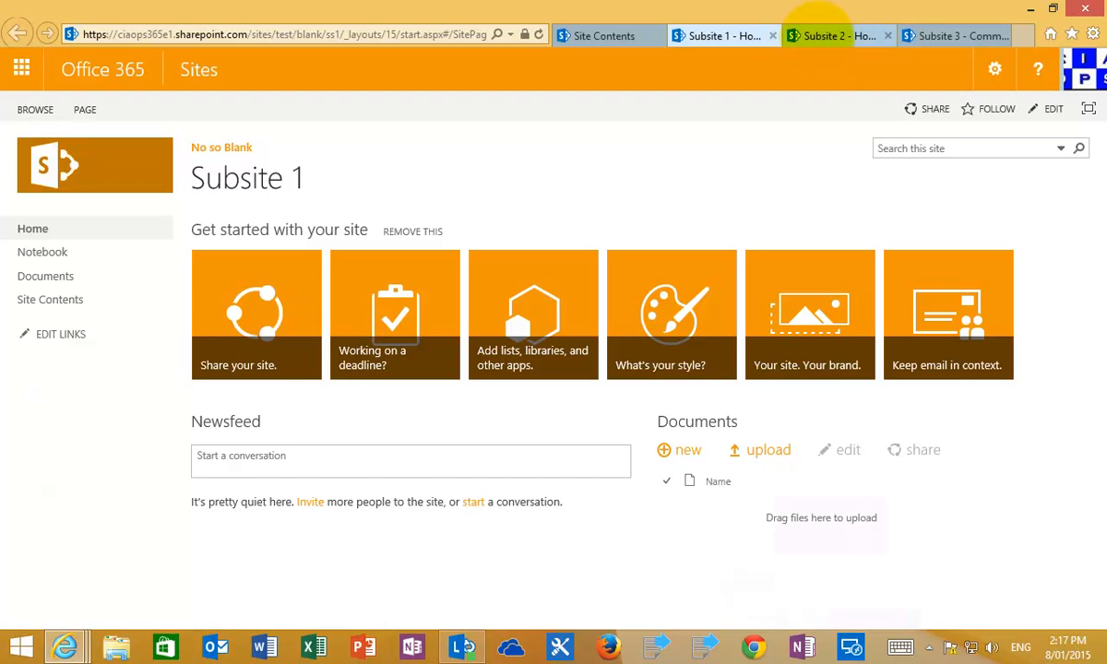
{"action": "left_click", "coordinate": [955, 35]}
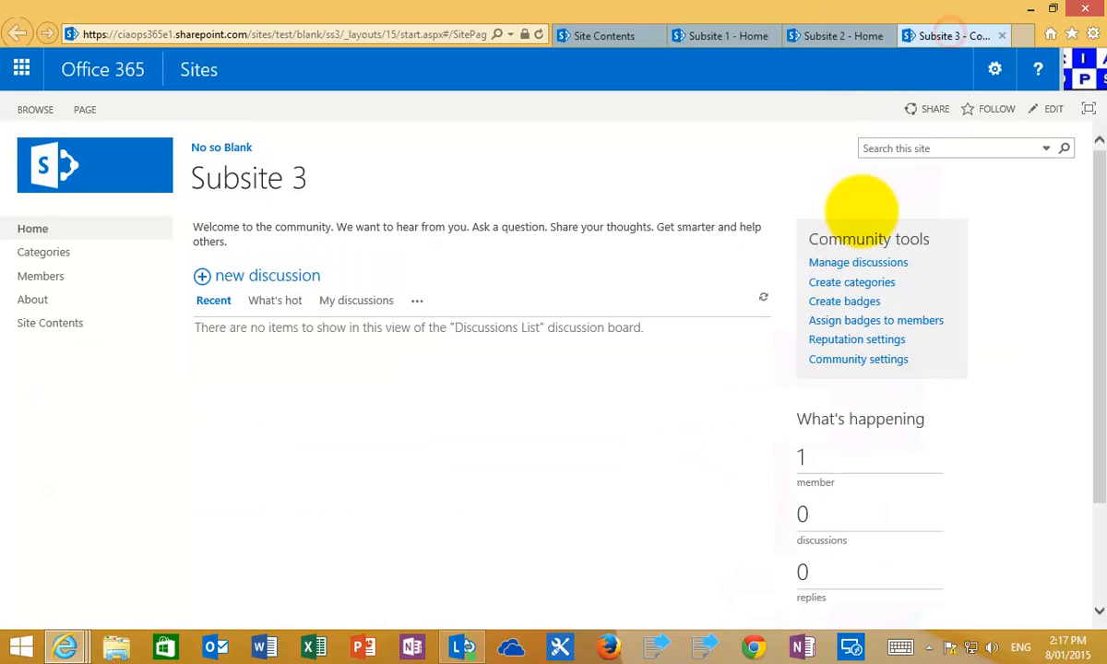
{"action": "mouse_move", "coordinate": [666, 294]}
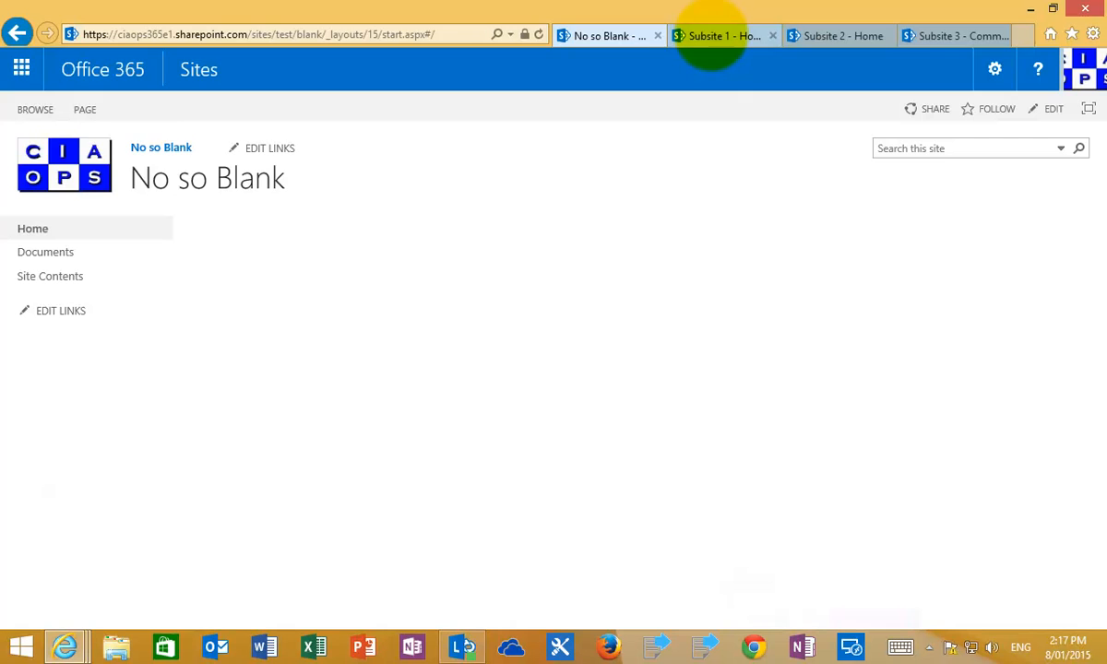
{"action": "left_click", "coordinate": [719, 35]}
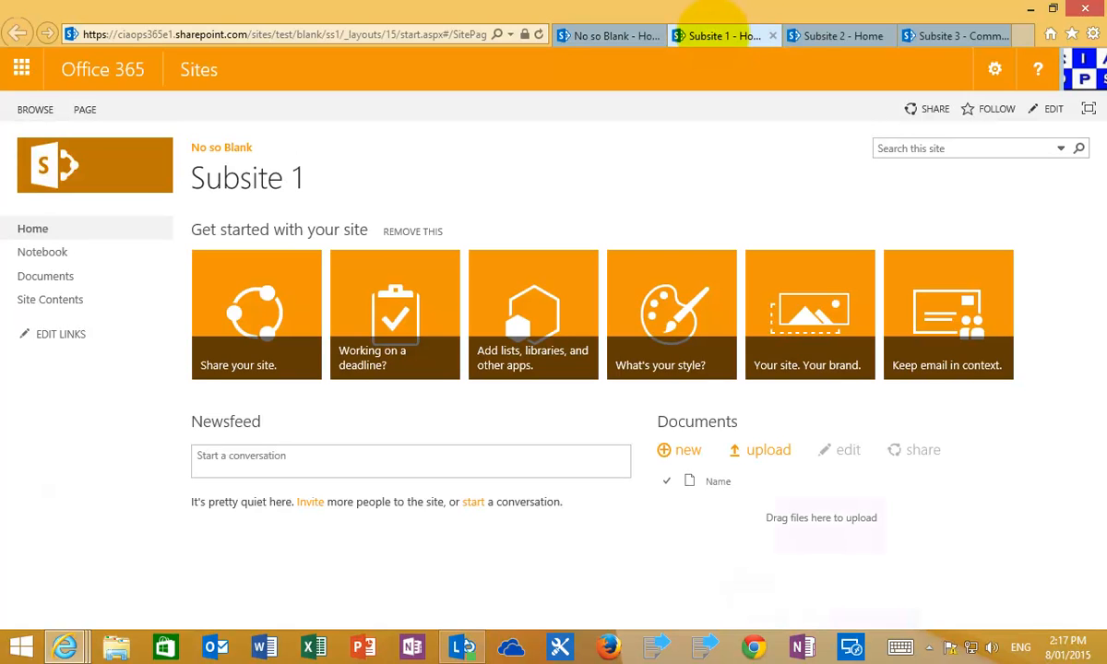
{"action": "left_click", "coordinate": [835, 36]}
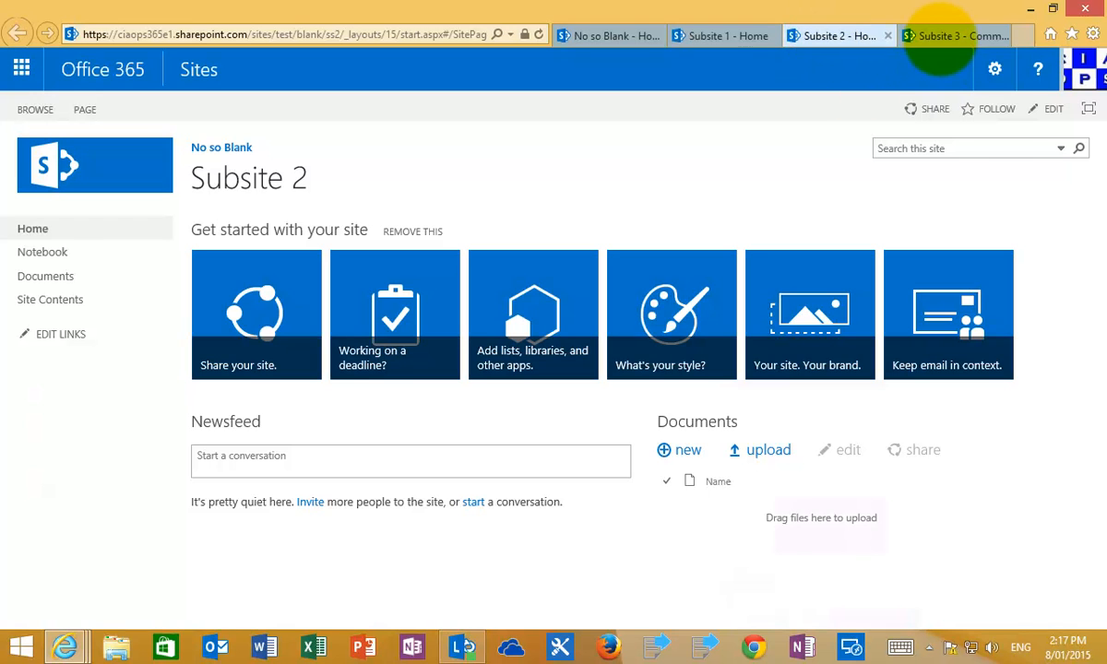
{"action": "left_click", "coordinate": [955, 35]}
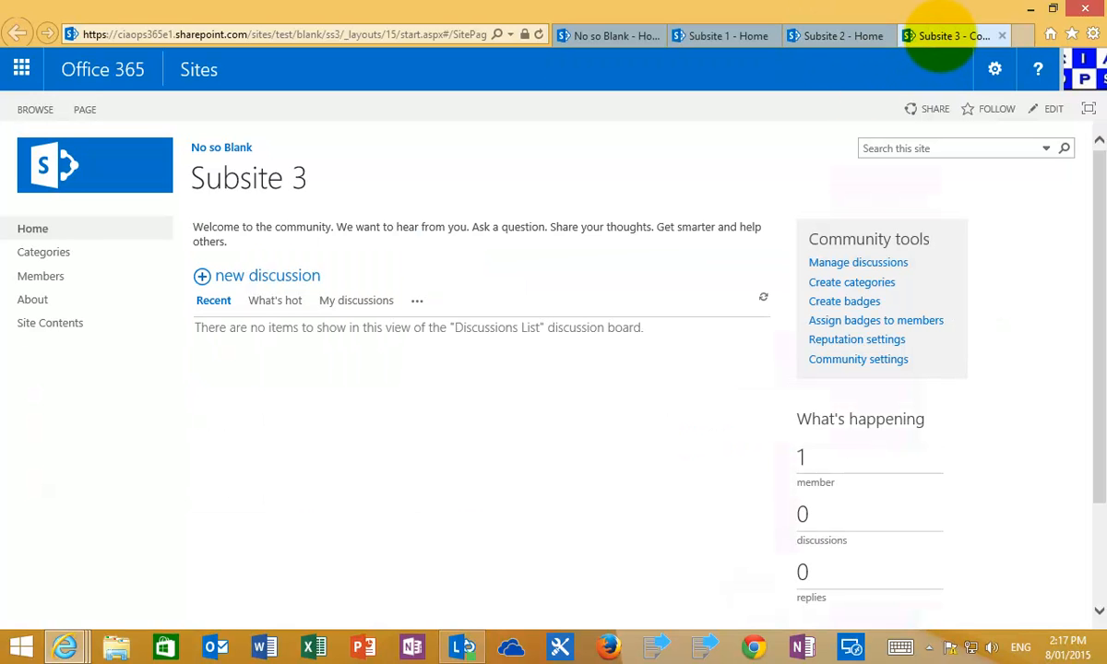